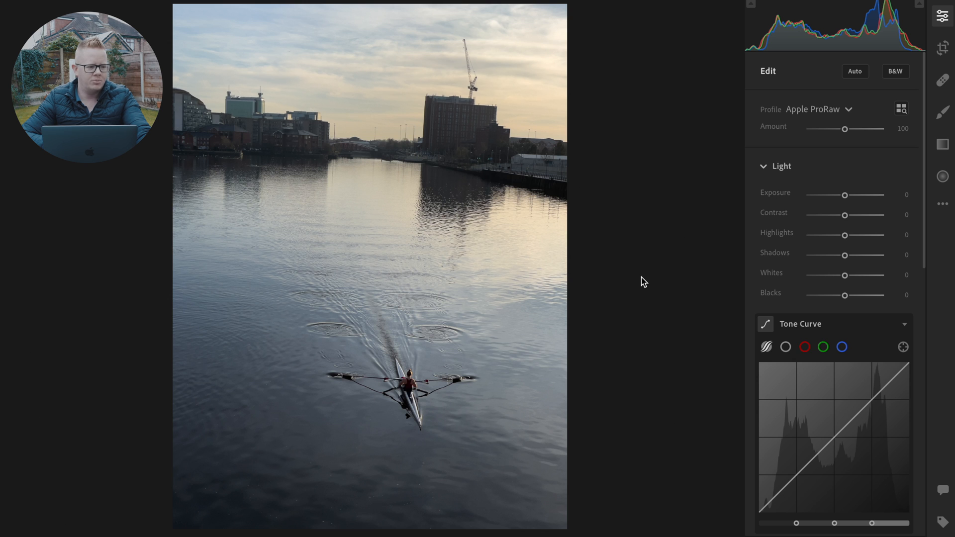
{"action": "mouse_move", "coordinate": [845, 291]}
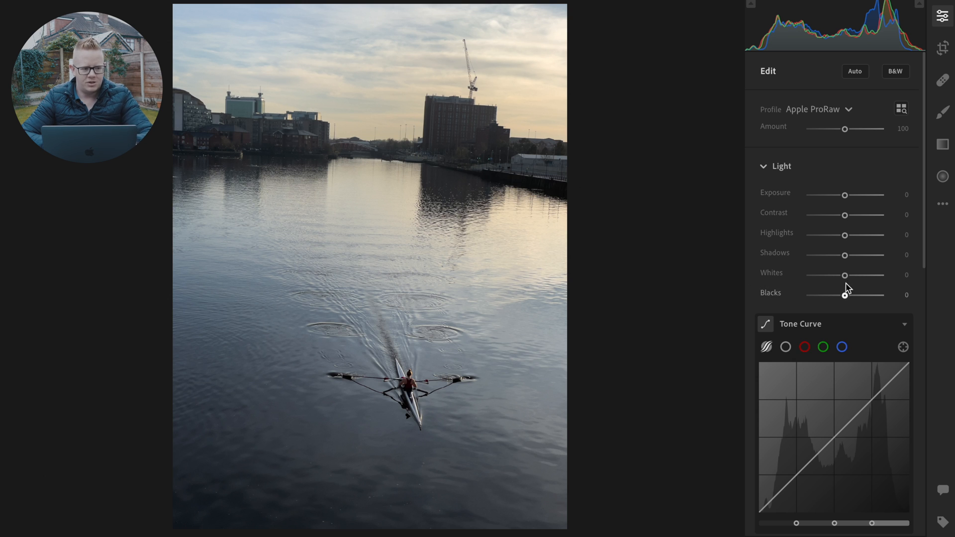
Keep the Apple ProRaw profile after previewing, then enter an Exposure value that clamps to +3.00
{"action": "left_click", "coordinate": [818, 109]}
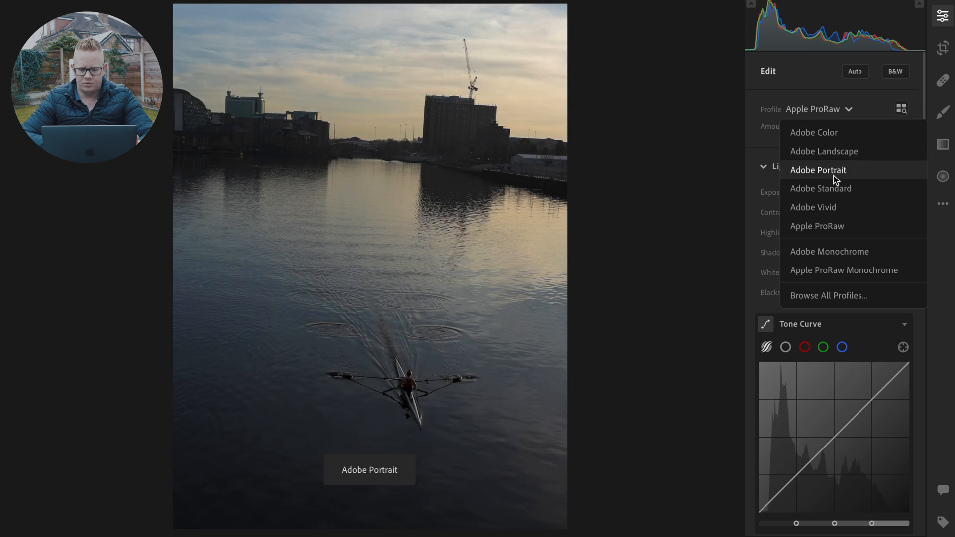
{"action": "left_click", "coordinate": [817, 225]}
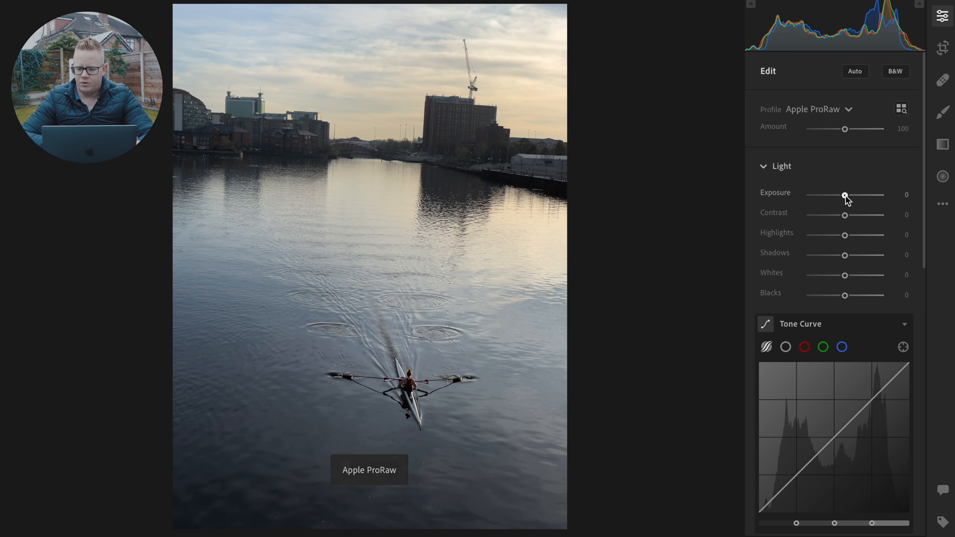
{"action": "left_click", "coordinate": [903, 196]}
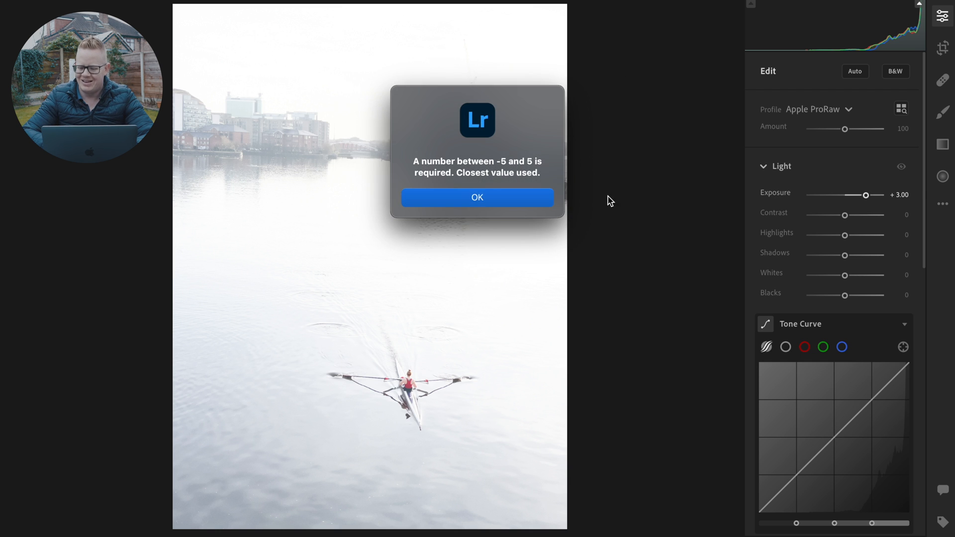
Dismiss the range notice and set Exposure +0.30 and Contrast -65
{"action": "left_click", "coordinate": [476, 196]}
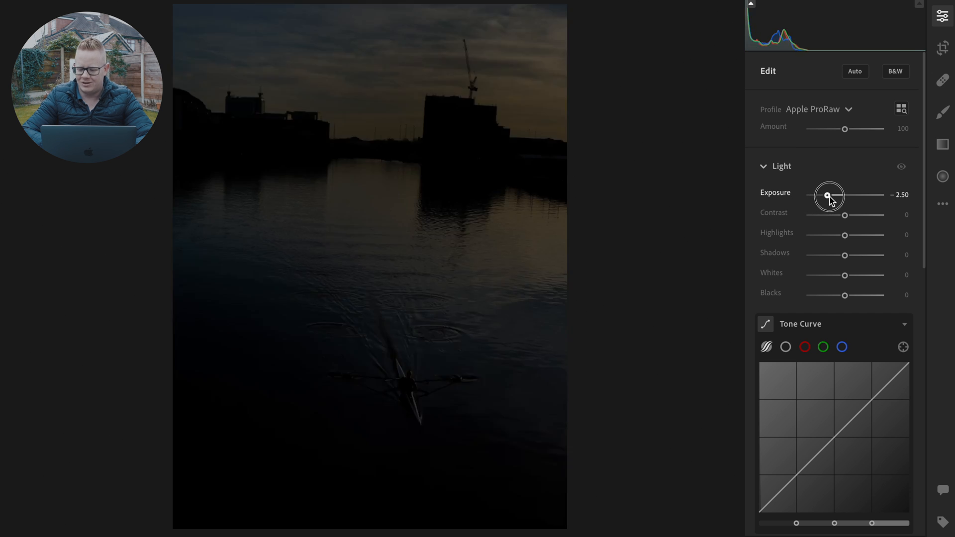
{"action": "left_click_drag", "start_coordinate": [828, 195], "coordinate": [846, 196]}
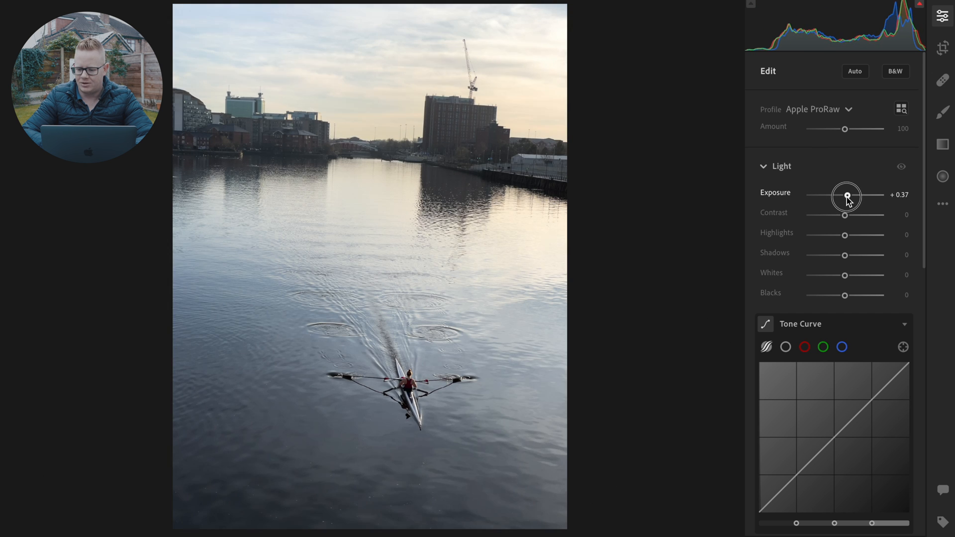
{"action": "left_click_drag", "start_coordinate": [847, 196], "coordinate": [845, 196]}
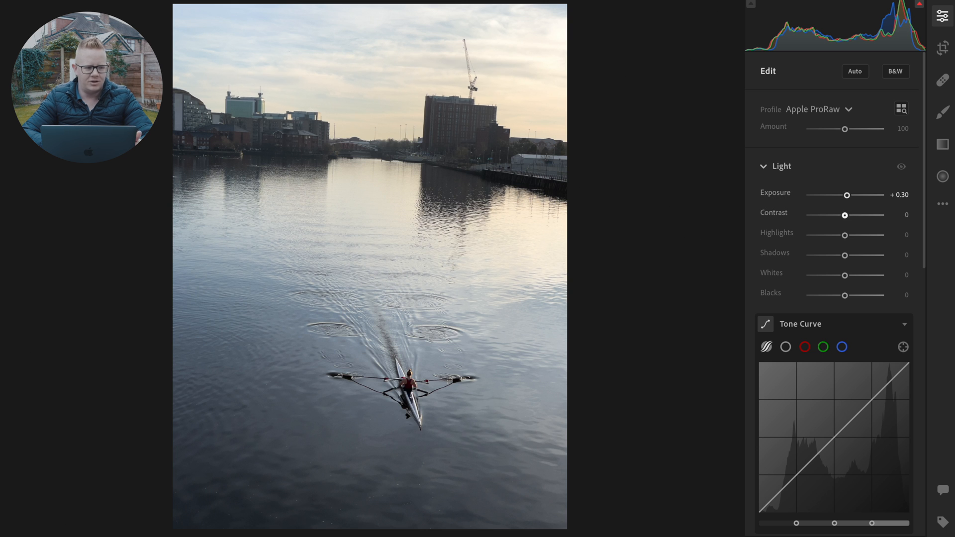
{"action": "left_click_drag", "start_coordinate": [844, 215], "coordinate": [839, 215]}
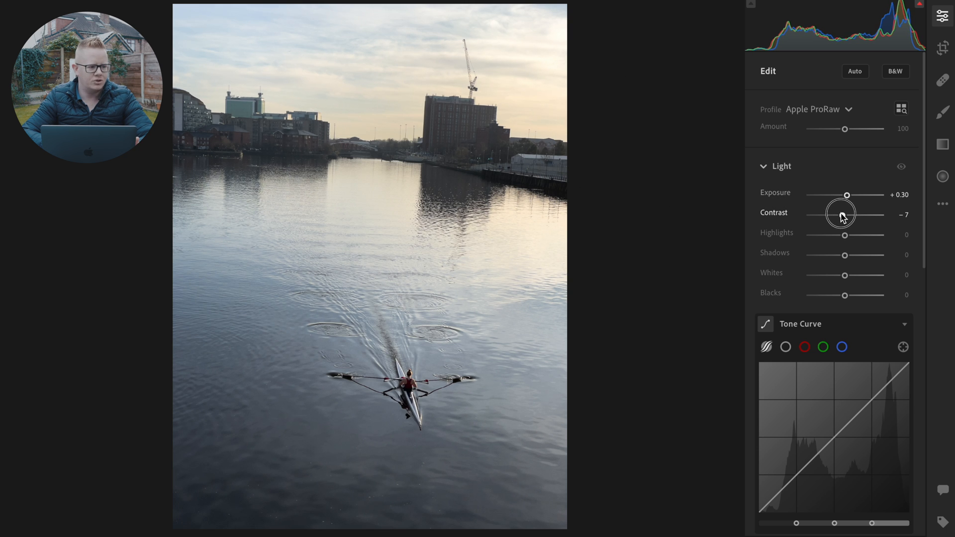
{"action": "left_click_drag", "start_coordinate": [839, 215], "coordinate": [822, 215]}
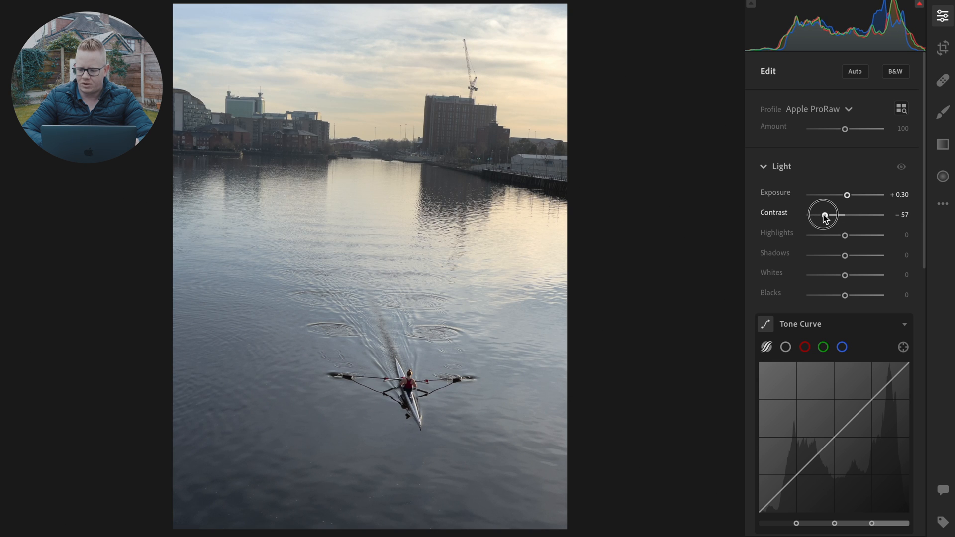
{"action": "left_click_drag", "start_coordinate": [823, 215], "coordinate": [822, 215]}
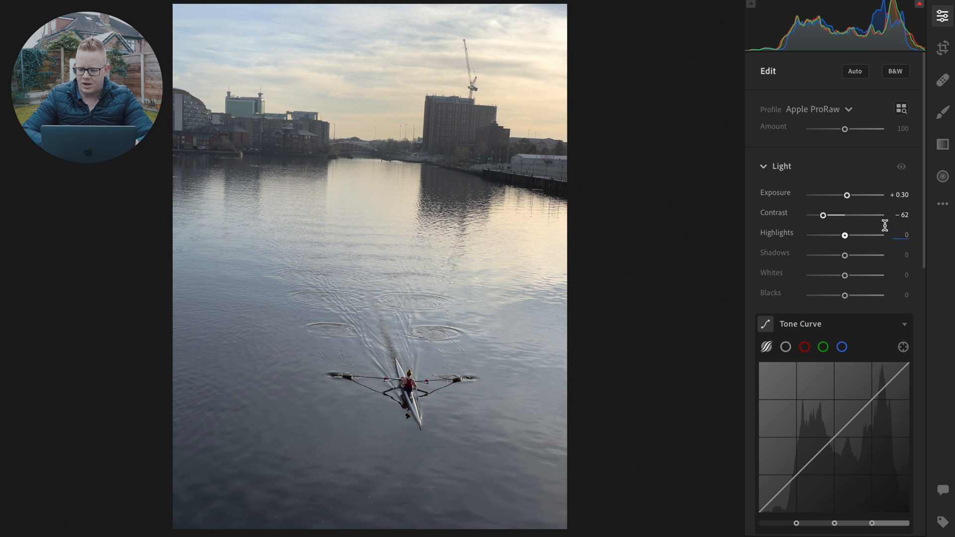
{"action": "left_click_drag", "start_coordinate": [822, 215], "coordinate": [842, 215]}
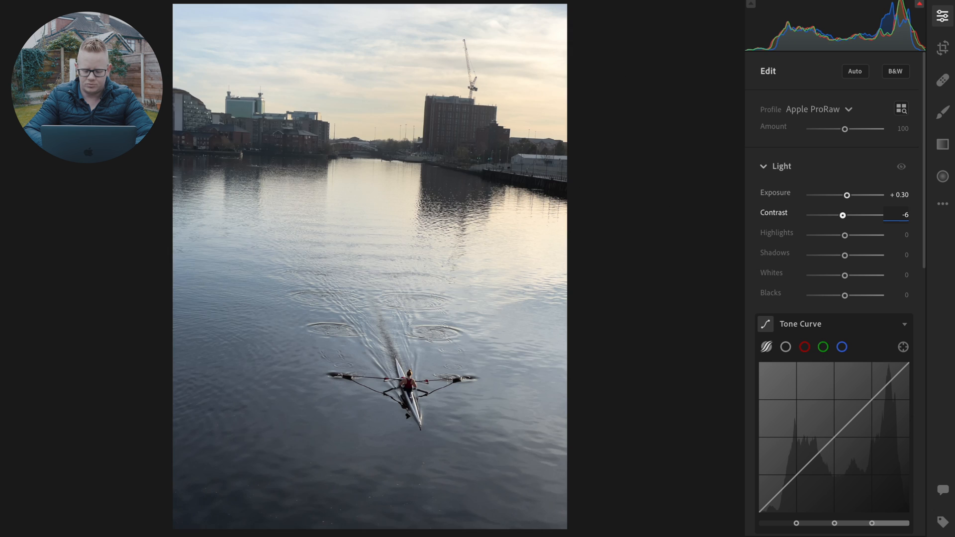
Set Highlights +18, Shadows +15, Whites +18 and Blacks +53
{"action": "left_click_drag", "start_coordinate": [842, 214], "coordinate": [821, 214]}
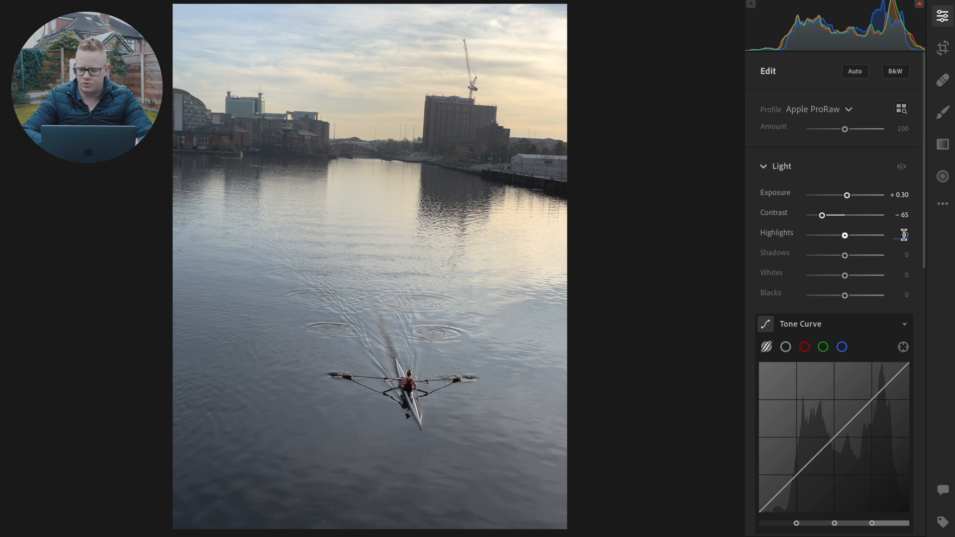
{"action": "left_click_drag", "start_coordinate": [844, 234], "coordinate": [851, 235]}
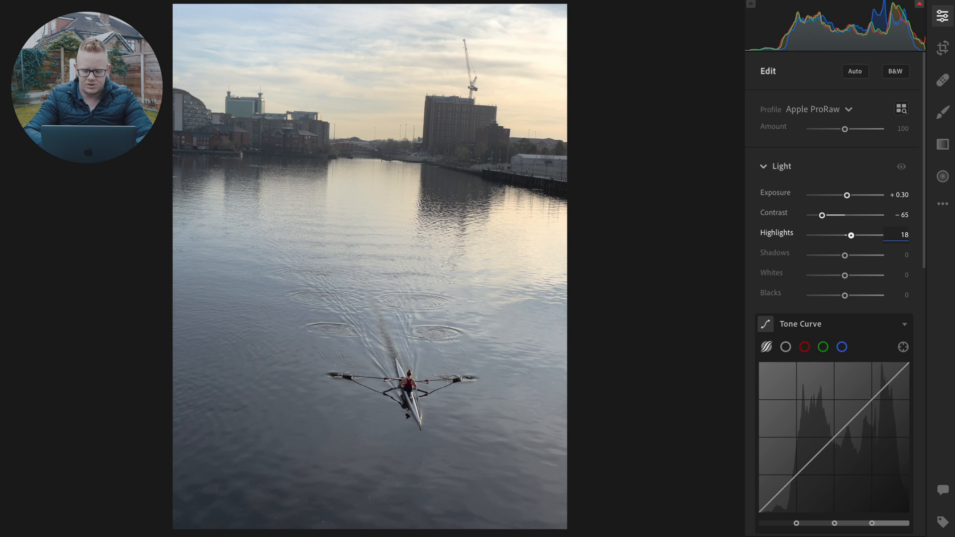
{"action": "left_click", "coordinate": [905, 254]}
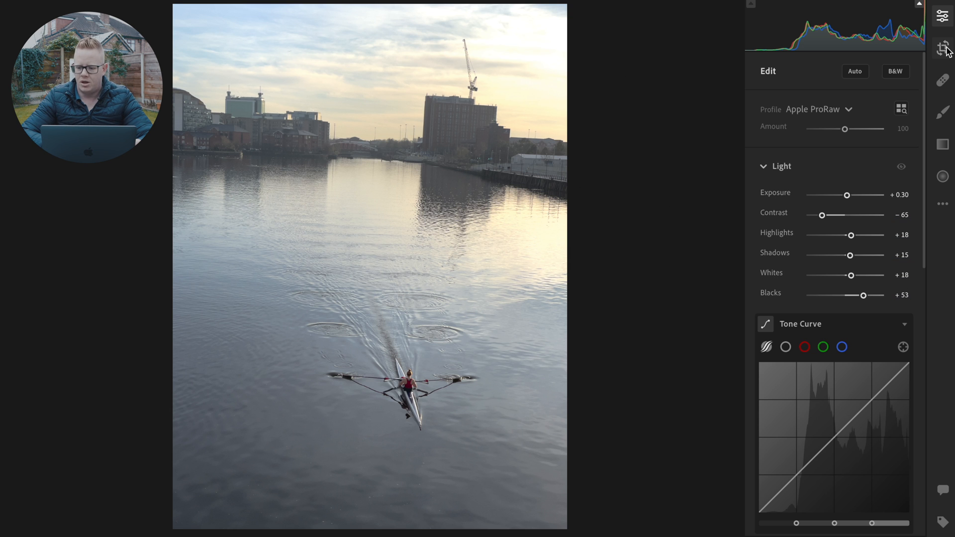
Straighten the photo by about -4.50 in Crop so the horizon sits level
{"action": "left_click", "coordinate": [942, 47]}
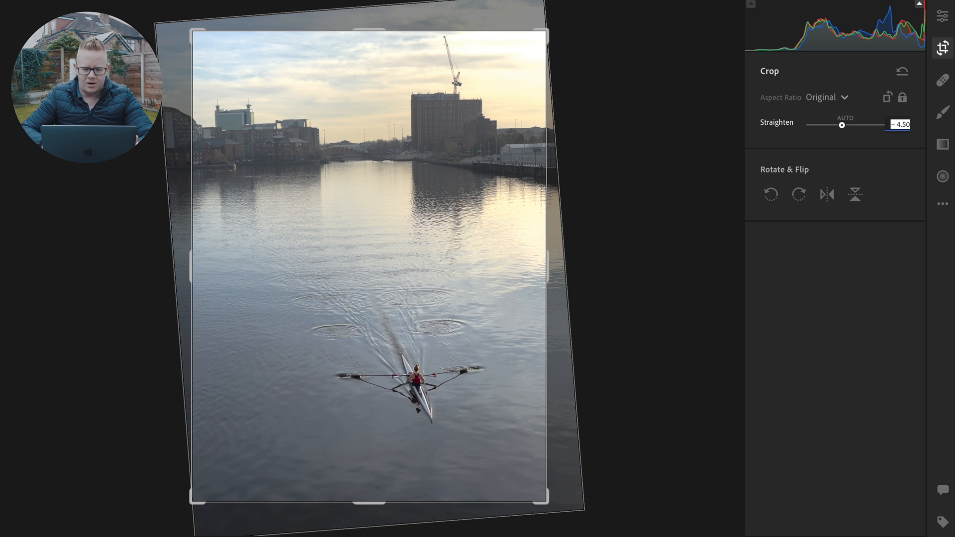
{"action": "left_click_drag", "start_coordinate": [842, 125], "coordinate": [843, 124]}
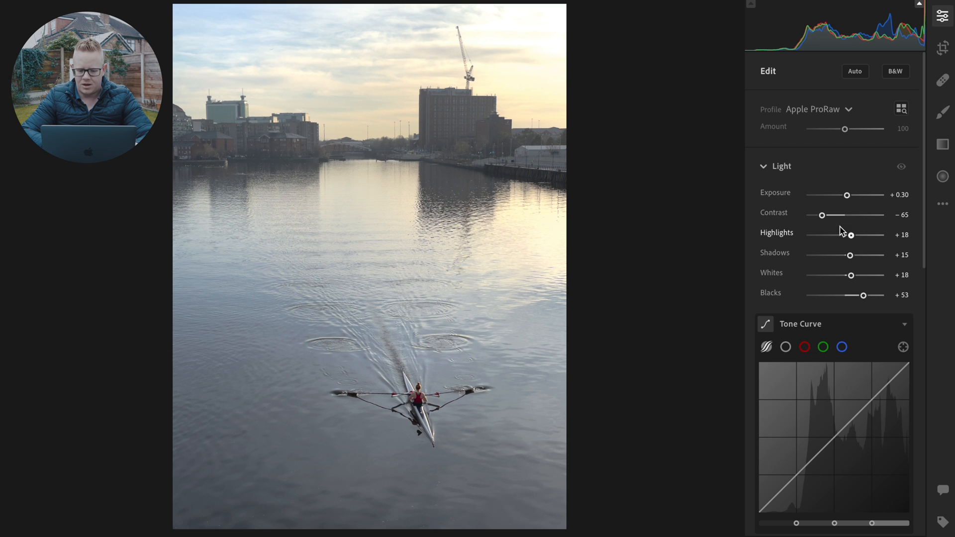
Move the tone curve's shadows region split down to about 10
{"action": "scroll", "scroll_direction": "down", "scroll_amount": 3}
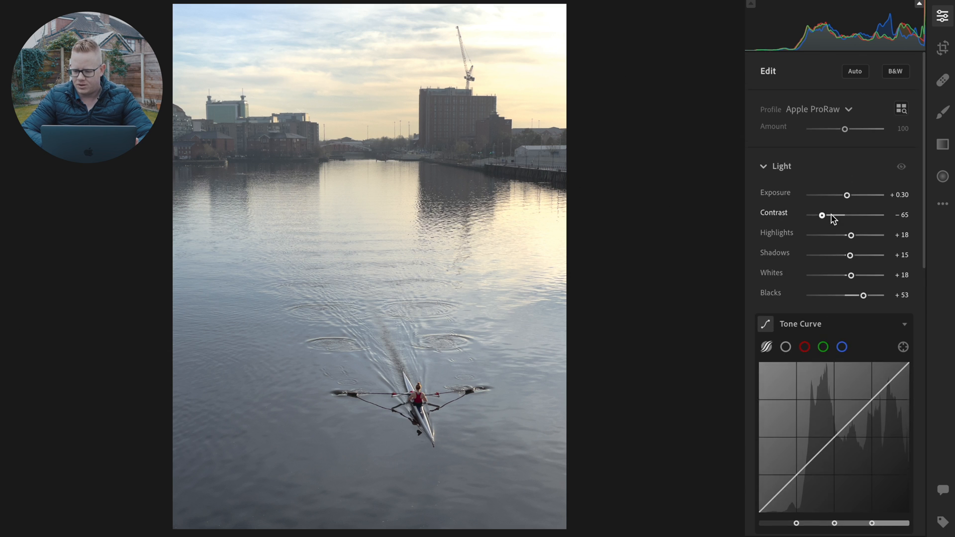
{"action": "scroll", "scroll_direction": "down", "scroll_amount": 3}
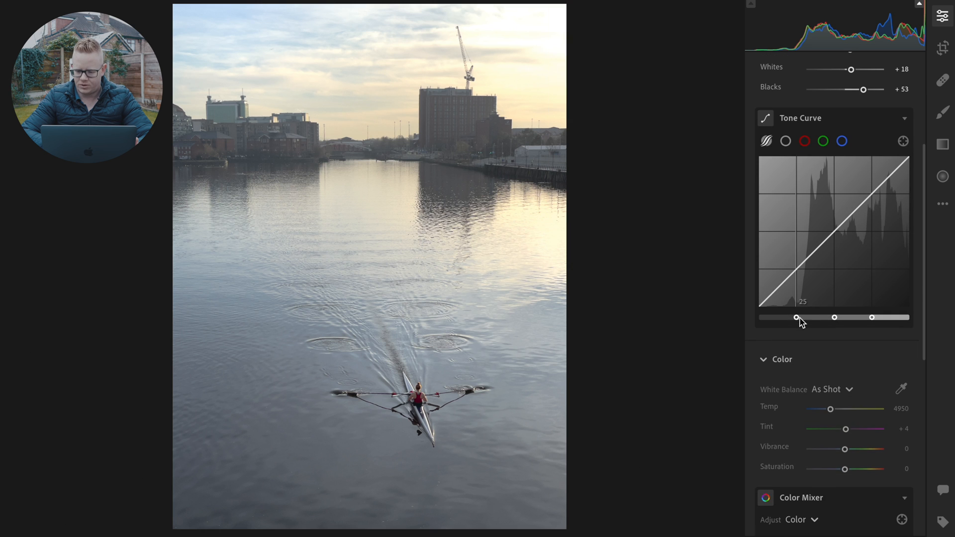
{"action": "left_click_drag", "start_coordinate": [795, 317], "coordinate": [787, 316]}
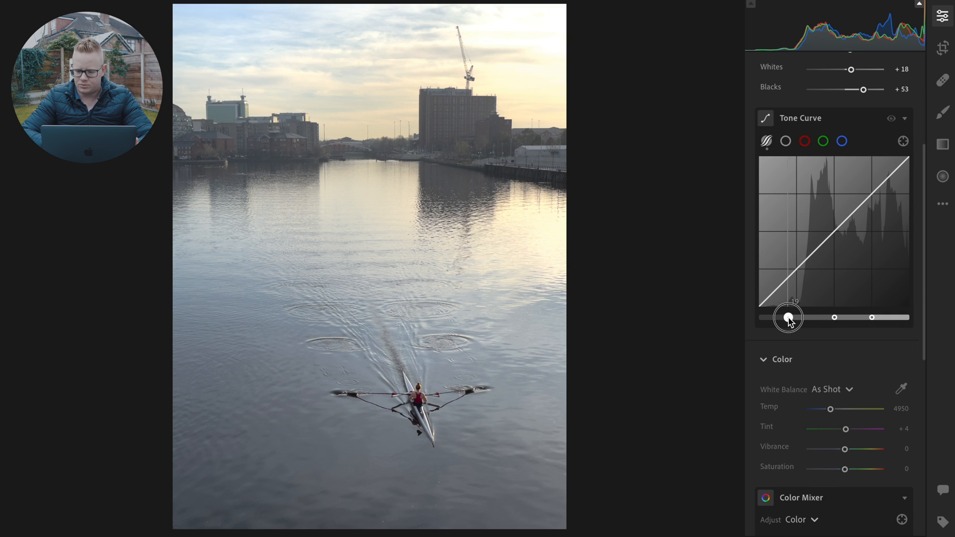
{"action": "left_click_drag", "start_coordinate": [788, 317], "coordinate": [774, 317]}
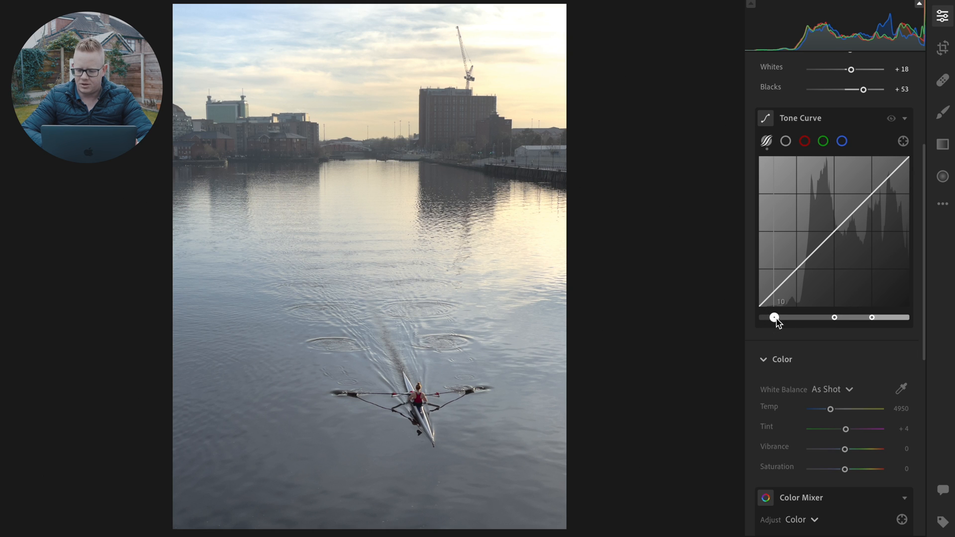
Set the midtone region split near 40 and the highlights split near 83
{"action": "left_click_drag", "start_coordinate": [774, 317], "coordinate": [824, 317]}
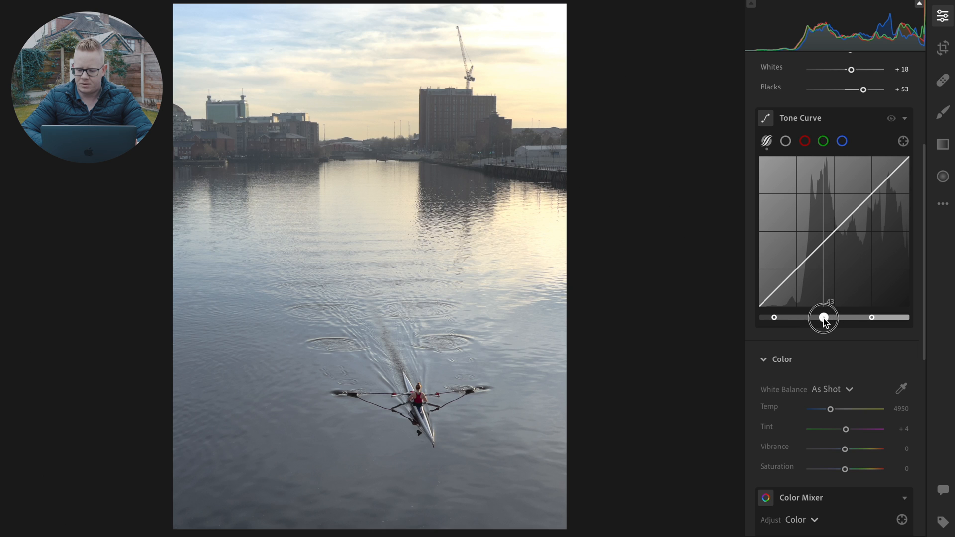
{"action": "left_click_drag", "start_coordinate": [825, 317], "coordinate": [817, 317]}
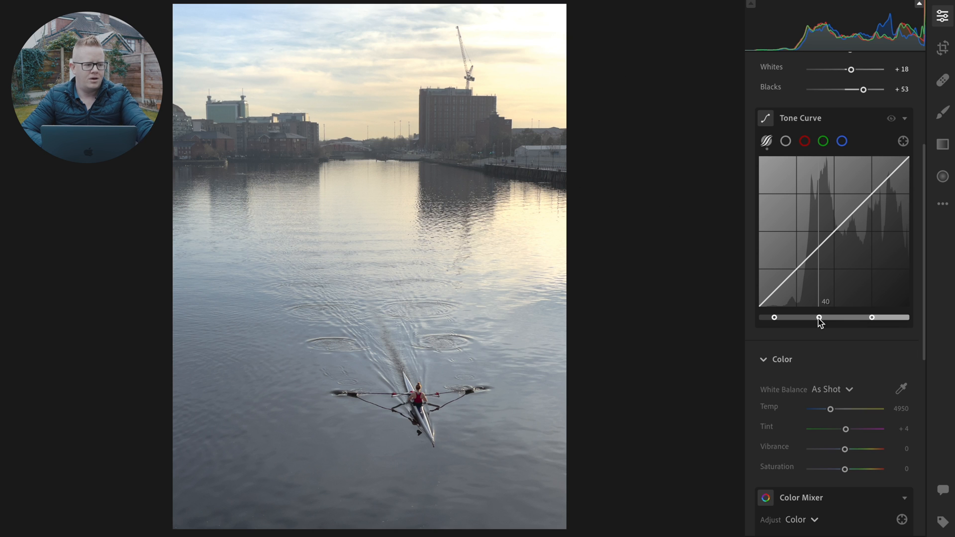
{"action": "left_click_drag", "start_coordinate": [818, 316], "coordinate": [818, 316]}
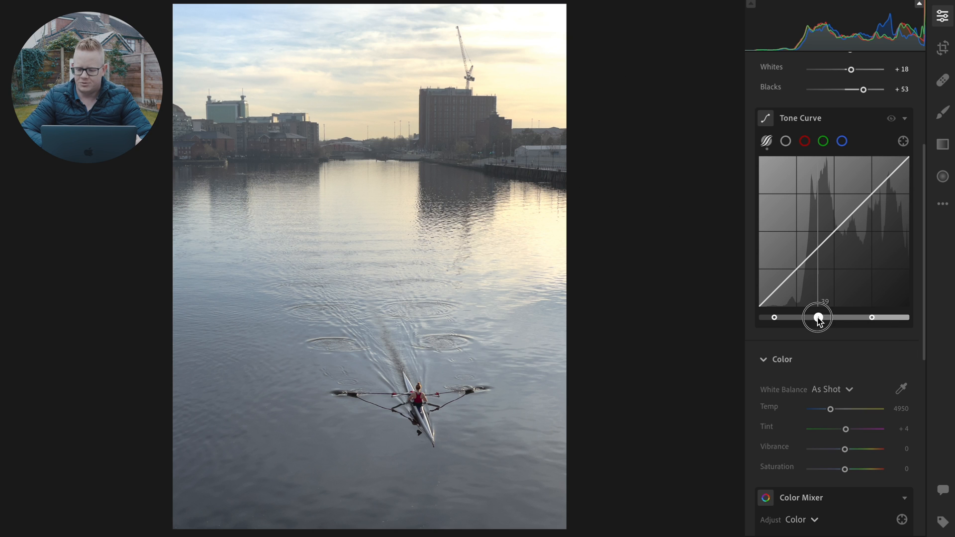
{"action": "left_click_drag", "start_coordinate": [818, 316], "coordinate": [873, 316]}
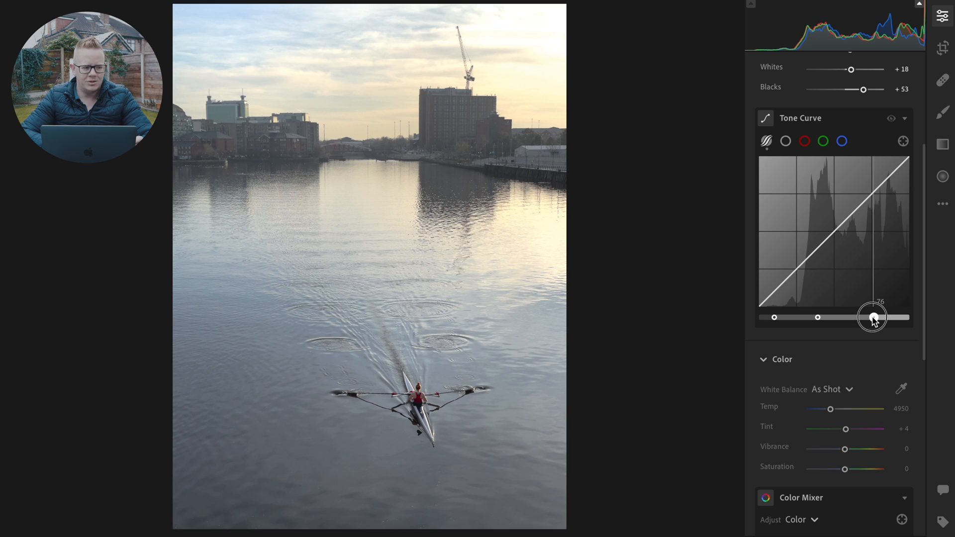
{"action": "left_click_drag", "start_coordinate": [872, 316], "coordinate": [884, 313]}
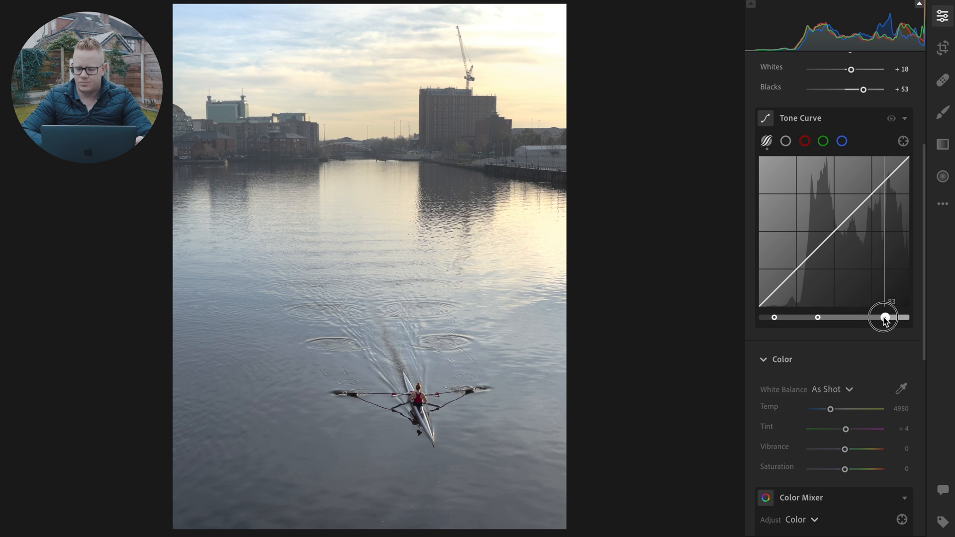
{"action": "left_click_drag", "start_coordinate": [884, 316], "coordinate": [889, 316]}
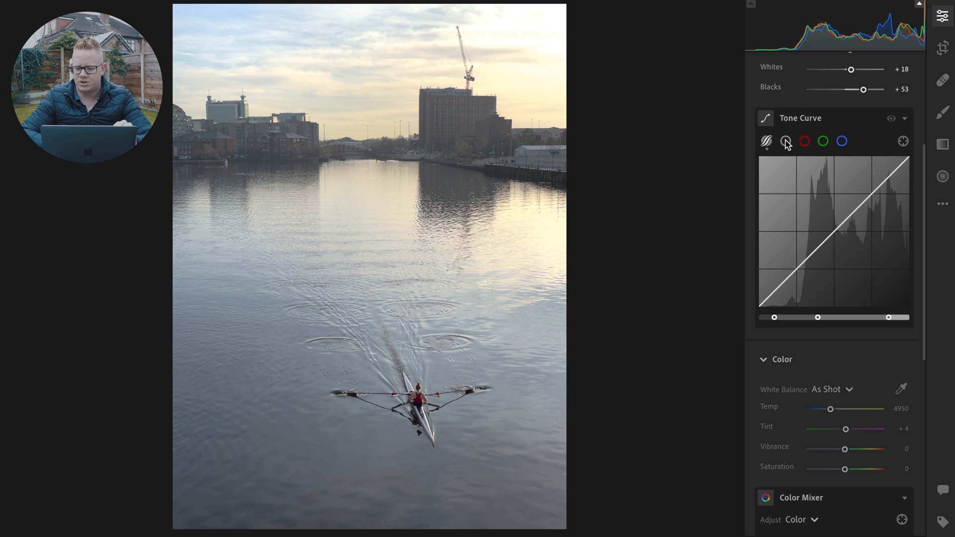
Switch to the point curve and set Temp 6800, Tint +23 and Vibrance -5
{"action": "left_click", "coordinate": [785, 141]}
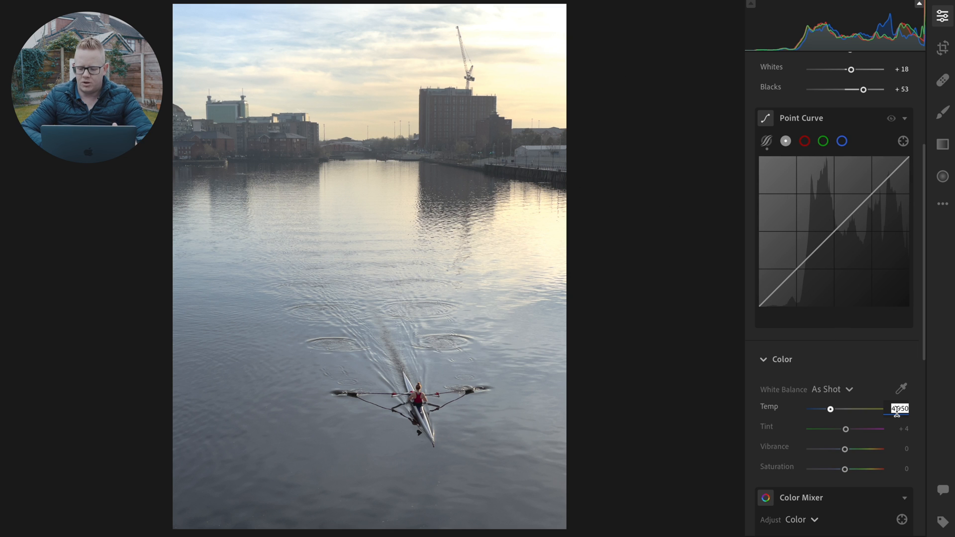
{"action": "left_click_drag", "start_coordinate": [829, 409], "coordinate": [843, 409]}
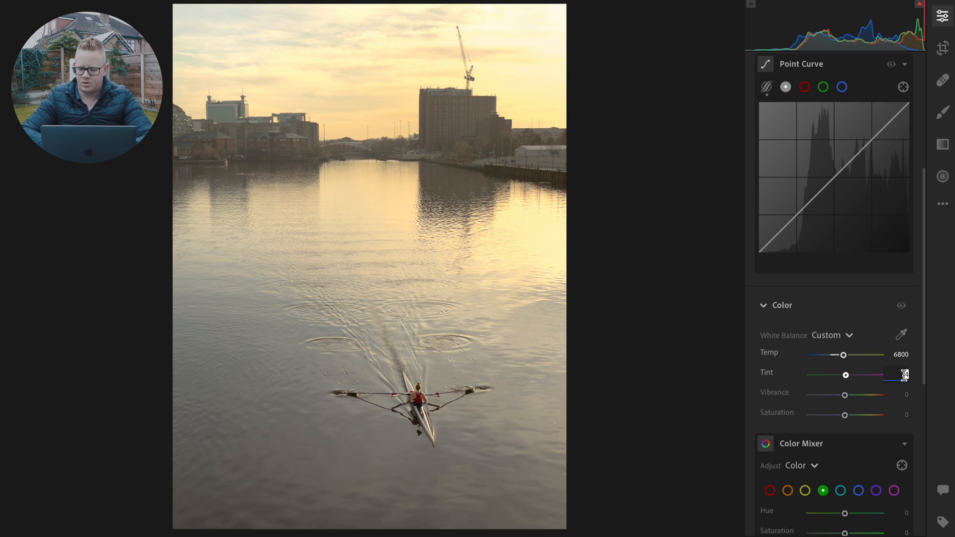
{"action": "left_click_drag", "start_coordinate": [844, 375], "coordinate": [851, 375]}
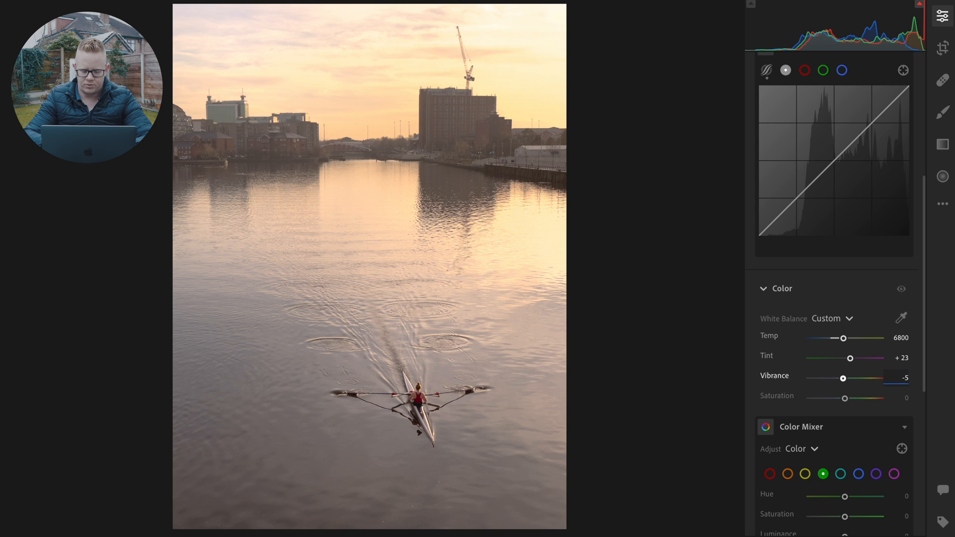
{"action": "left_click", "coordinate": [900, 396]}
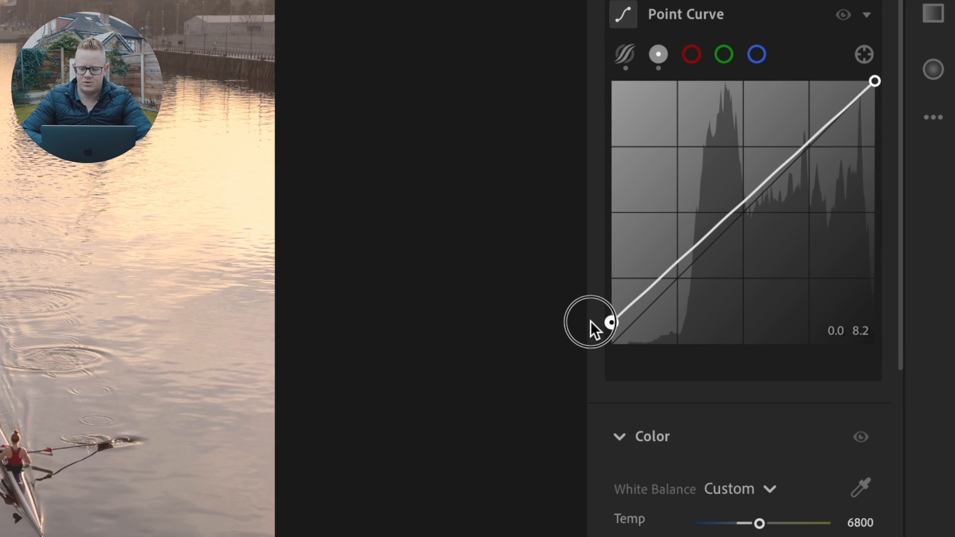
Lift the point curve's black point and add a deep-shadow point pulling darks down
{"action": "left_click_drag", "start_coordinate": [603, 322], "coordinate": [611, 321]}
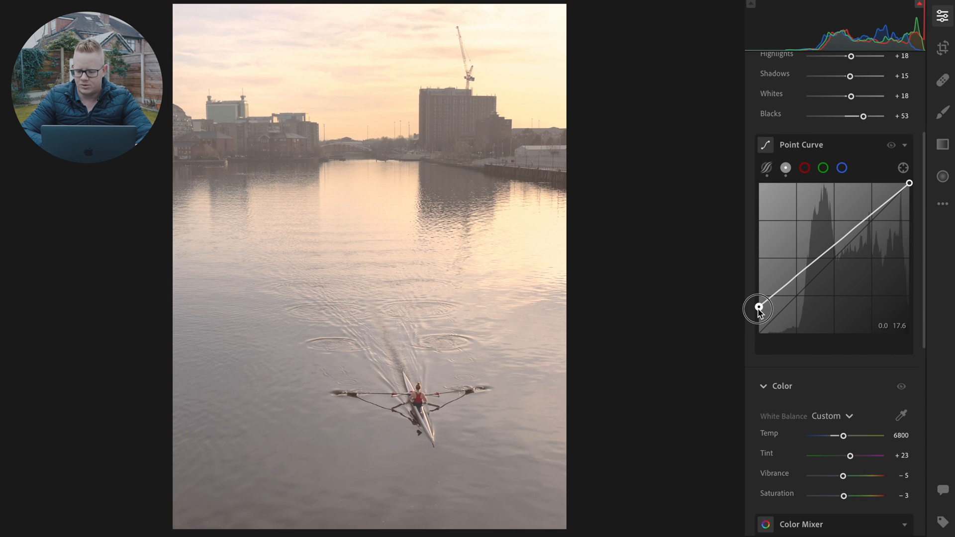
{"action": "left_click_drag", "start_coordinate": [759, 307], "coordinate": [758, 304]}
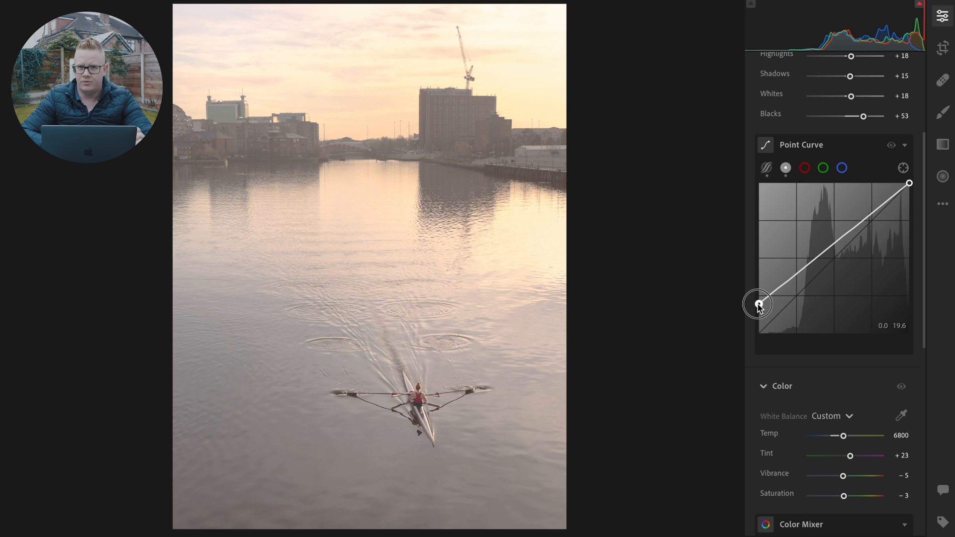
{"action": "left_click_drag", "start_coordinate": [757, 304], "coordinate": [757, 303]}
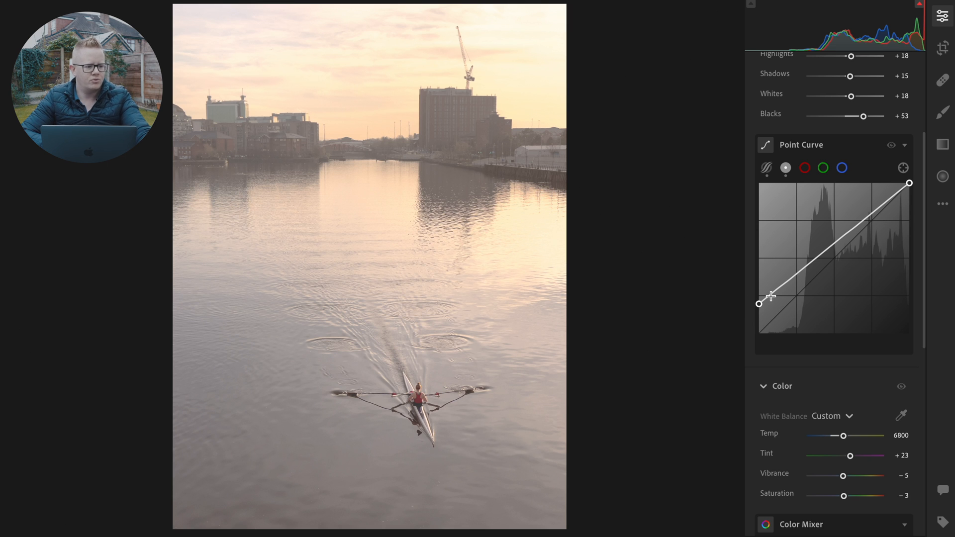
{"action": "left_click_drag", "start_coordinate": [758, 303], "coordinate": [771, 300]}
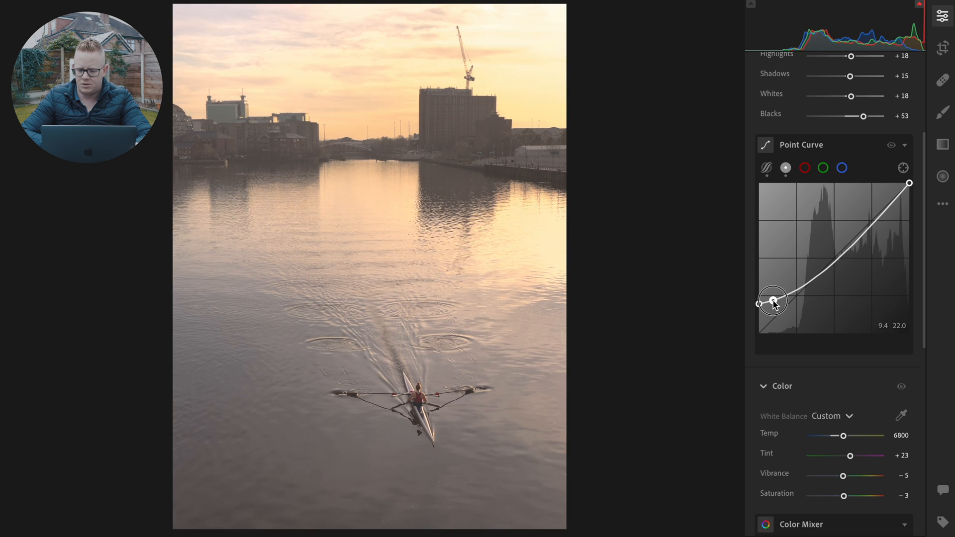
{"action": "left_click_drag", "start_coordinate": [771, 301], "coordinate": [777, 302]}
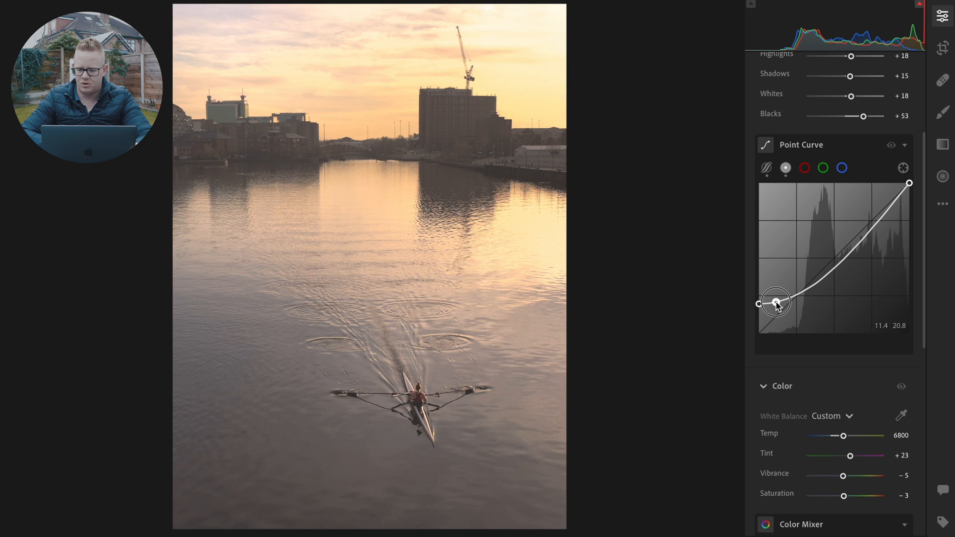
{"action": "left_click_drag", "start_coordinate": [776, 303], "coordinate": [774, 303]}
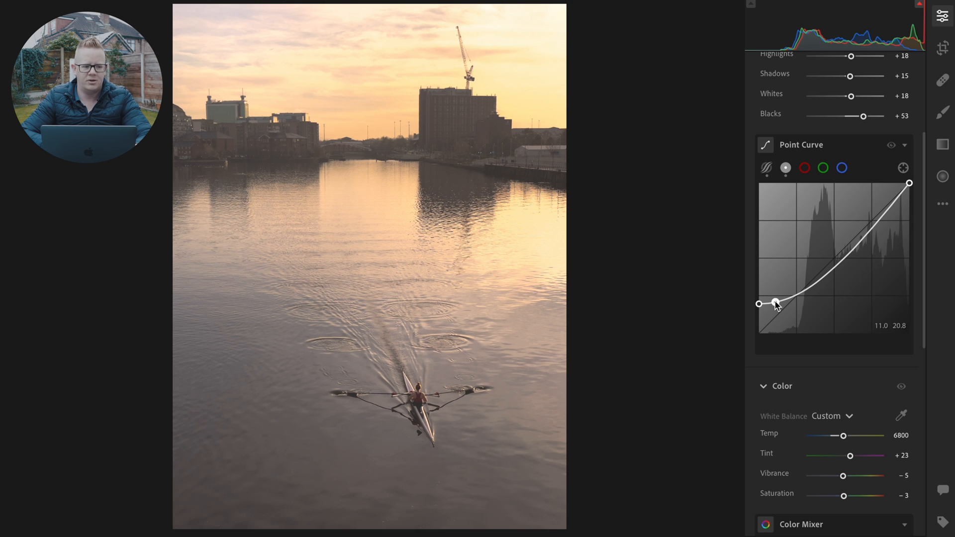
{"action": "left_click_drag", "start_coordinate": [776, 303], "coordinate": [786, 303]}
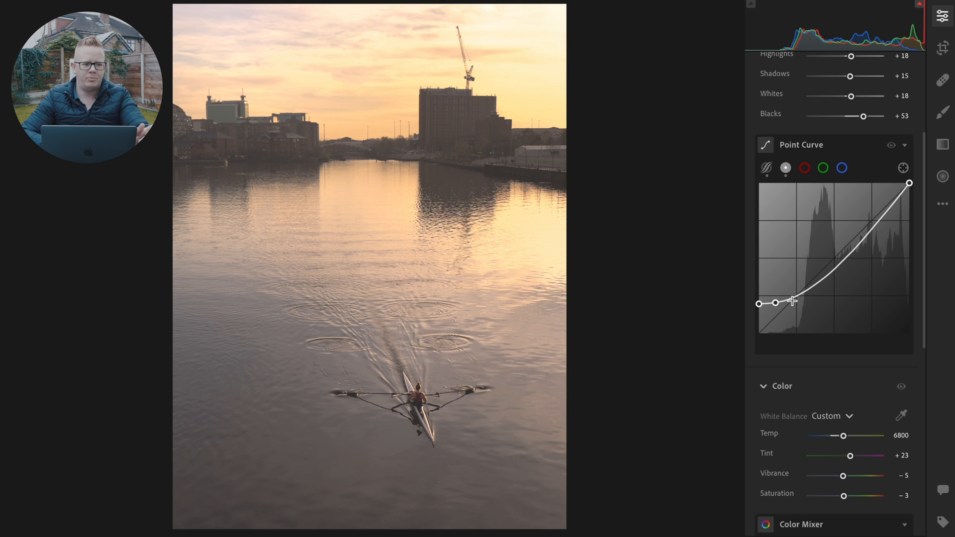
Add a lower-shadow point and darken the lower shadows slightly
{"action": "left_click_drag", "start_coordinate": [791, 302], "coordinate": [795, 293]}
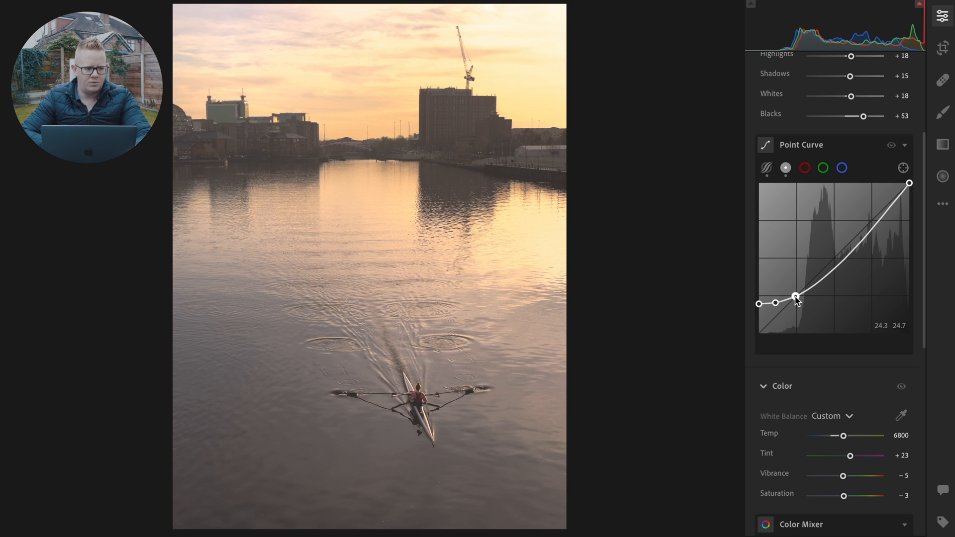
{"action": "left_click_drag", "start_coordinate": [797, 294], "coordinate": [796, 292]}
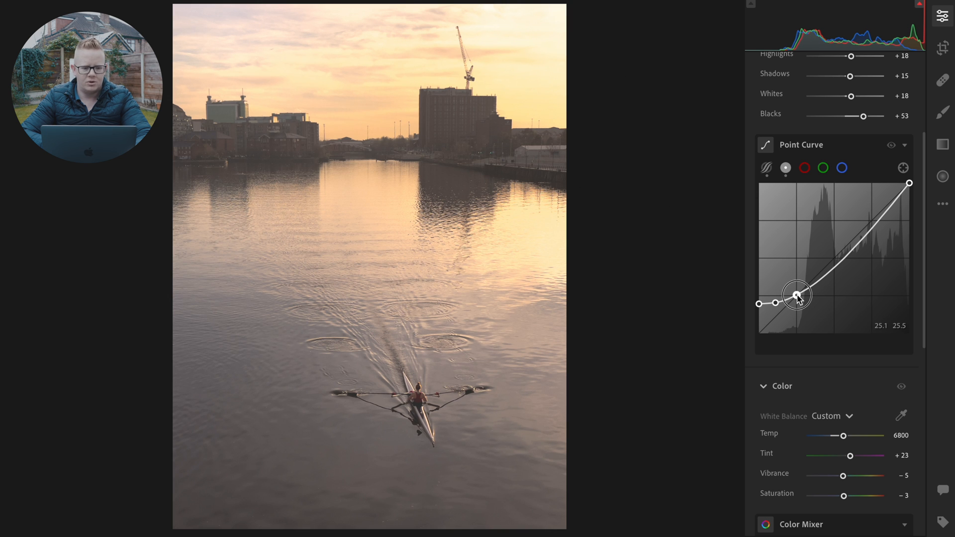
{"action": "left_click_drag", "start_coordinate": [798, 294], "coordinate": [797, 297]}
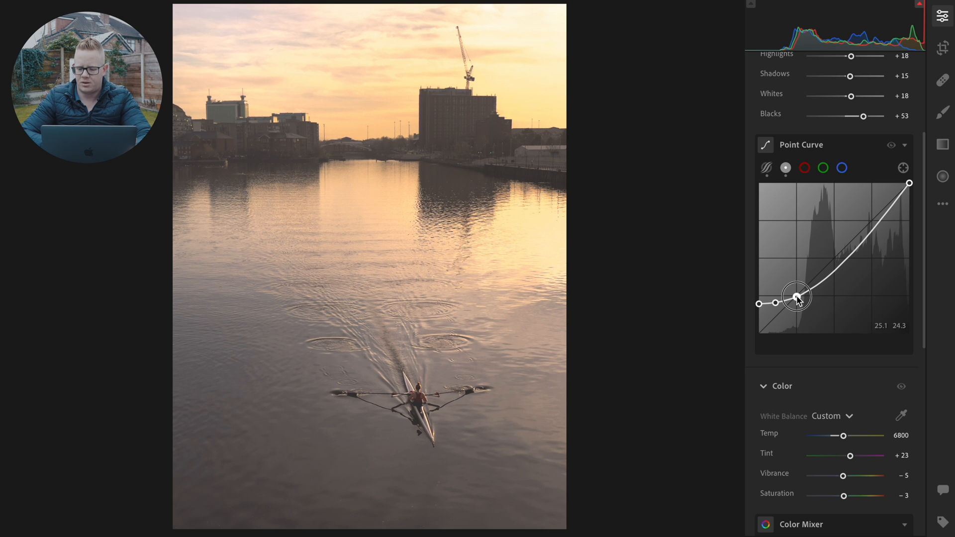
{"action": "left_click_drag", "start_coordinate": [797, 296], "coordinate": [798, 296]}
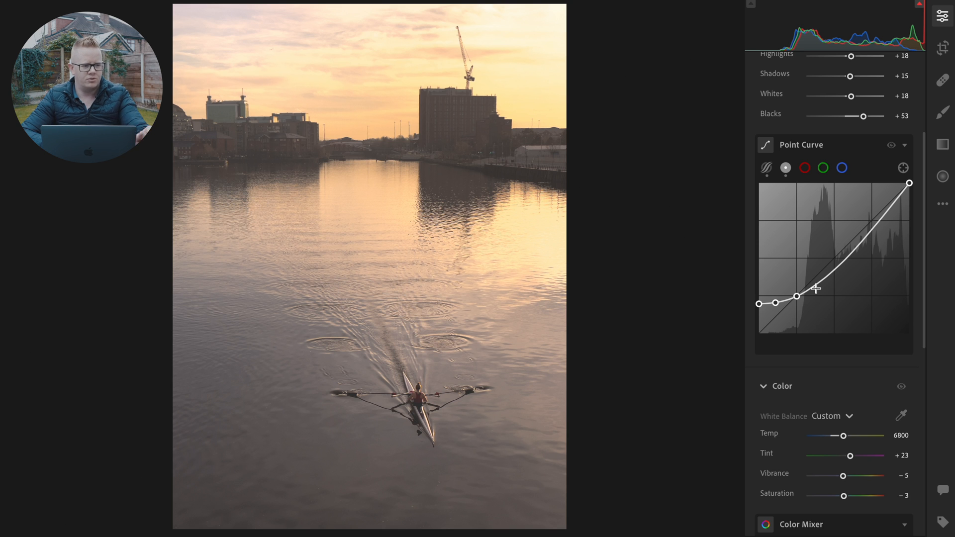
{"action": "mouse_move", "coordinate": [833, 271]}
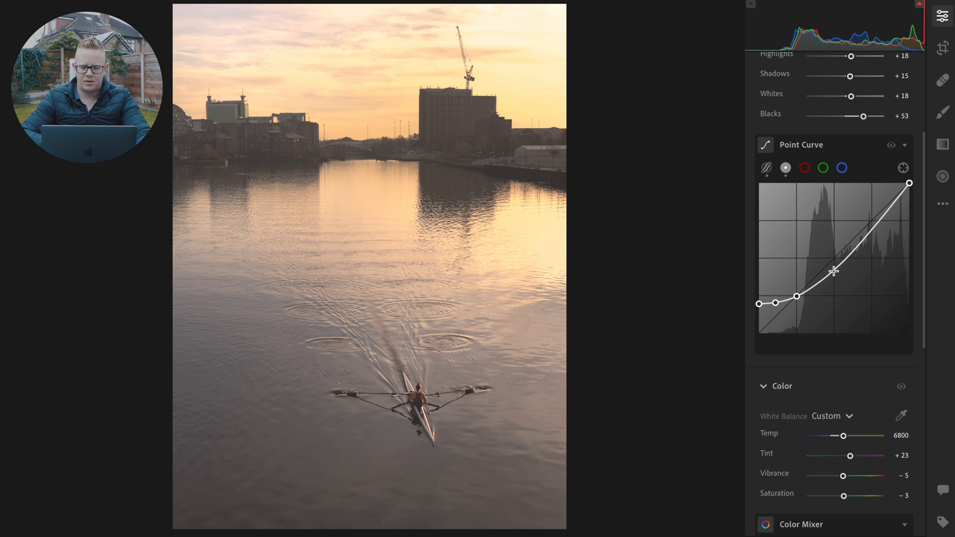
Add a midtone point and pull the midtones slightly darker
{"action": "left_click_drag", "start_coordinate": [833, 270], "coordinate": [833, 262]}
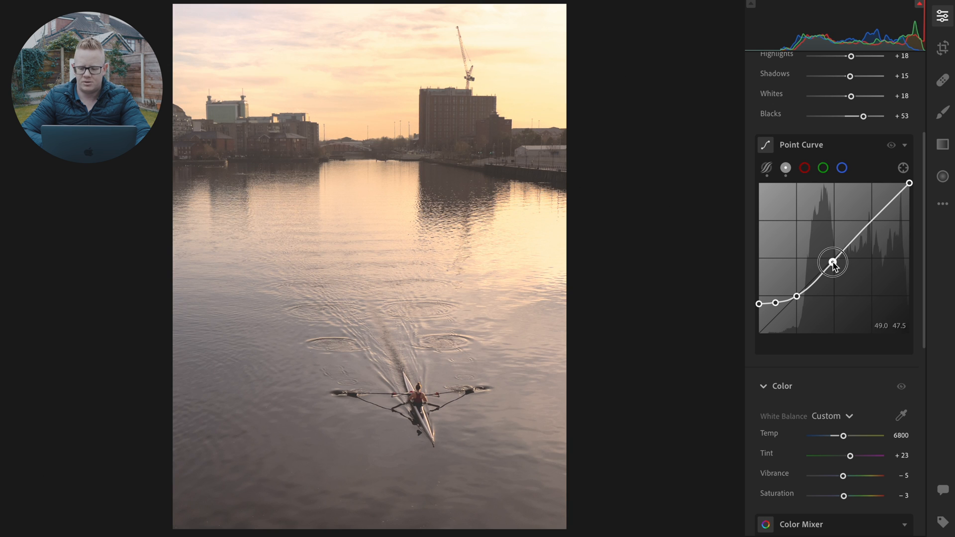
{"action": "left_click_drag", "start_coordinate": [833, 259], "coordinate": [833, 270]}
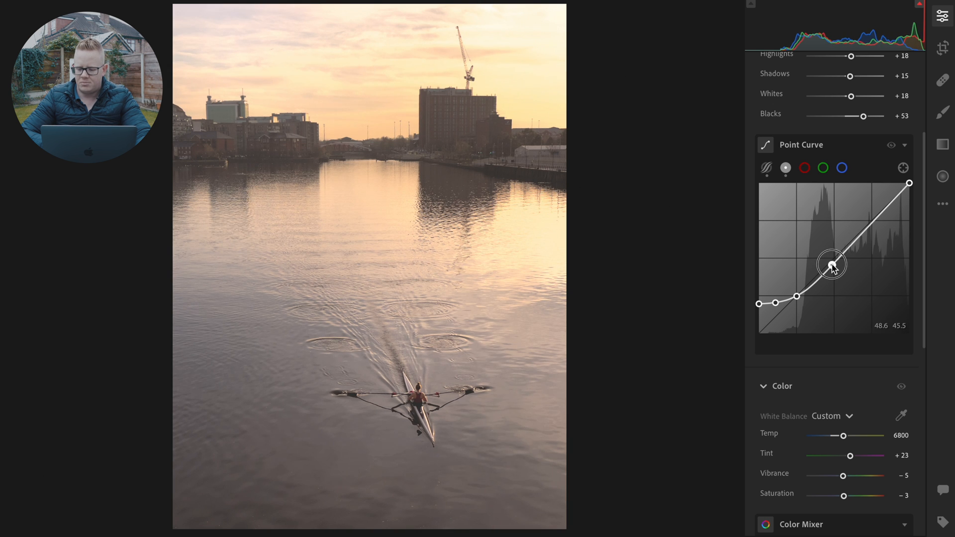
{"action": "left_click_drag", "start_coordinate": [833, 265], "coordinate": [828, 266]}
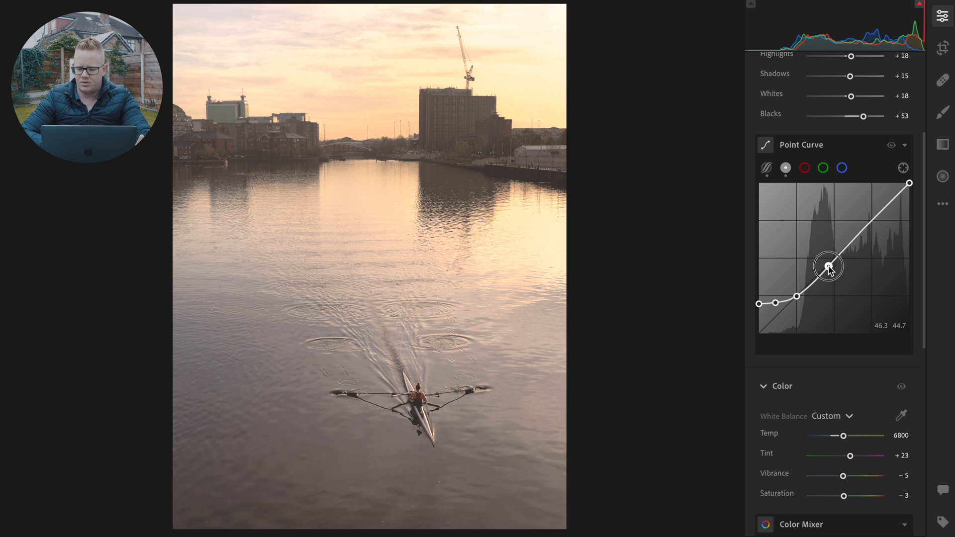
{"action": "left_click_drag", "start_coordinate": [830, 267], "coordinate": [828, 267]}
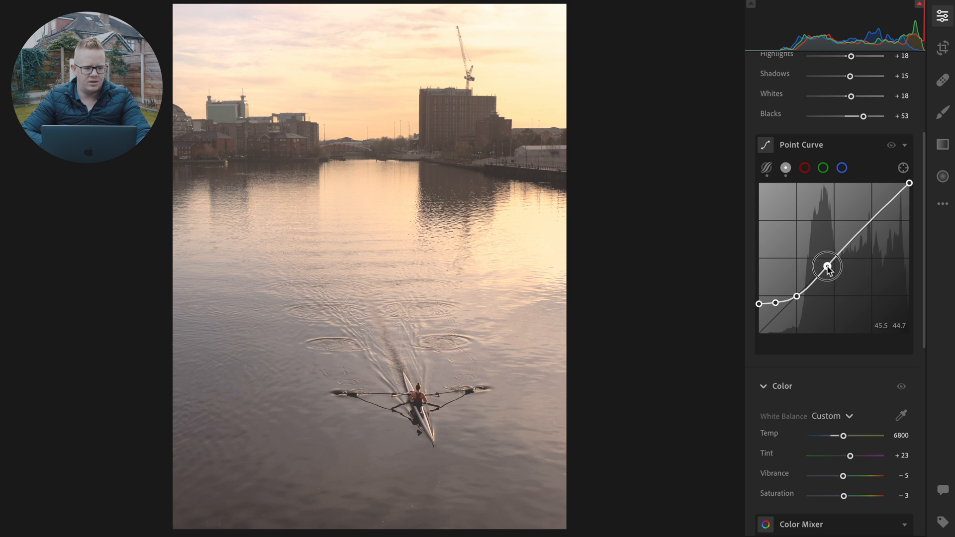
{"action": "left_click_drag", "start_coordinate": [827, 267], "coordinate": [826, 267]}
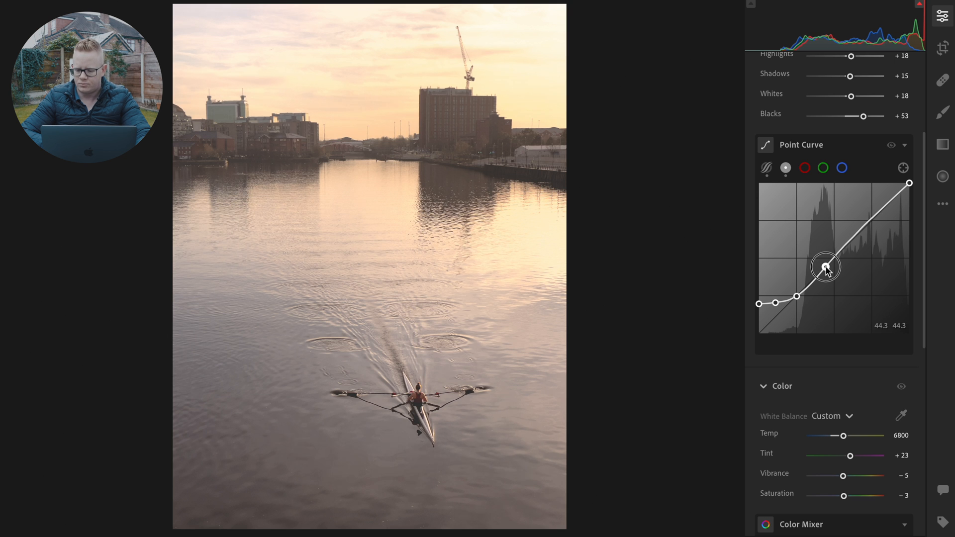
{"action": "left_click_drag", "start_coordinate": [825, 266], "coordinate": [826, 265]}
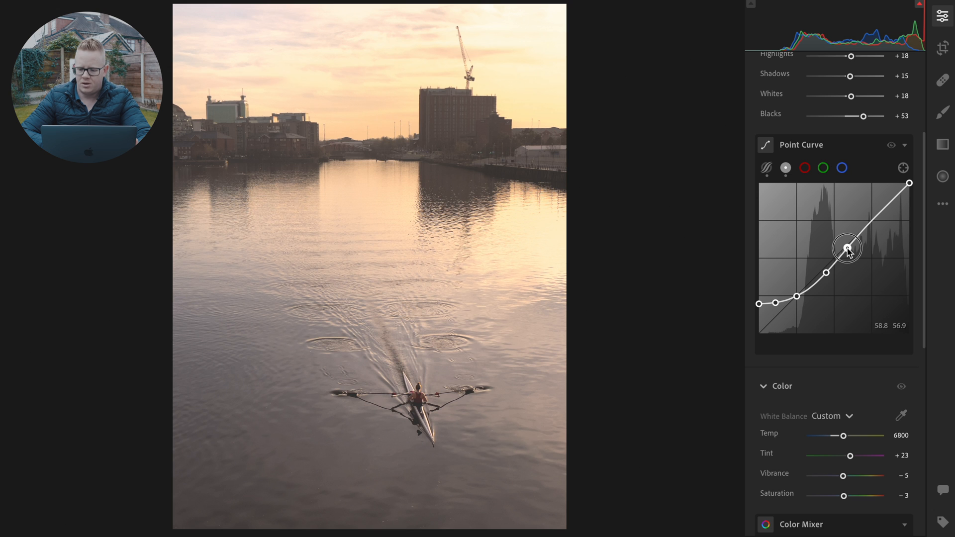
Add an upper-midtone point and shape it for extra midtone contrast
{"action": "left_click_drag", "start_coordinate": [847, 248], "coordinate": [847, 246]}
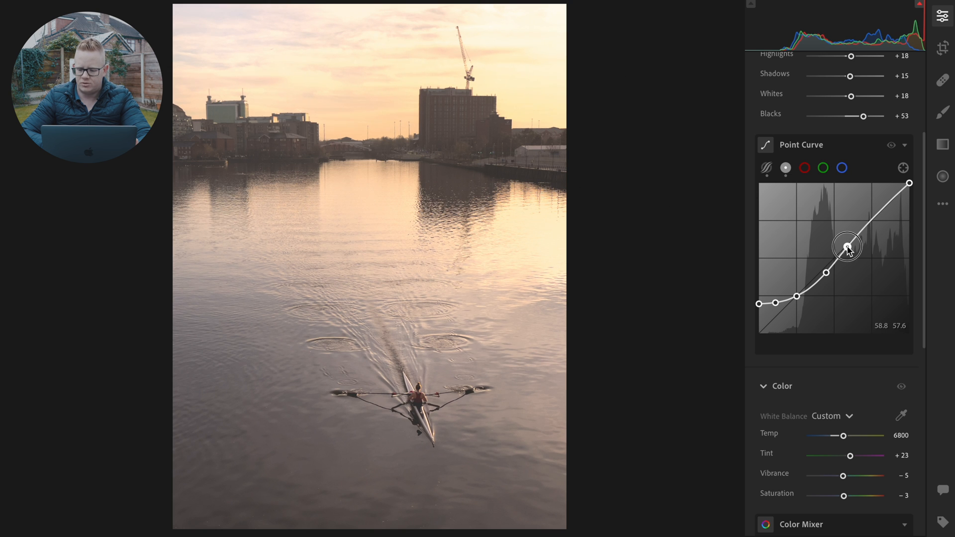
{"action": "left_click_drag", "start_coordinate": [846, 242], "coordinate": [851, 250]}
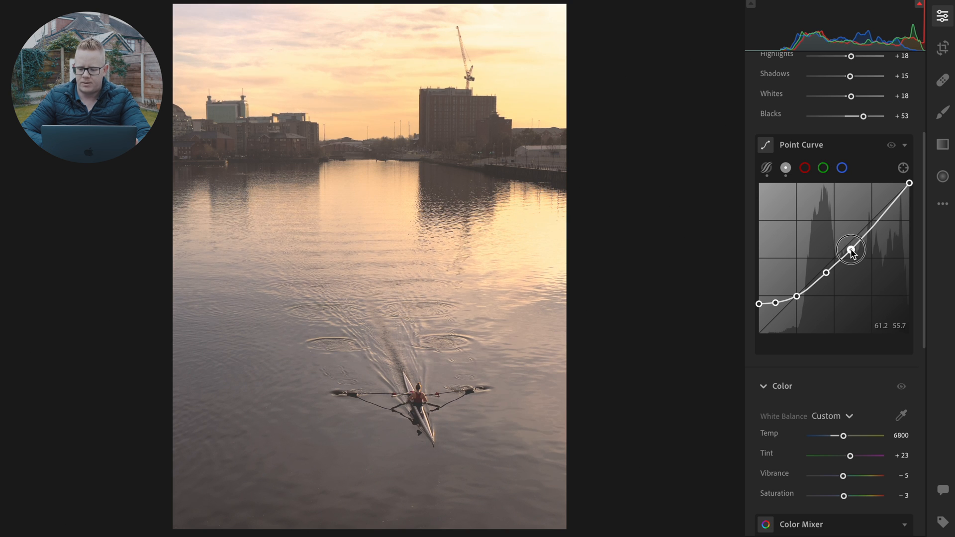
{"action": "left_click_drag", "start_coordinate": [849, 249], "coordinate": [851, 249]}
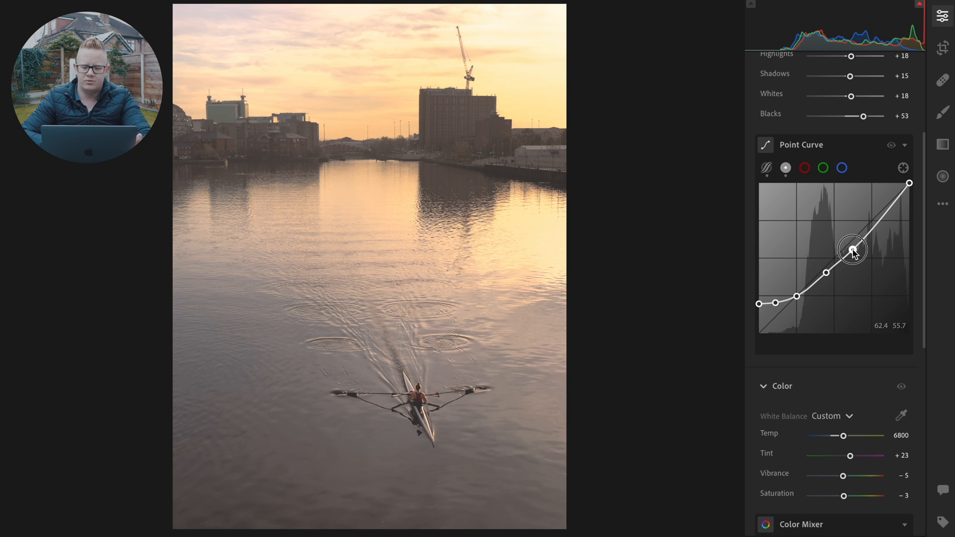
{"action": "left_click_drag", "start_coordinate": [852, 249], "coordinate": [851, 249]}
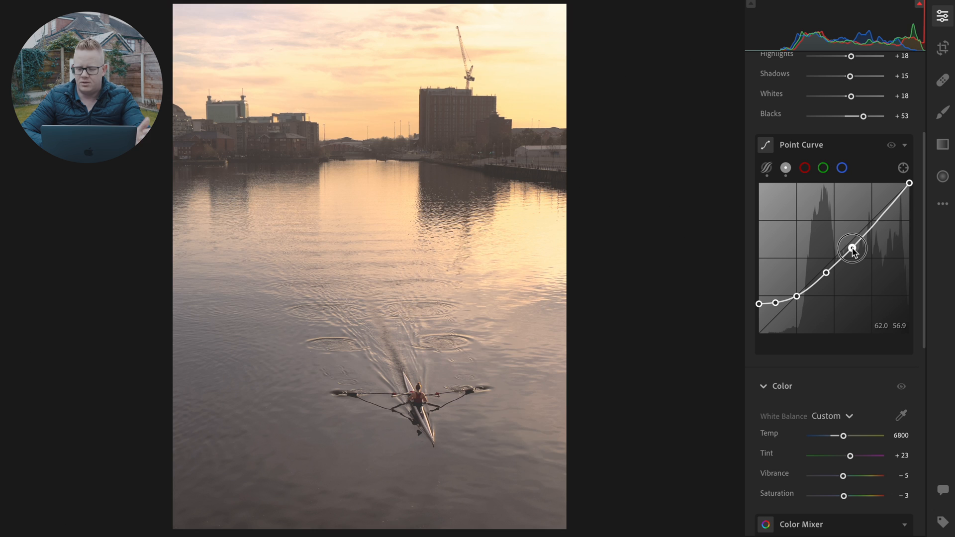
{"action": "left_click_drag", "start_coordinate": [851, 247], "coordinate": [852, 251]}
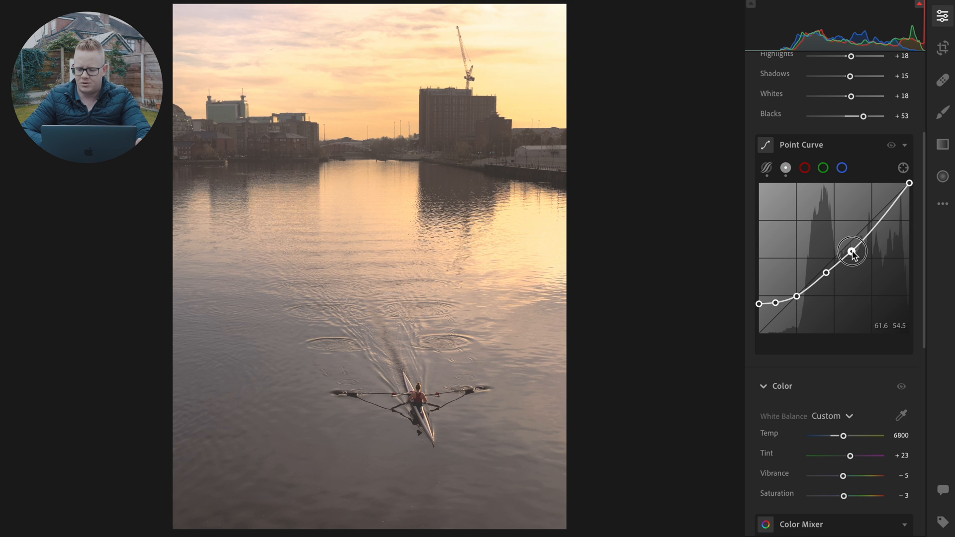
{"action": "left_click_drag", "start_coordinate": [852, 251], "coordinate": [852, 251]}
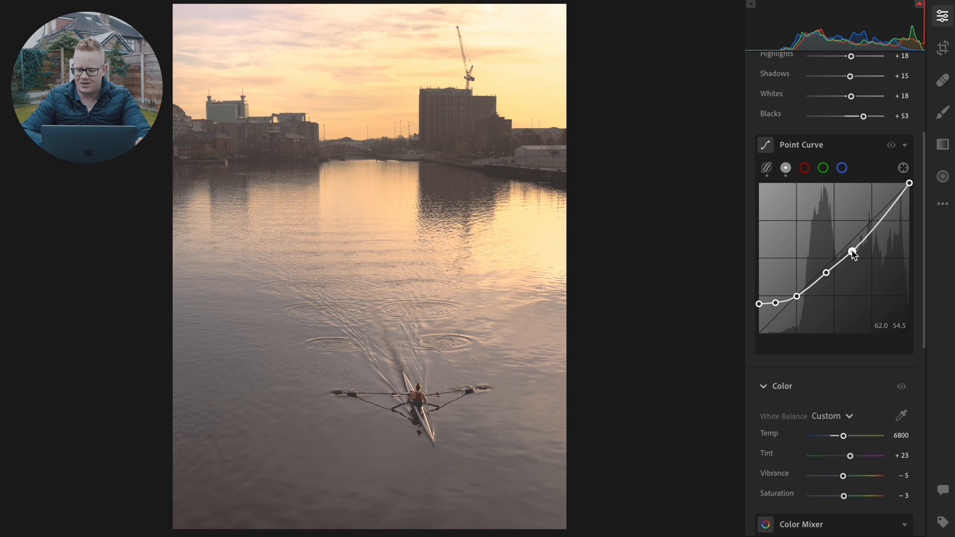
{"action": "left_click_drag", "start_coordinate": [851, 252], "coordinate": [851, 248]}
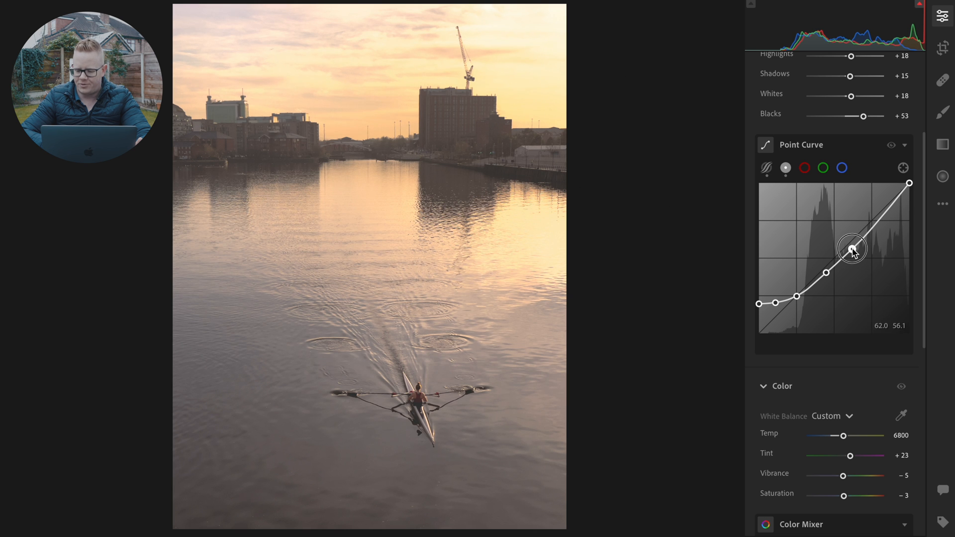
{"action": "left_click_drag", "start_coordinate": [851, 250], "coordinate": [851, 246]}
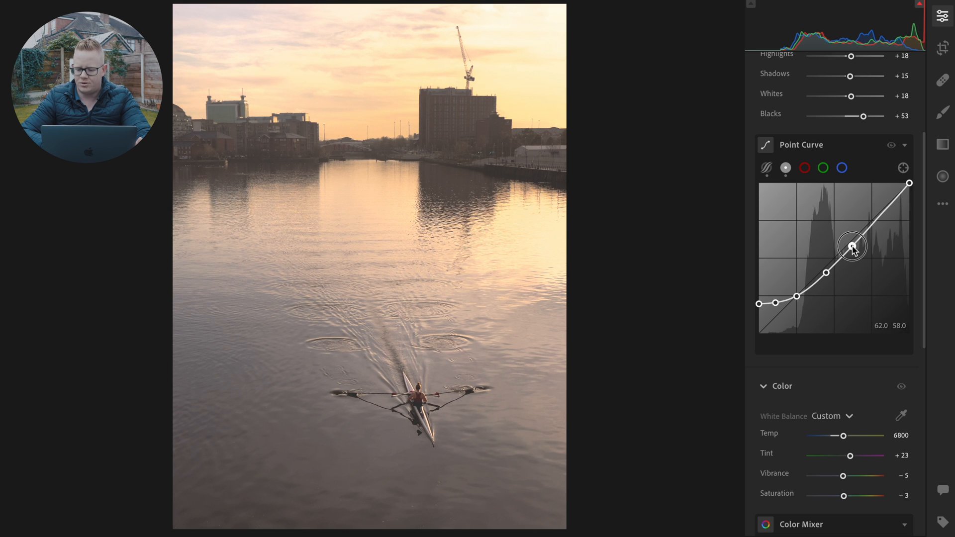
{"action": "left_click_drag", "start_coordinate": [851, 248], "coordinate": [851, 246]}
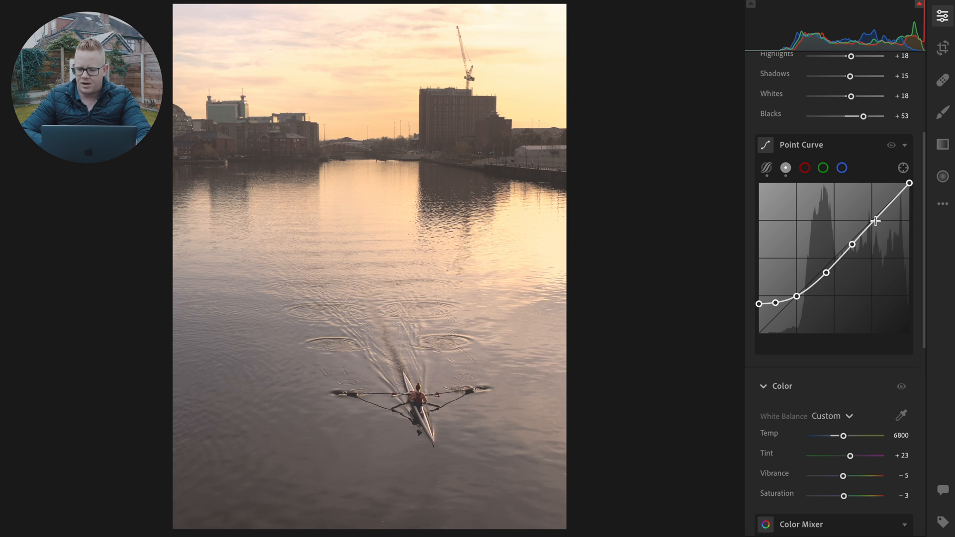
Add a highlight point pulled down slightly and lower the white point to about 90
{"action": "left_click", "coordinate": [875, 221]}
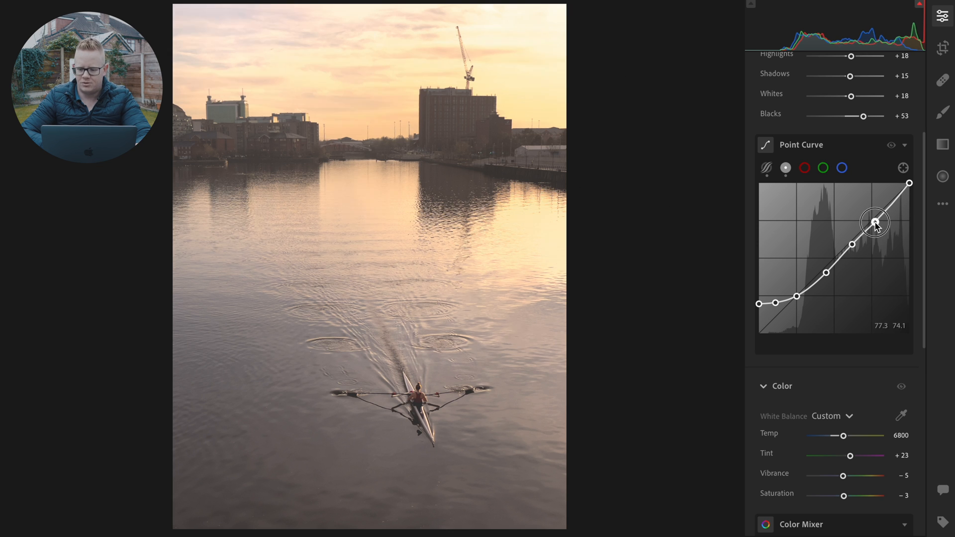
{"action": "left_click_drag", "start_coordinate": [874, 222], "coordinate": [872, 228]}
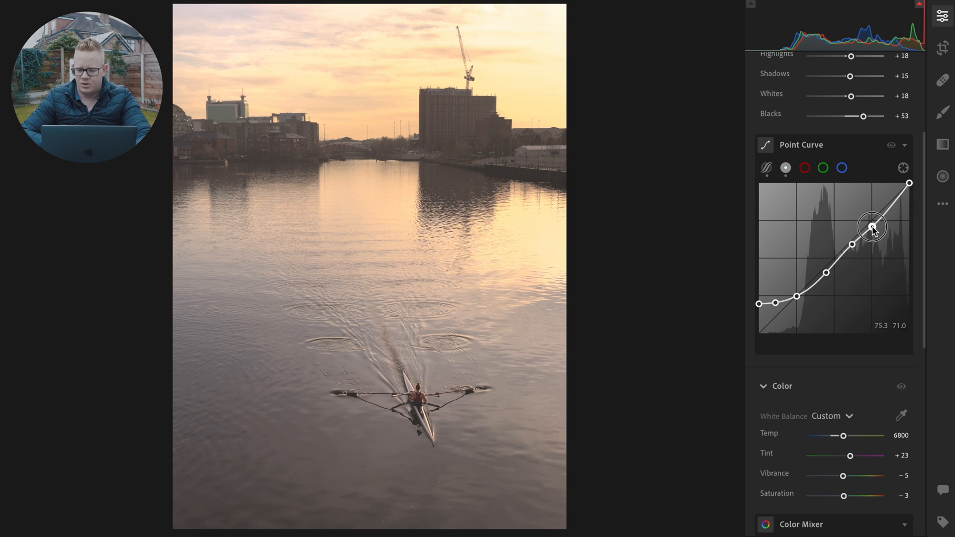
{"action": "left_click_drag", "start_coordinate": [872, 226], "coordinate": [871, 228]}
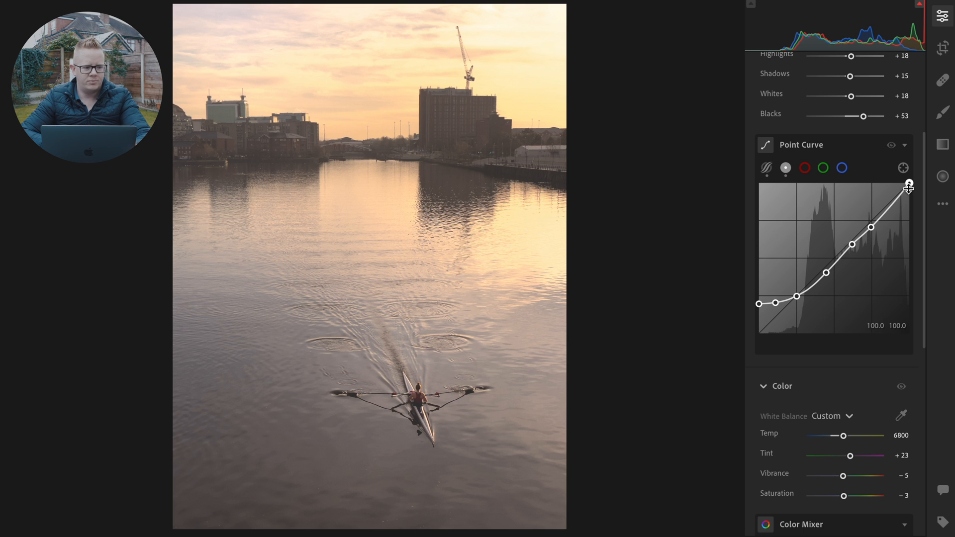
{"action": "left_click_drag", "start_coordinate": [907, 186], "coordinate": [913, 197]}
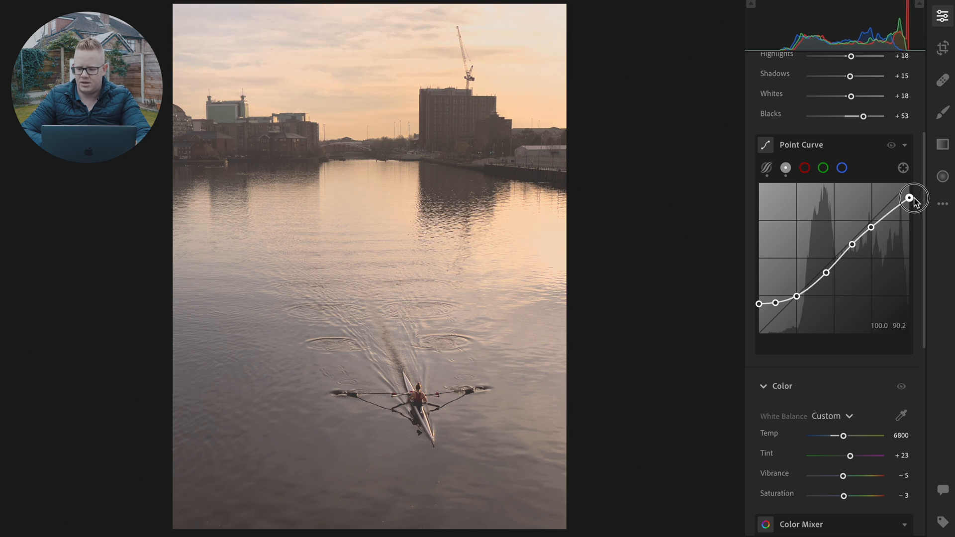
{"action": "left_click_drag", "start_coordinate": [911, 196], "coordinate": [912, 205]}
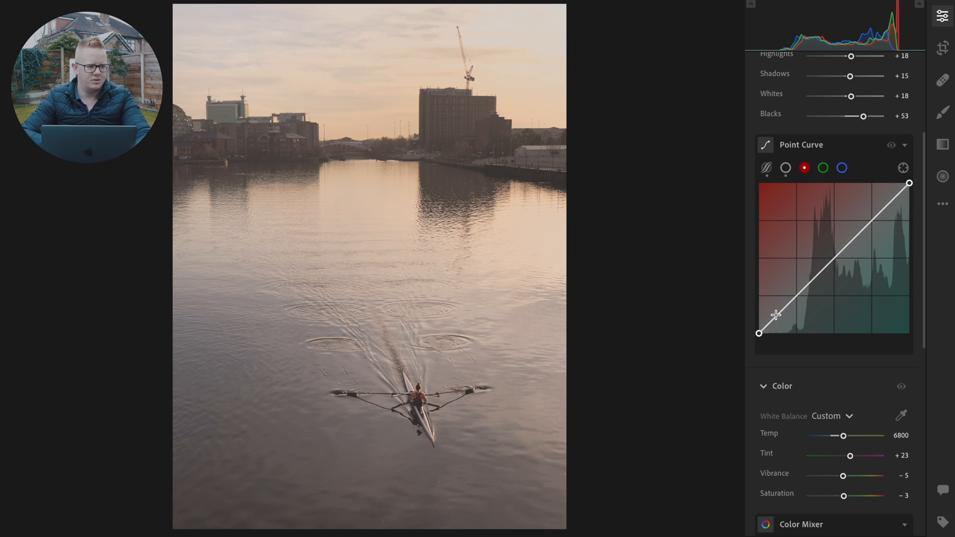
Pull the red curve's shadow point below the diagonal to cool the dark water
{"action": "left_click_drag", "start_coordinate": [792, 307], "coordinate": [781, 320]}
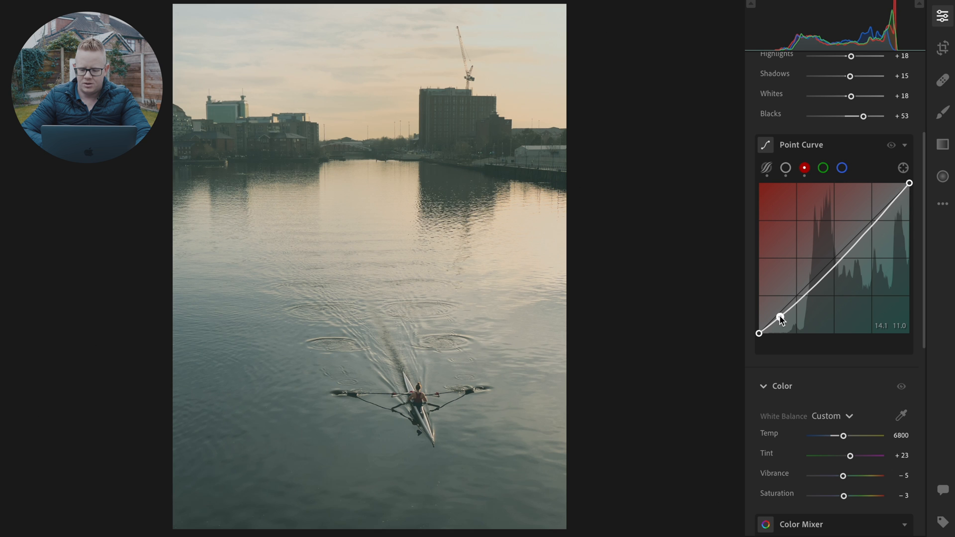
{"action": "left_click_drag", "start_coordinate": [782, 318], "coordinate": [784, 322]}
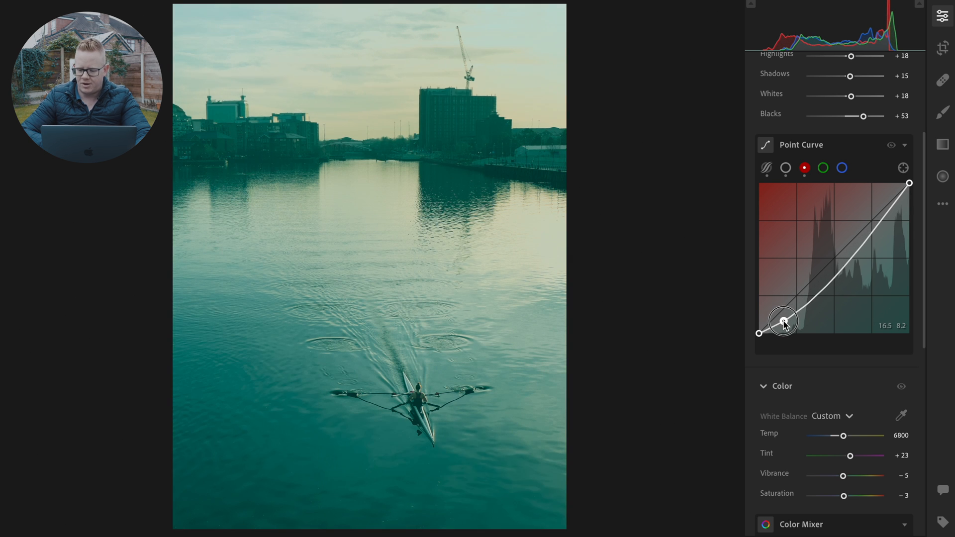
{"action": "left_click_drag", "start_coordinate": [784, 321], "coordinate": [785, 323]}
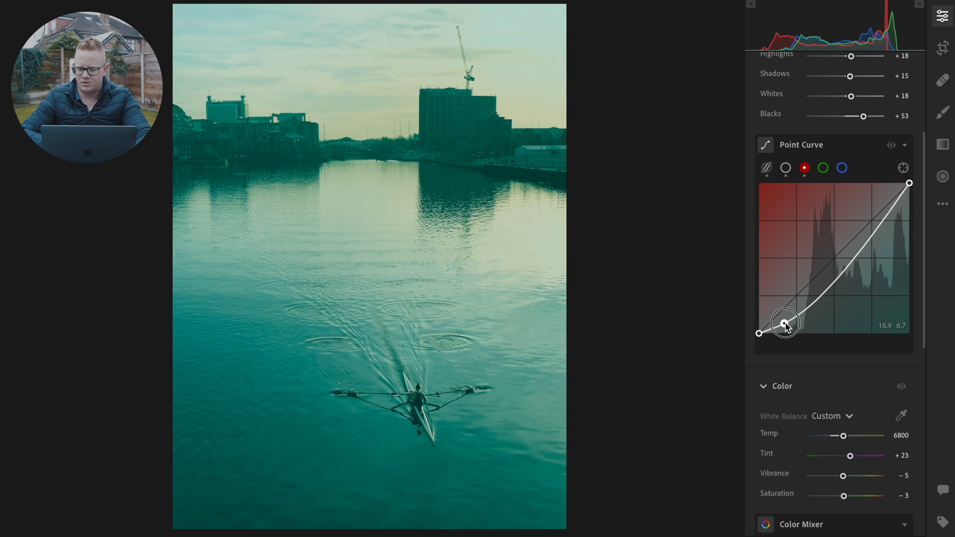
{"action": "left_click_drag", "start_coordinate": [784, 322], "coordinate": [785, 321]}
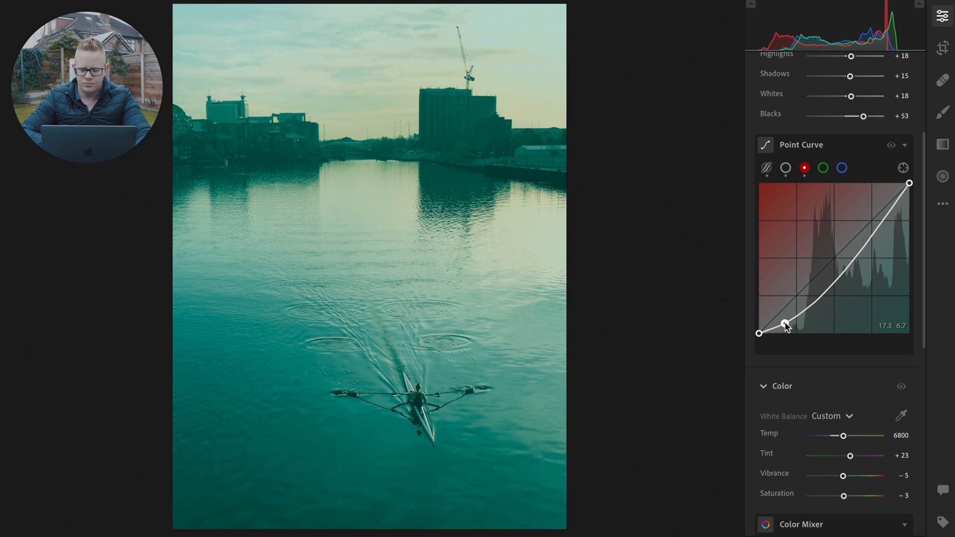
{"action": "left_click_drag", "start_coordinate": [785, 325], "coordinate": [785, 322]}
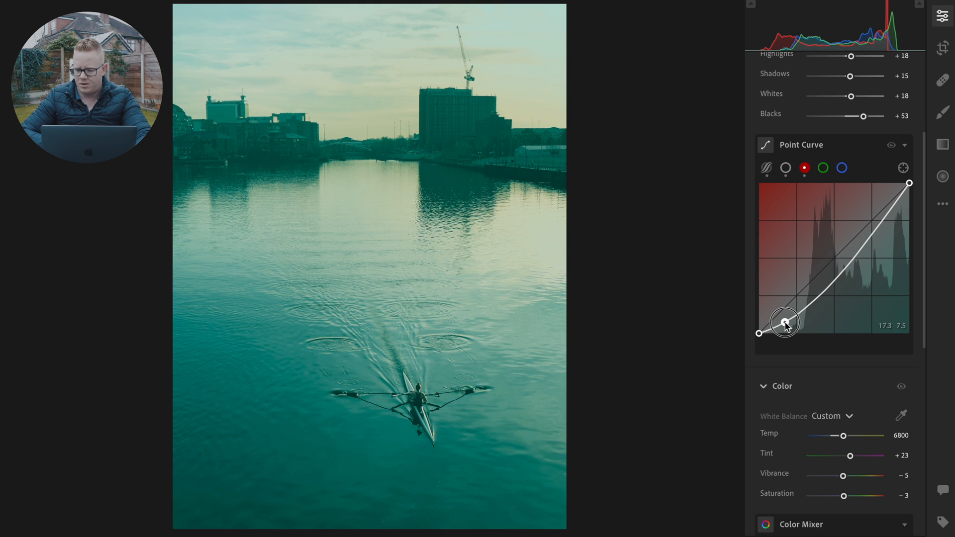
{"action": "left_click_drag", "start_coordinate": [784, 321], "coordinate": [784, 324]}
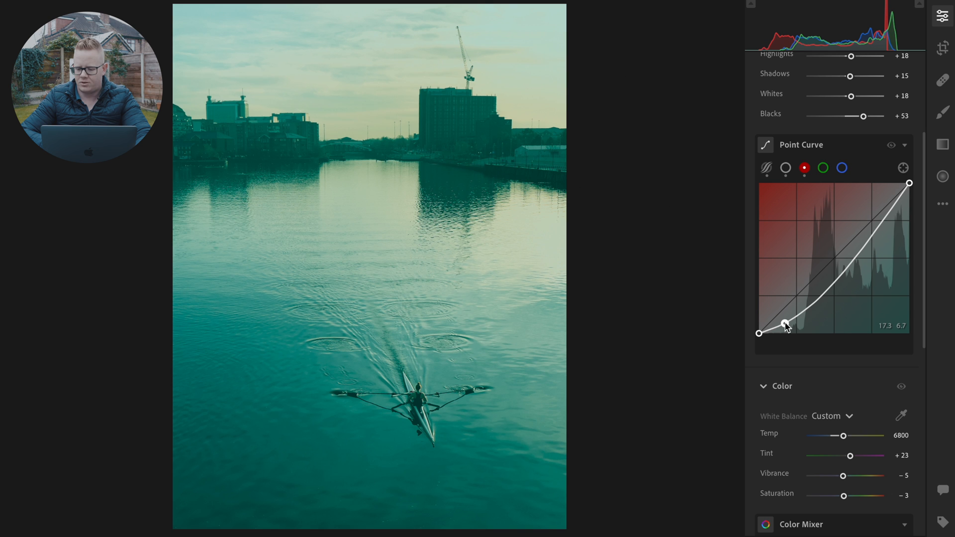
{"action": "left_click_drag", "start_coordinate": [784, 323], "coordinate": [785, 324]}
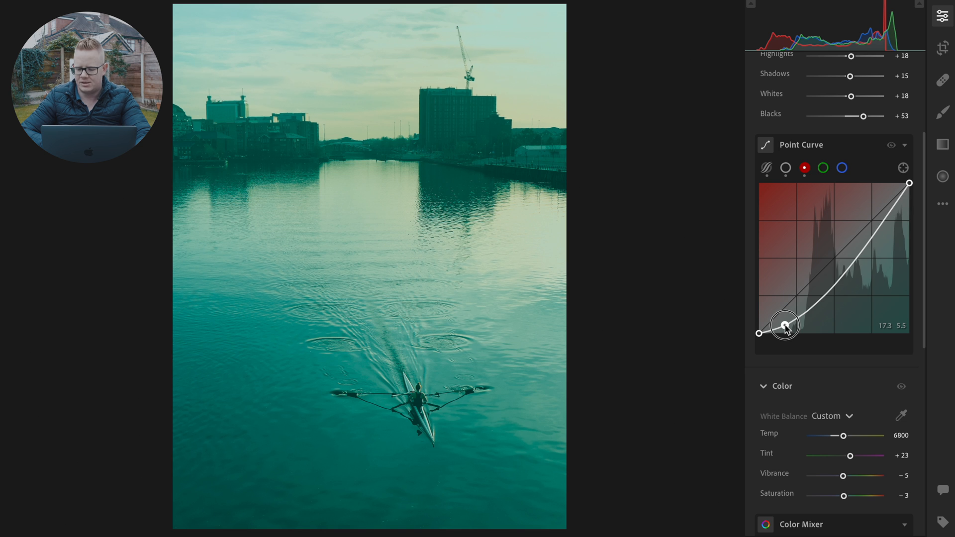
{"action": "left_click_drag", "start_coordinate": [785, 324], "coordinate": [784, 332]}
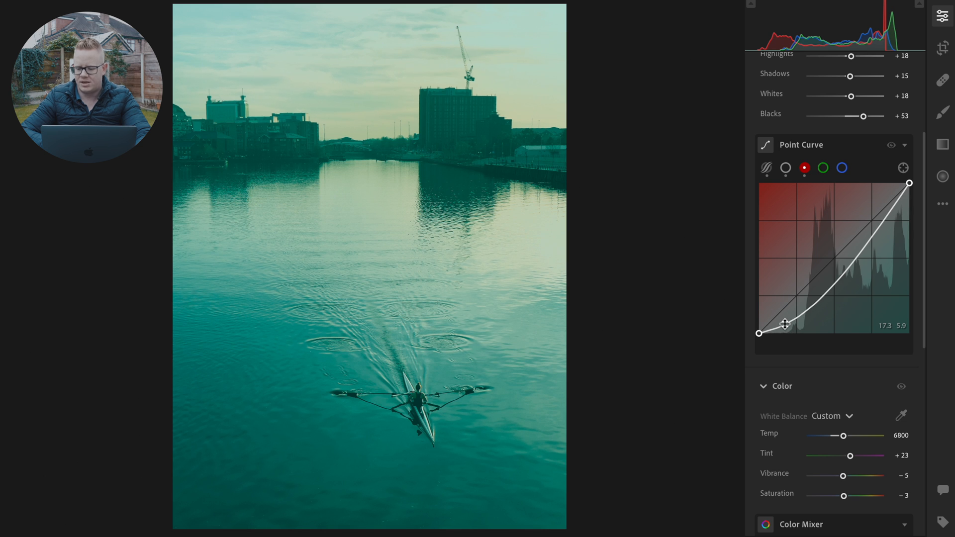
{"action": "left_click_drag", "start_coordinate": [784, 323], "coordinate": [784, 324]}
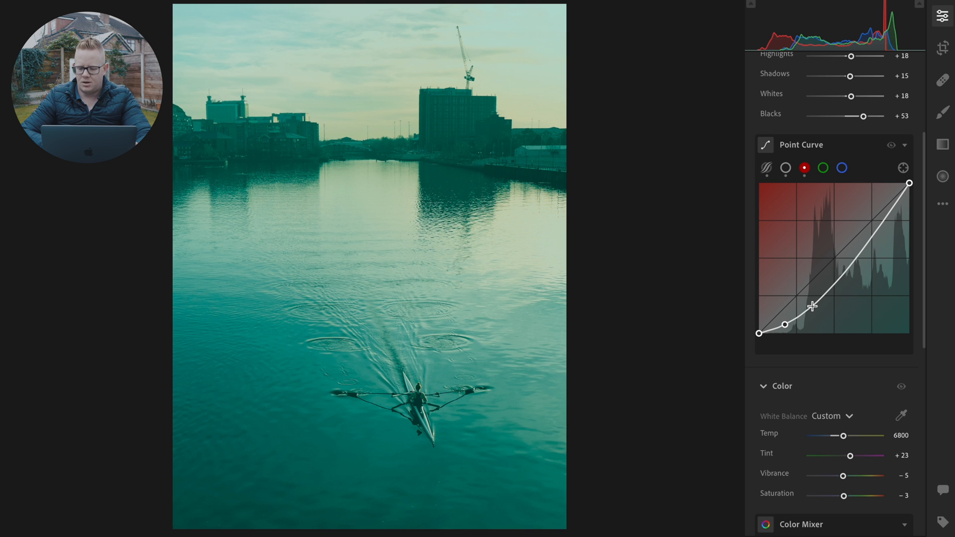
Add a lower-midtone red point dipping toward teal, then start a midtone point
{"action": "left_click_drag", "start_coordinate": [812, 306], "coordinate": [813, 303]}
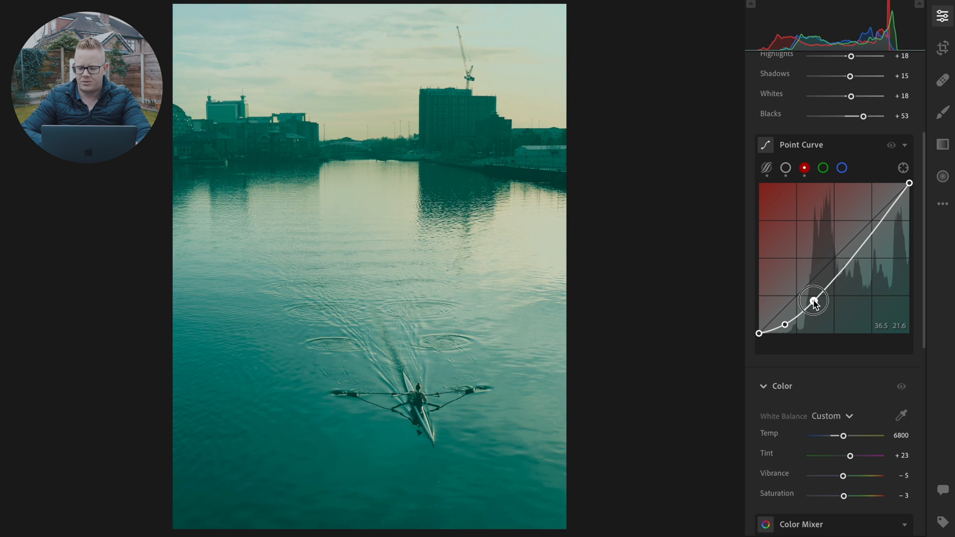
{"action": "left_click_drag", "start_coordinate": [813, 300], "coordinate": [816, 306]}
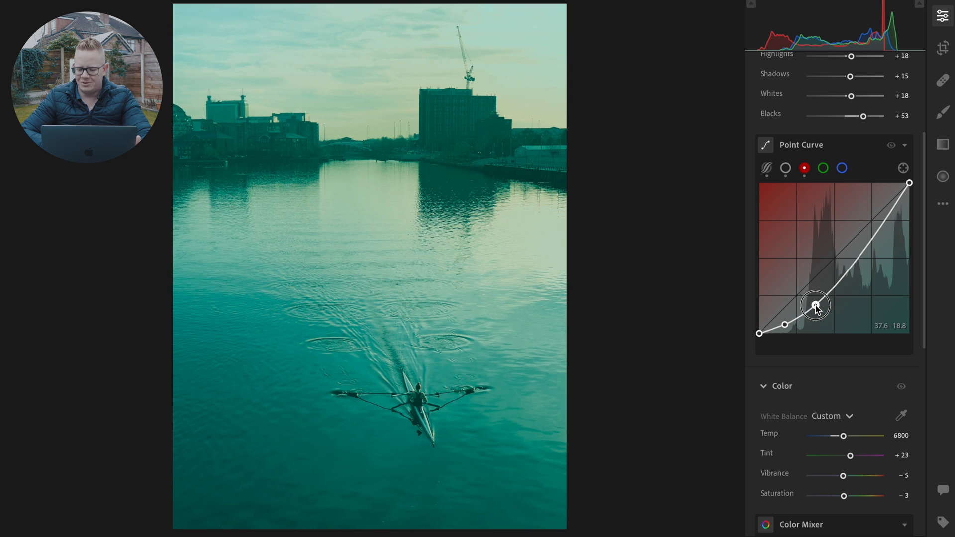
{"action": "left_click_drag", "start_coordinate": [816, 305], "coordinate": [810, 306]}
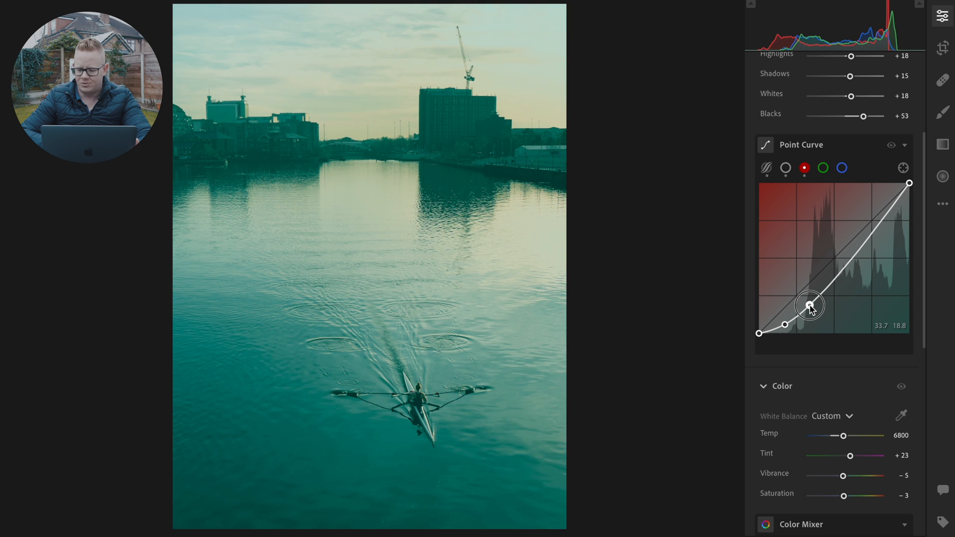
{"action": "left_click_drag", "start_coordinate": [809, 305], "coordinate": [809, 306]}
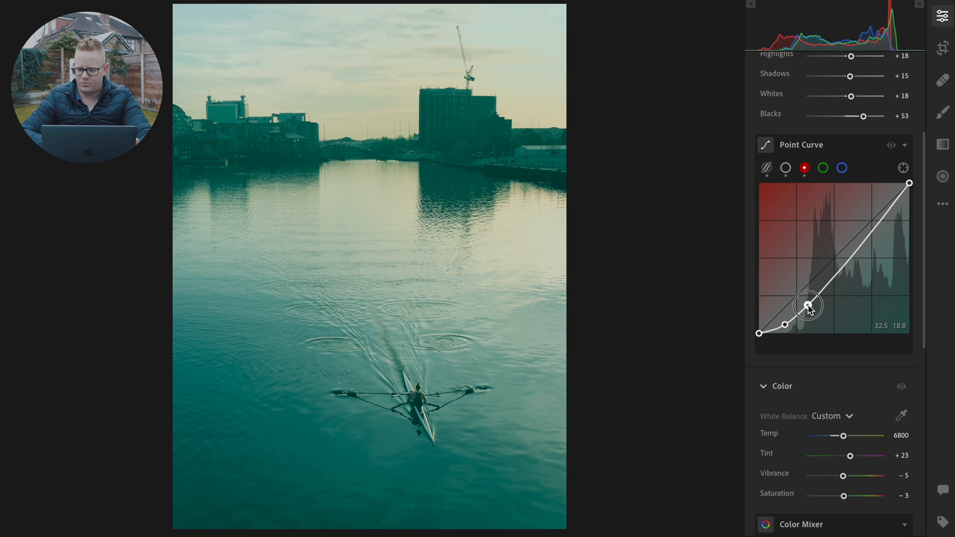
{"action": "left_click_drag", "start_coordinate": [809, 305], "coordinate": [807, 305]}
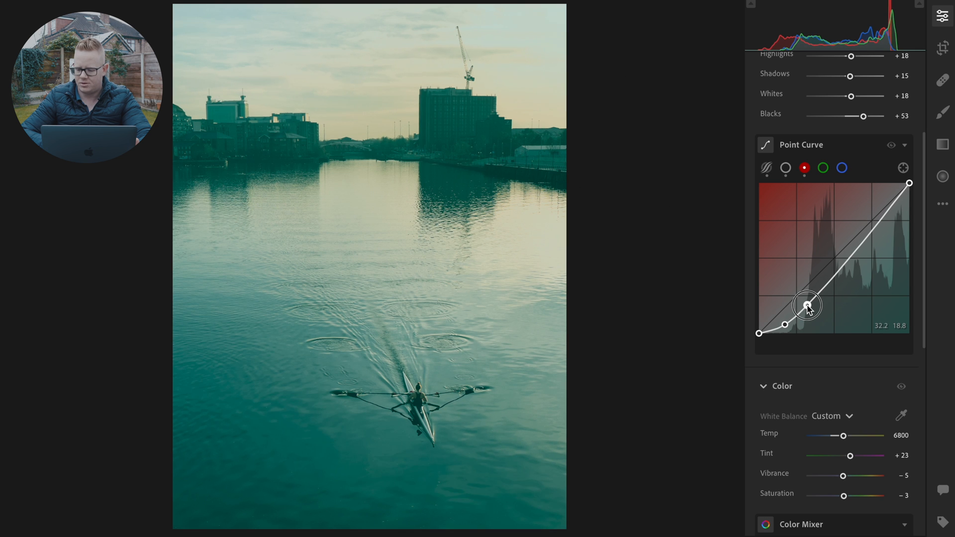
{"action": "left_click_drag", "start_coordinate": [807, 305], "coordinate": [806, 304]}
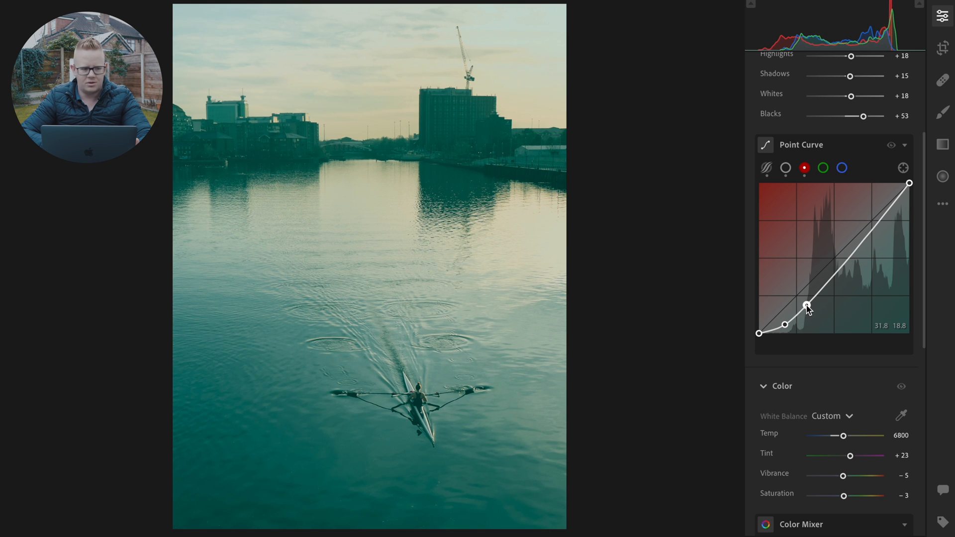
{"action": "left_click_drag", "start_coordinate": [806, 307], "coordinate": [807, 302]}
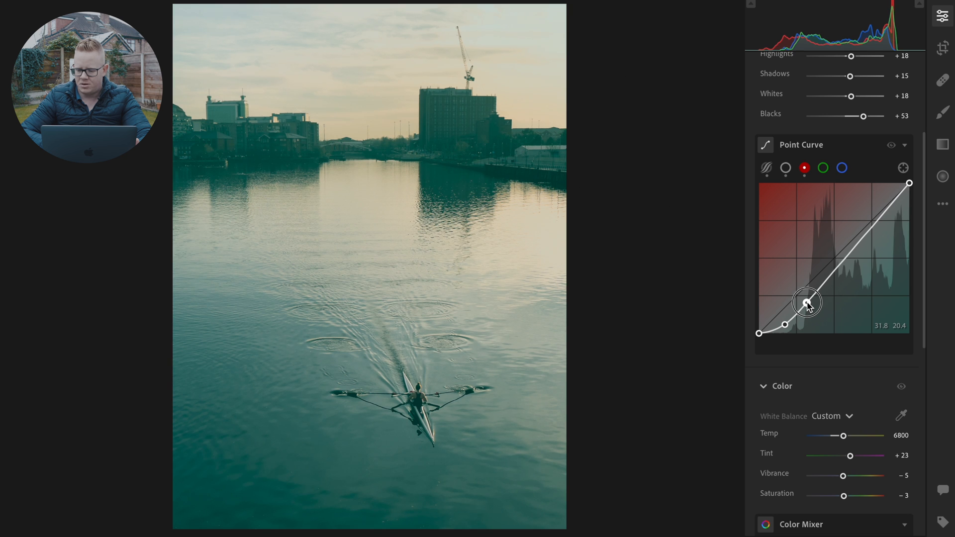
{"action": "left_click_drag", "start_coordinate": [807, 302], "coordinate": [815, 298]}
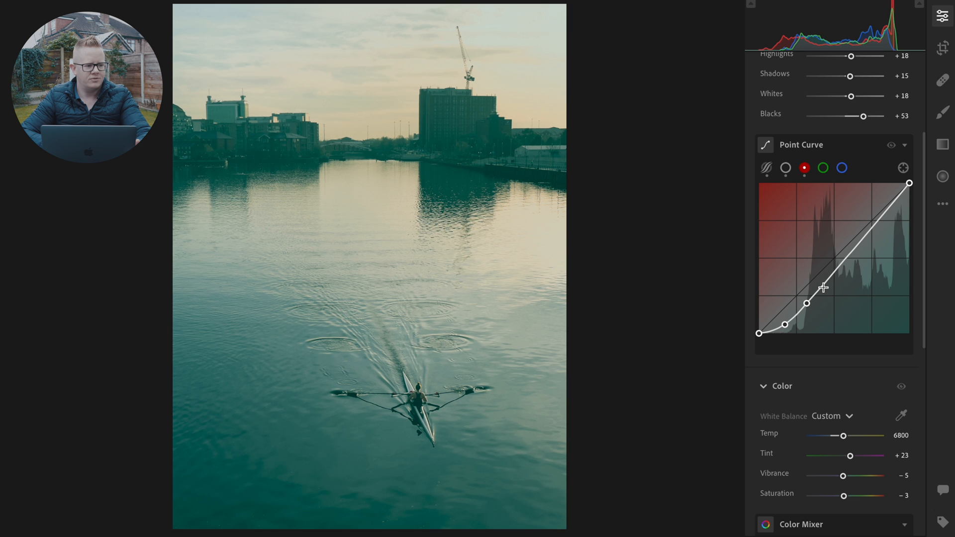
{"action": "left_click_drag", "start_coordinate": [823, 286], "coordinate": [834, 261]}
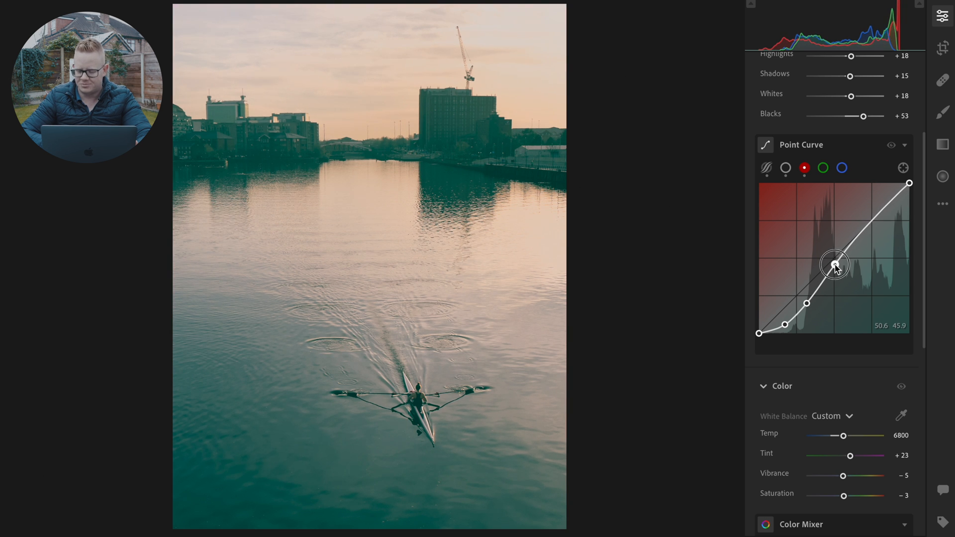
Raise the red midtone point above the diagonal so sky and water glow pink
{"action": "left_click_drag", "start_coordinate": [836, 264], "coordinate": [834, 266]}
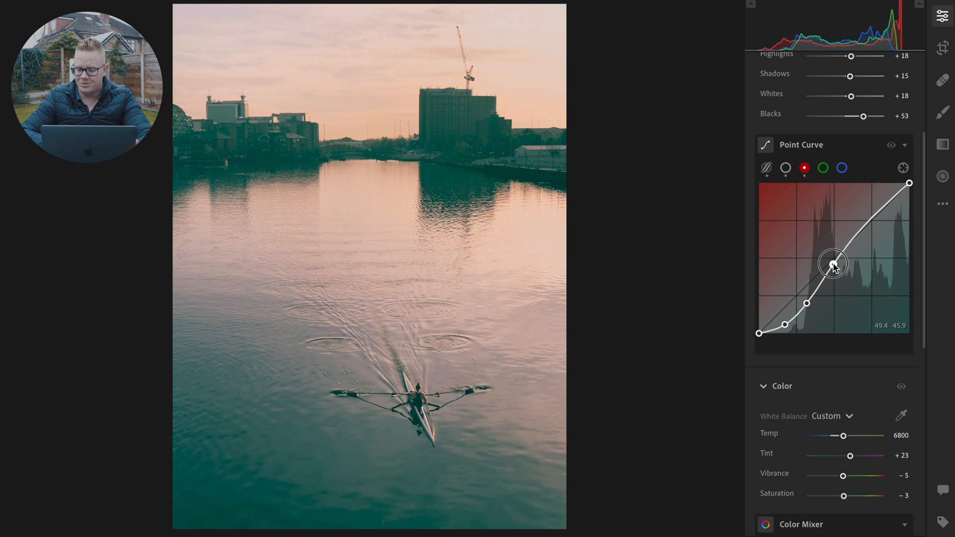
{"action": "left_click_drag", "start_coordinate": [833, 263], "coordinate": [833, 261]}
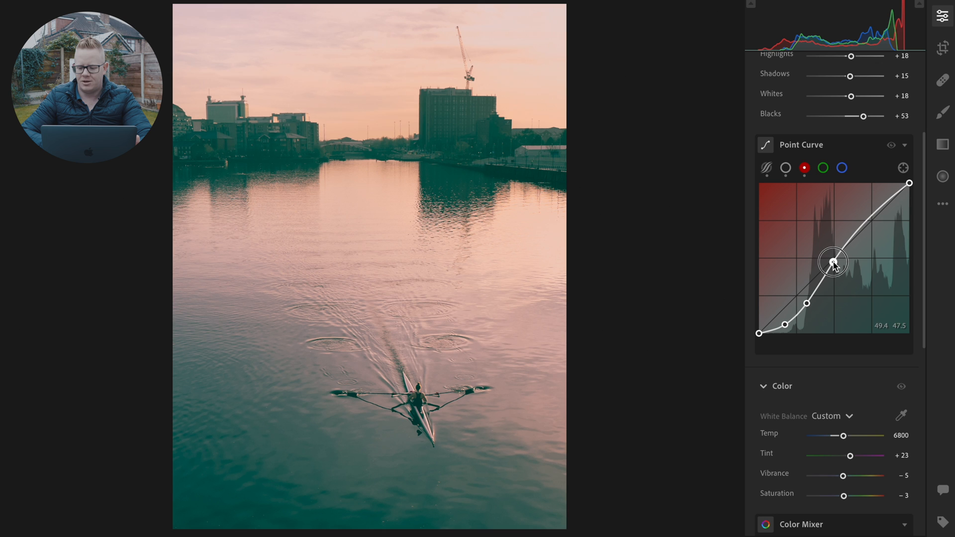
{"action": "left_click_drag", "start_coordinate": [833, 261], "coordinate": [832, 262]}
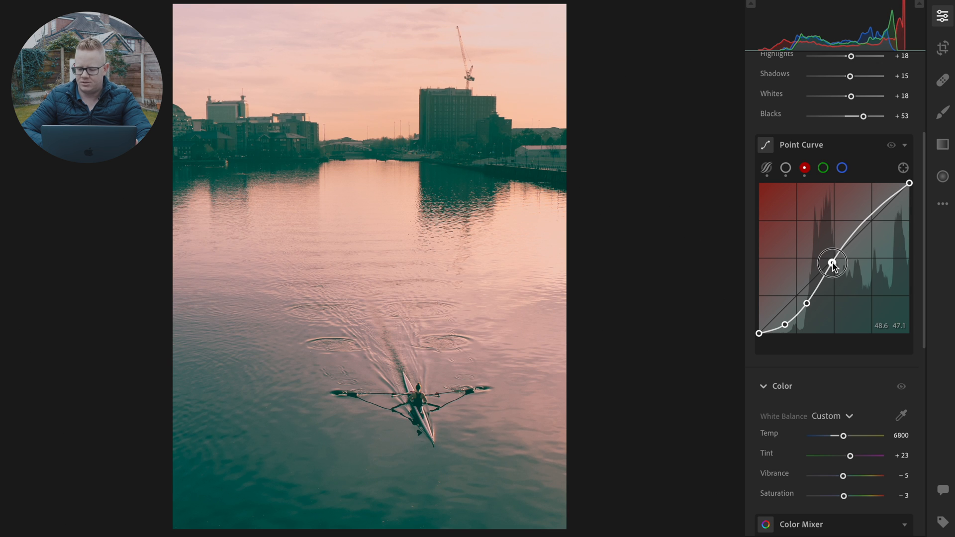
{"action": "left_click_drag", "start_coordinate": [833, 264], "coordinate": [834, 261]}
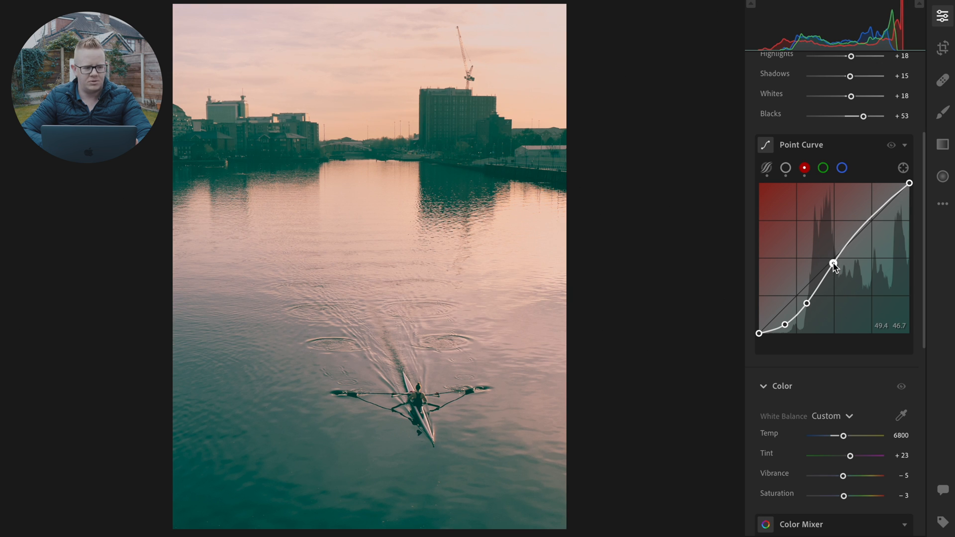
{"action": "left_click_drag", "start_coordinate": [834, 263], "coordinate": [833, 267]}
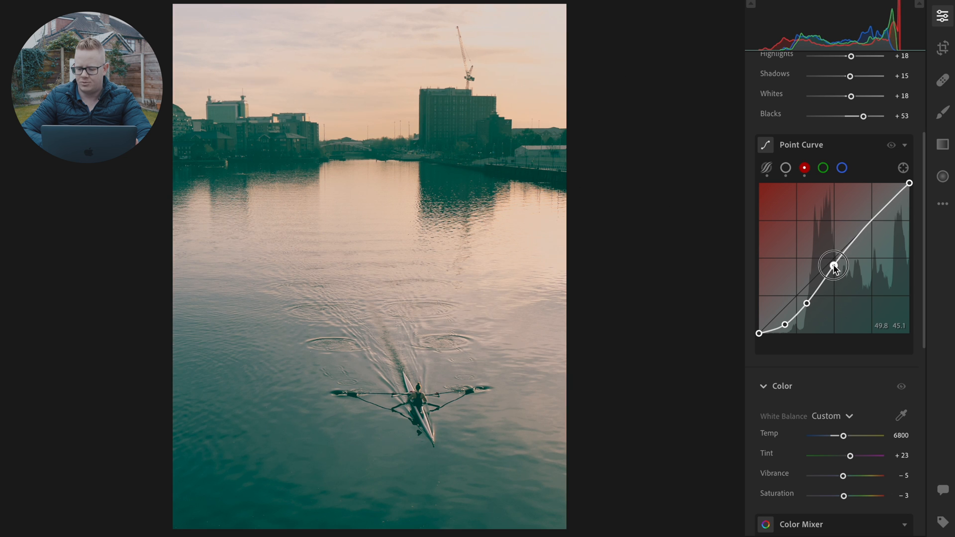
{"action": "left_click_drag", "start_coordinate": [833, 268], "coordinate": [833, 260]}
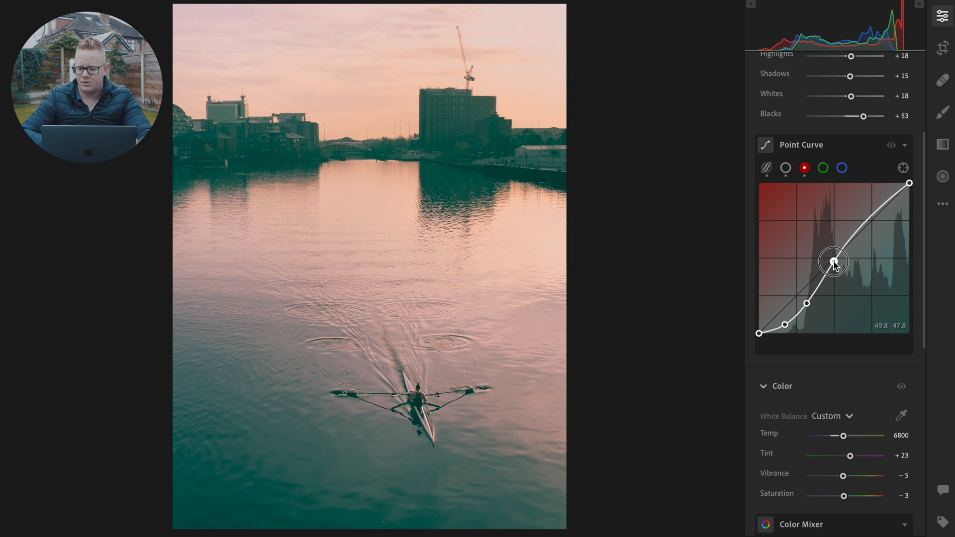
{"action": "left_click_drag", "start_coordinate": [832, 260], "coordinate": [833, 263]}
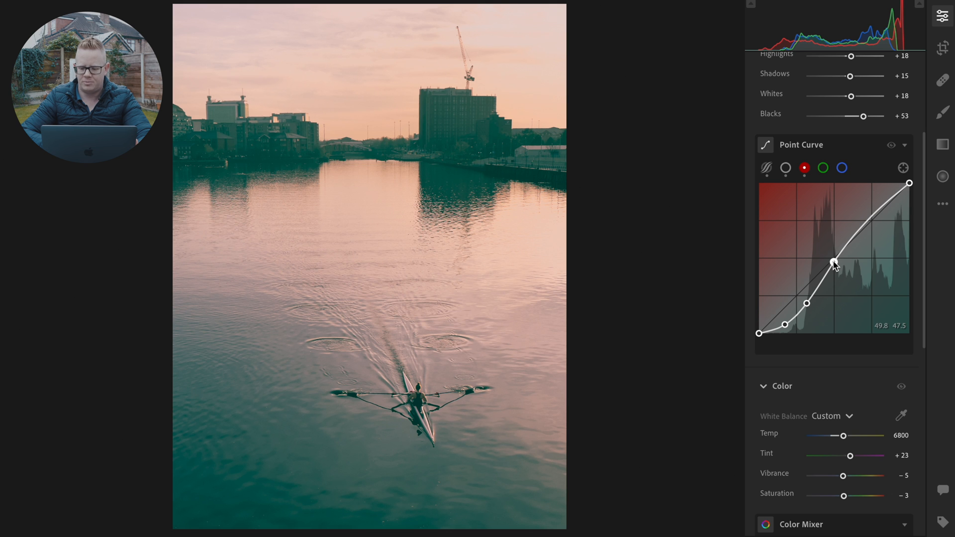
{"action": "left_click_drag", "start_coordinate": [835, 262], "coordinate": [834, 260]}
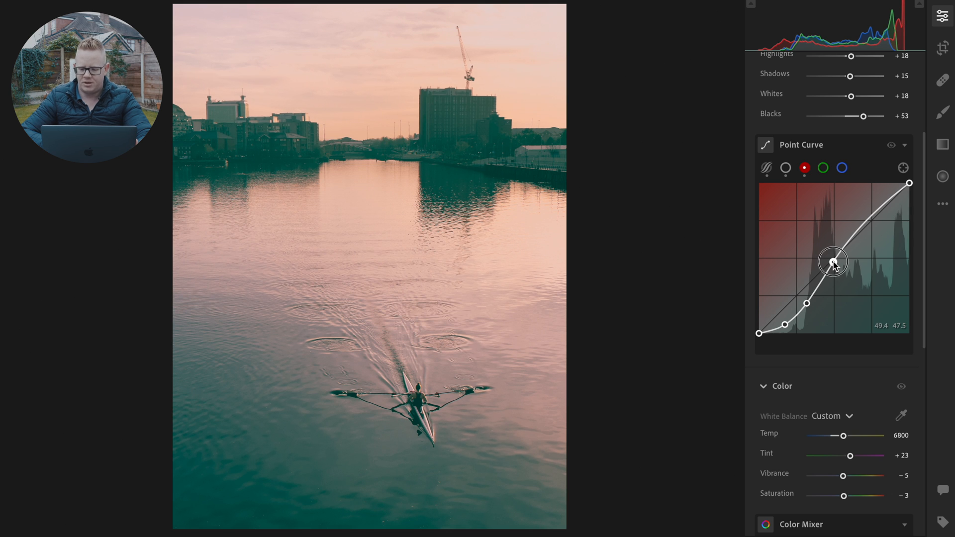
{"action": "left_click_drag", "start_coordinate": [833, 262], "coordinate": [833, 260]}
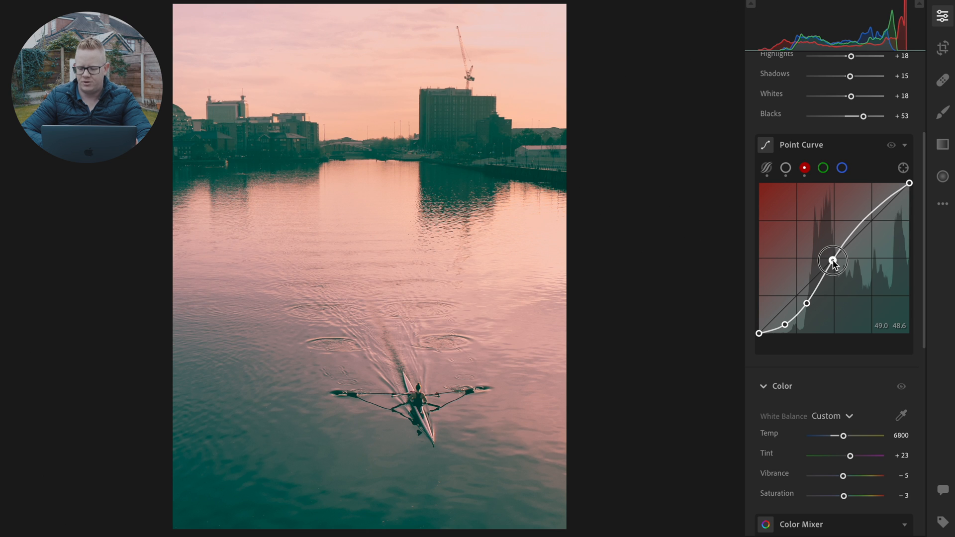
{"action": "left_click_drag", "start_coordinate": [833, 260], "coordinate": [833, 263]}
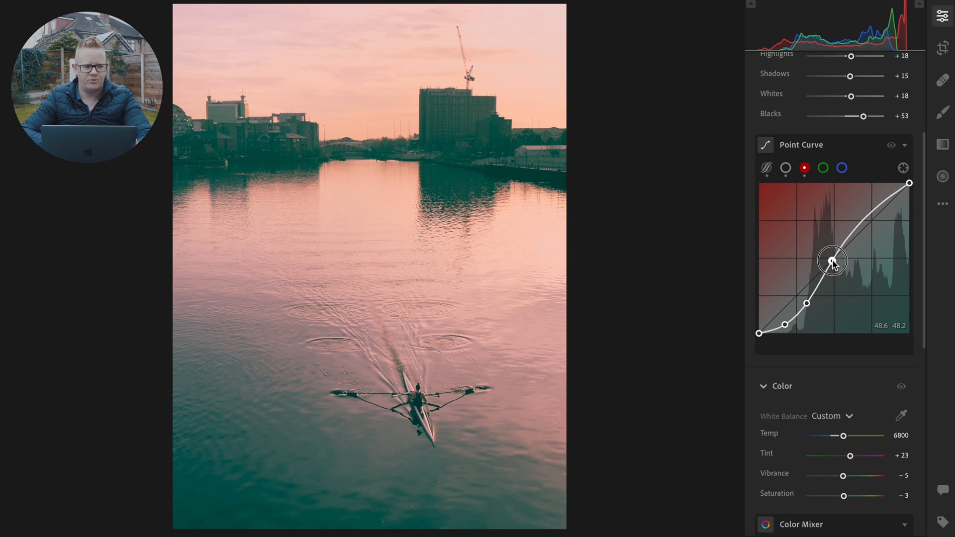
{"action": "left_click_drag", "start_coordinate": [833, 260], "coordinate": [835, 262]}
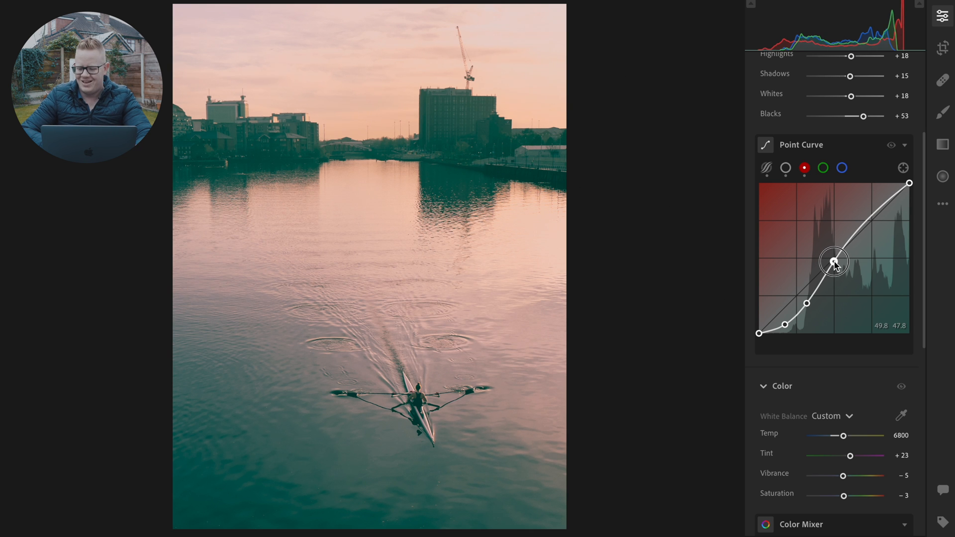
{"action": "left_click_drag", "start_coordinate": [835, 261], "coordinate": [833, 263]}
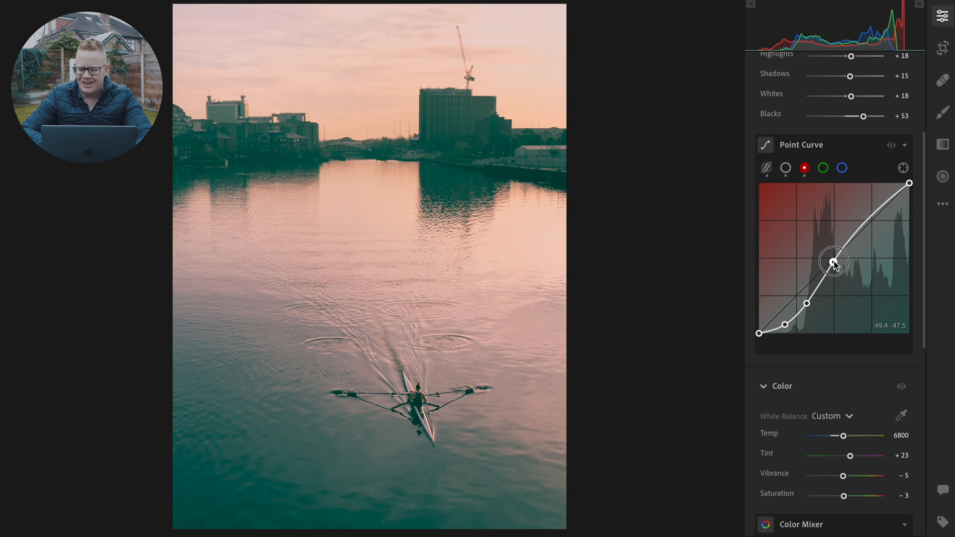
{"action": "left_click_drag", "start_coordinate": [833, 261], "coordinate": [835, 258]}
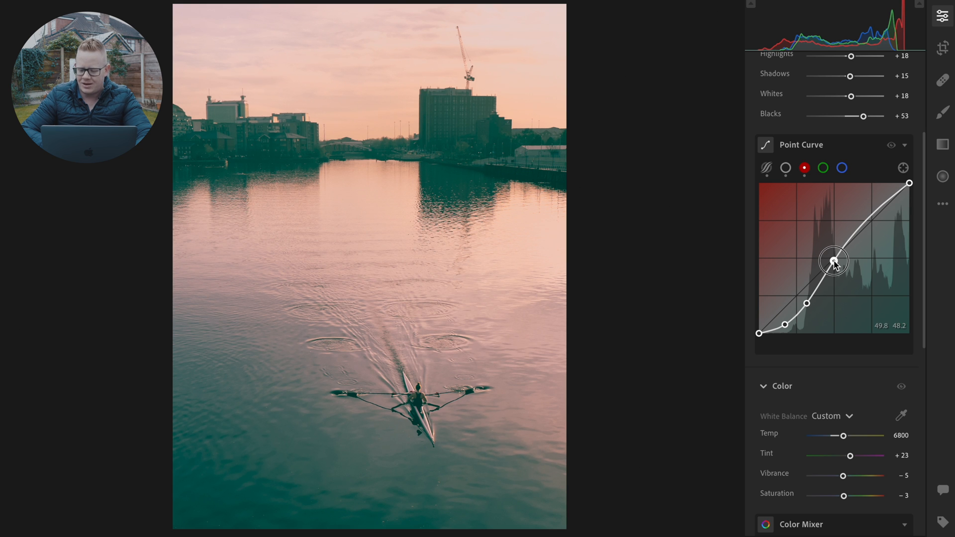
{"action": "left_click_drag", "start_coordinate": [834, 261], "coordinate": [833, 261]}
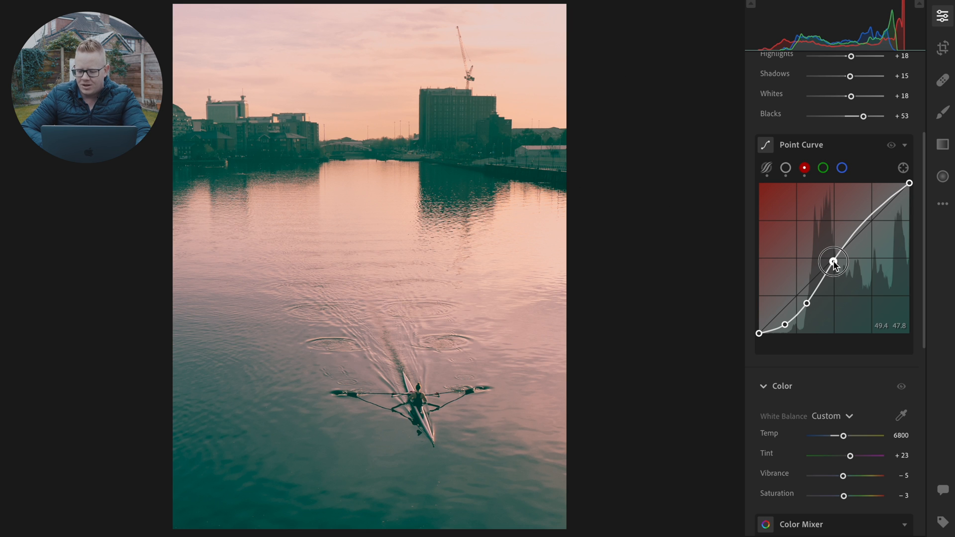
{"action": "left_click_drag", "start_coordinate": [834, 261], "coordinate": [834, 258]}
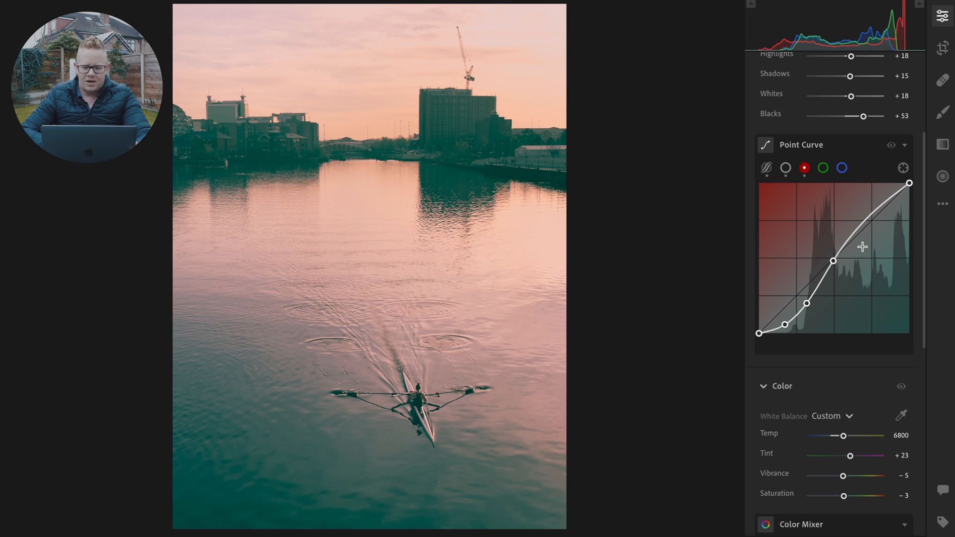
Add and lift a red highlight point, completing the S-curve for a stronger pink sky
{"action": "left_click_drag", "start_coordinate": [861, 247], "coordinate": [866, 218]}
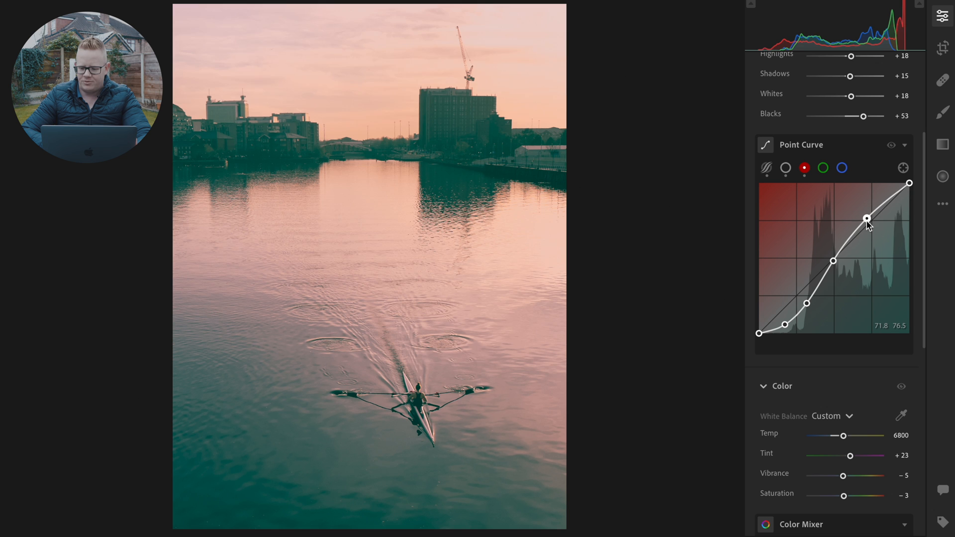
{"action": "left_click_drag", "start_coordinate": [867, 219], "coordinate": [865, 212]}
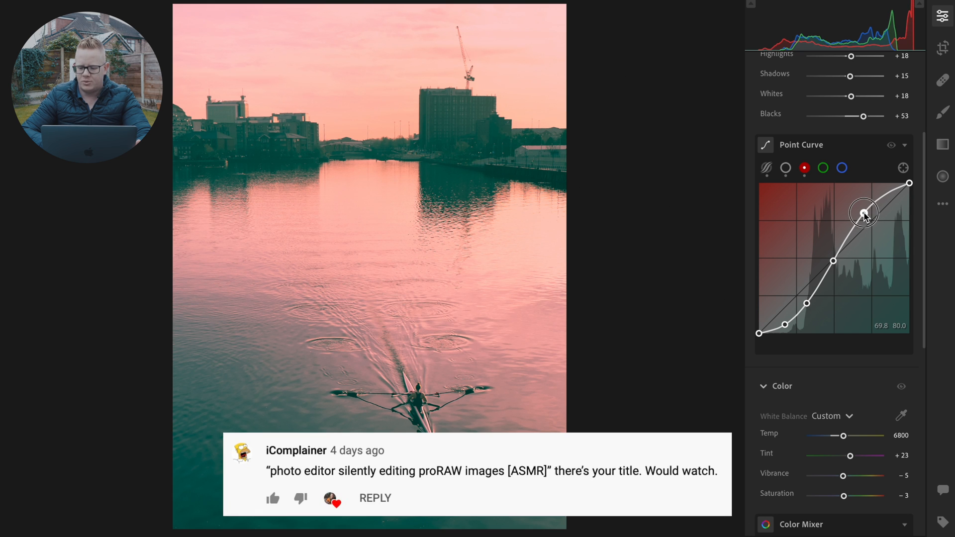
{"action": "left_click_drag", "start_coordinate": [864, 211], "coordinate": [864, 214]}
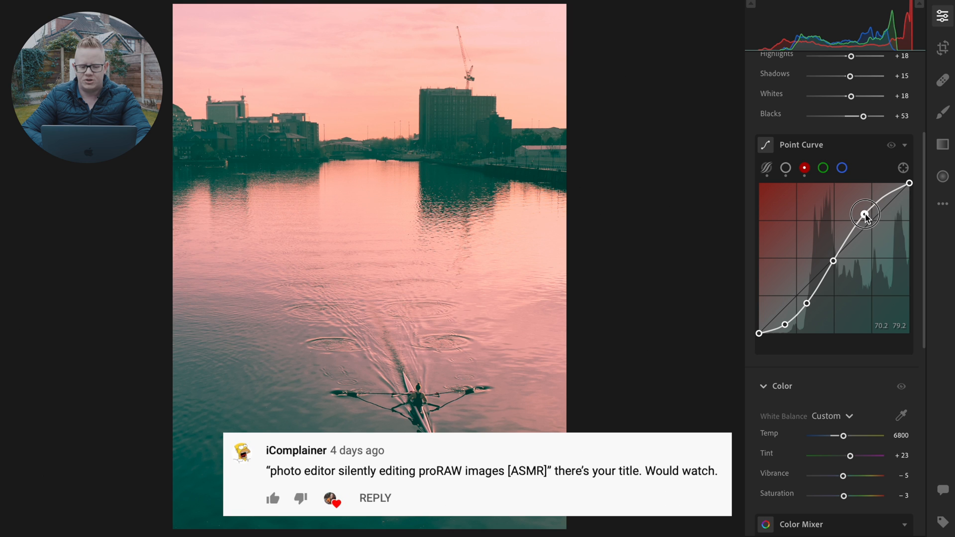
{"action": "left_click_drag", "start_coordinate": [864, 213], "coordinate": [866, 211]}
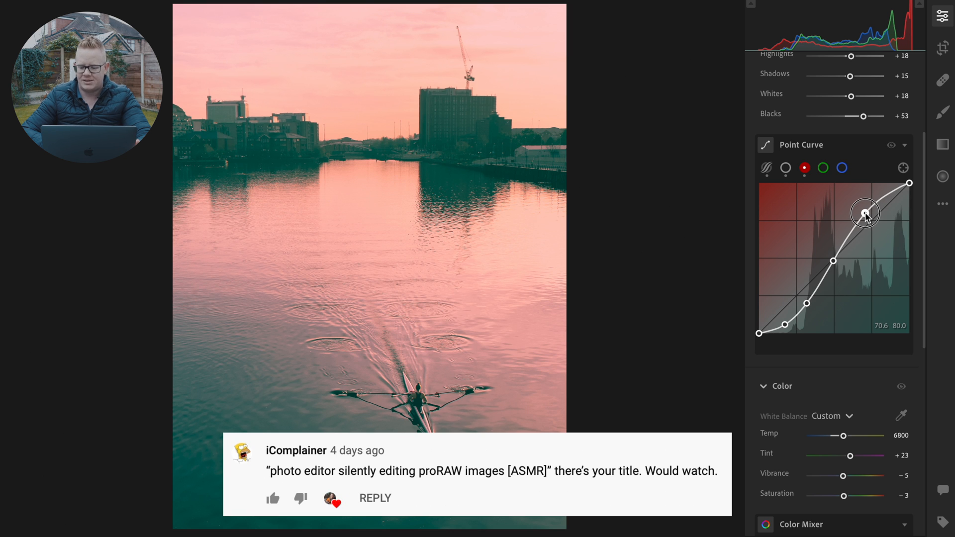
{"action": "left_click_drag", "start_coordinate": [864, 212], "coordinate": [864, 216]}
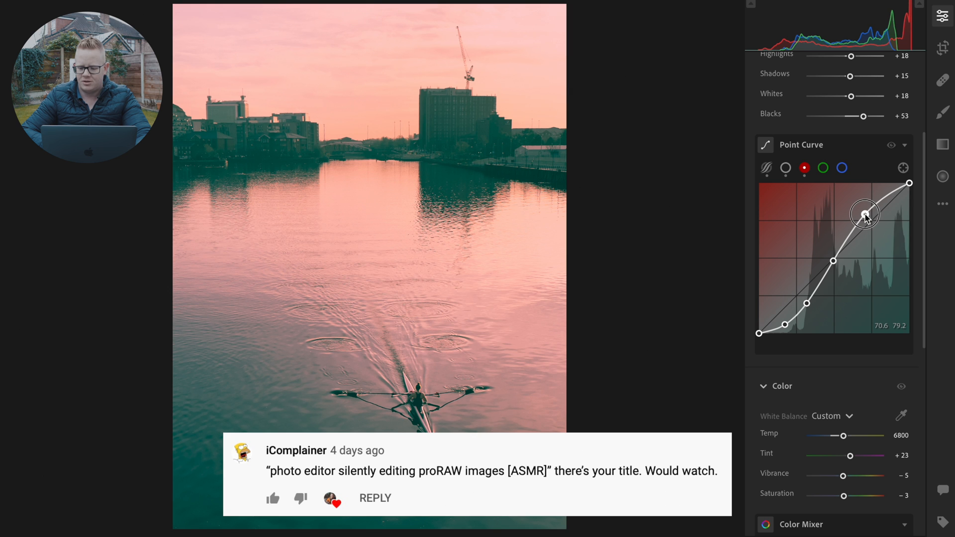
{"action": "left_click_drag", "start_coordinate": [864, 213], "coordinate": [864, 215]}
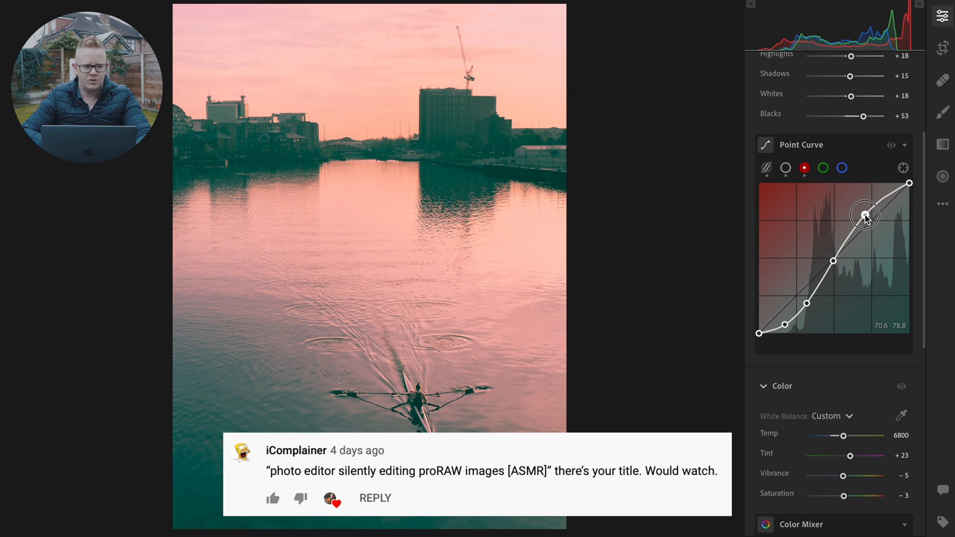
{"action": "left_click_drag", "start_coordinate": [864, 215], "coordinate": [872, 198]}
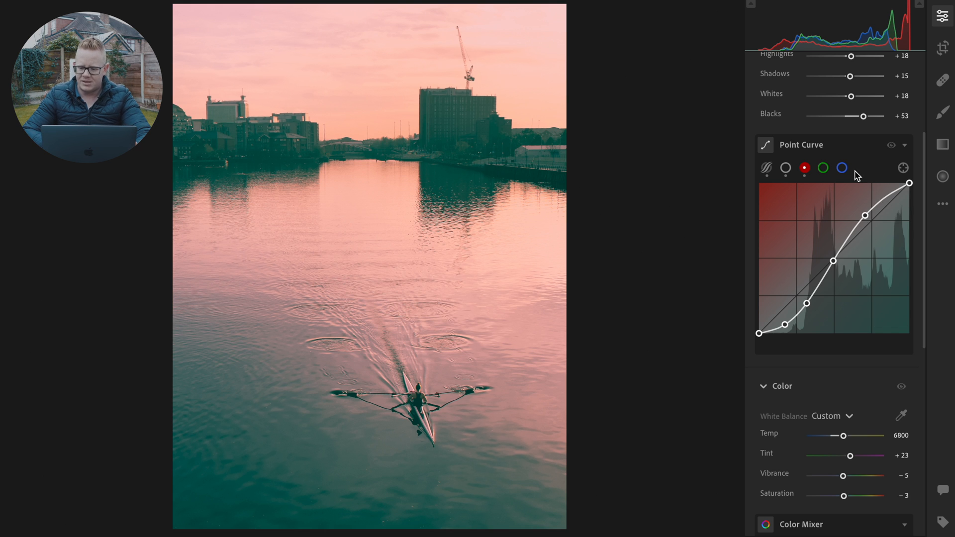
Switch to the green channel and pull its shadow point down for cooler shadows
{"action": "left_click", "coordinate": [822, 167]}
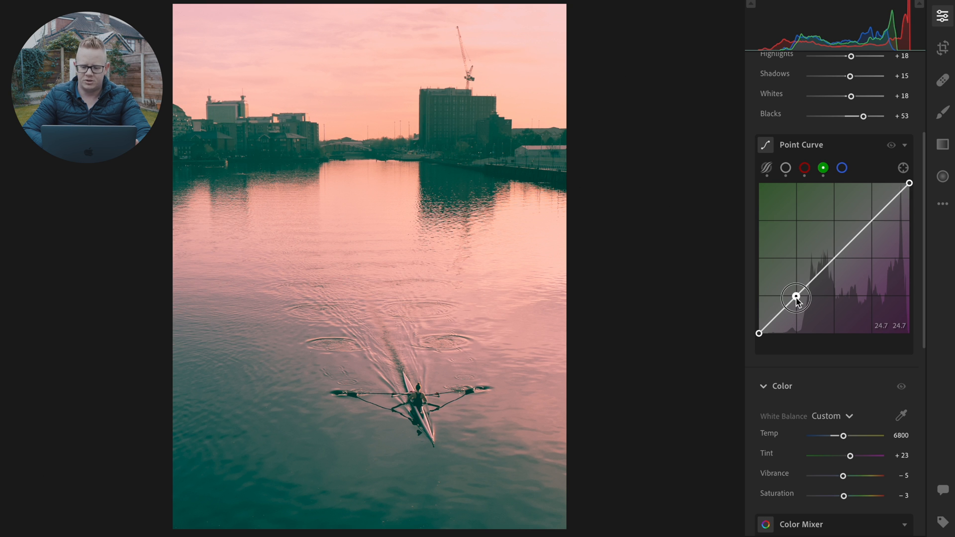
{"action": "left_click_drag", "start_coordinate": [796, 297], "coordinate": [798, 314]}
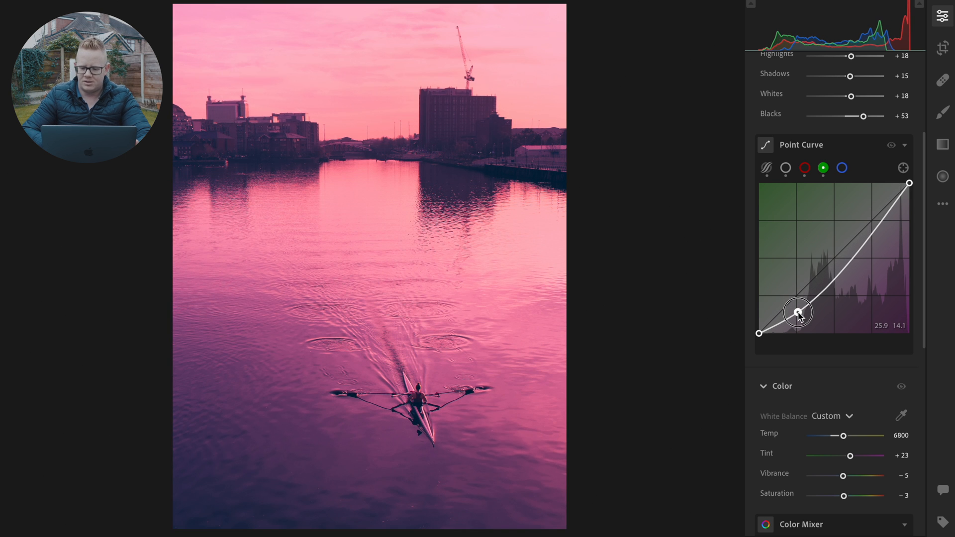
{"action": "left_click_drag", "start_coordinate": [799, 311], "coordinate": [798, 314]}
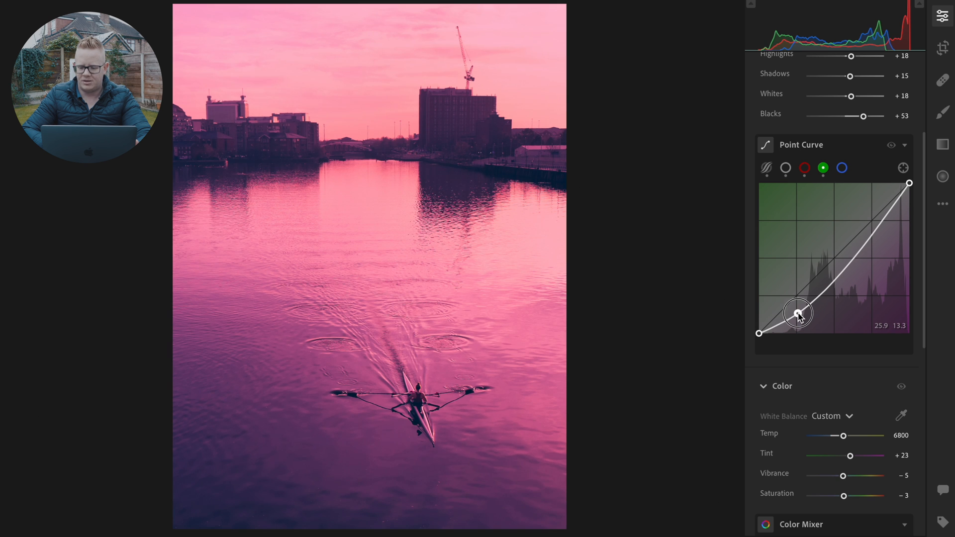
{"action": "left_click_drag", "start_coordinate": [797, 312], "coordinate": [798, 309]}
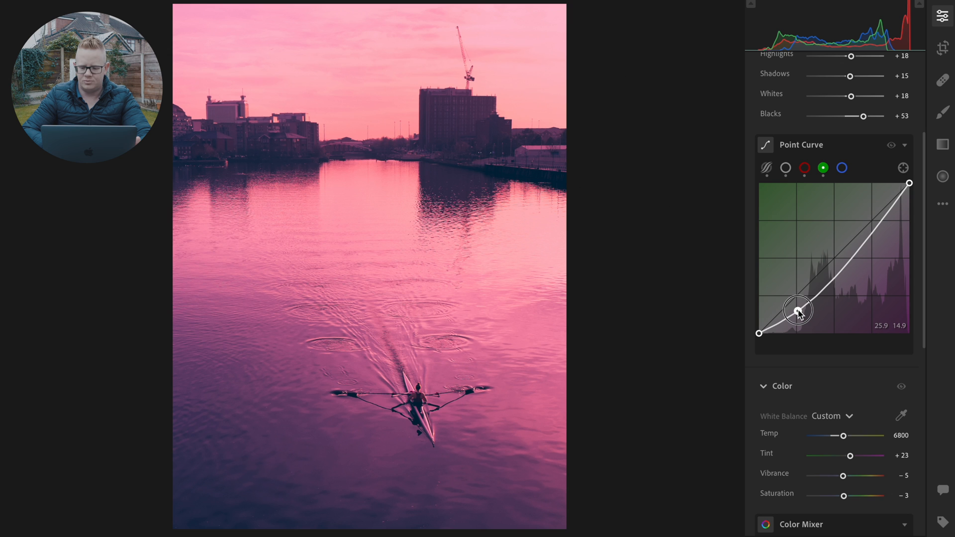
{"action": "left_click_drag", "start_coordinate": [798, 310], "coordinate": [798, 307]}
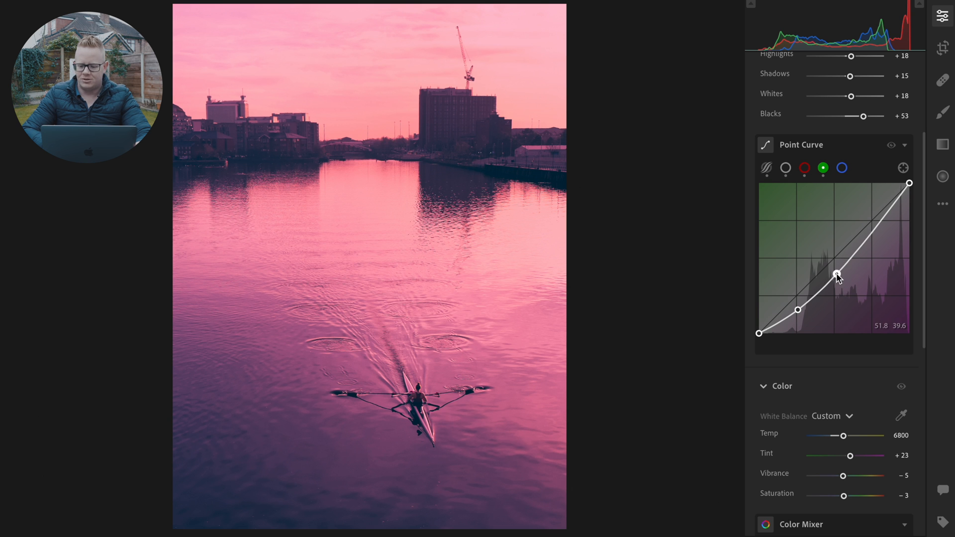
Add a green midtone point and lift it to remove the magenta cast
{"action": "left_click_drag", "start_coordinate": [837, 275], "coordinate": [837, 256]}
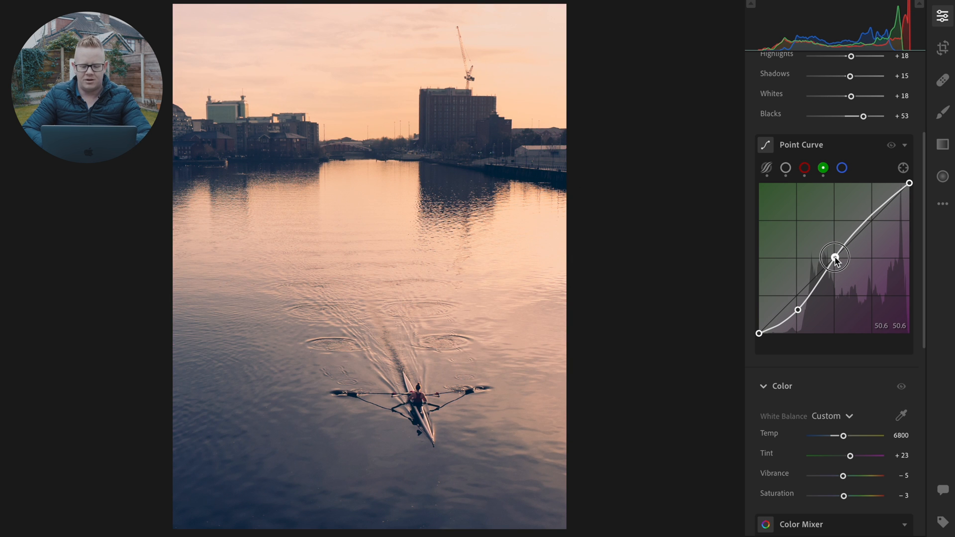
{"action": "left_click_drag", "start_coordinate": [836, 257], "coordinate": [835, 260]}
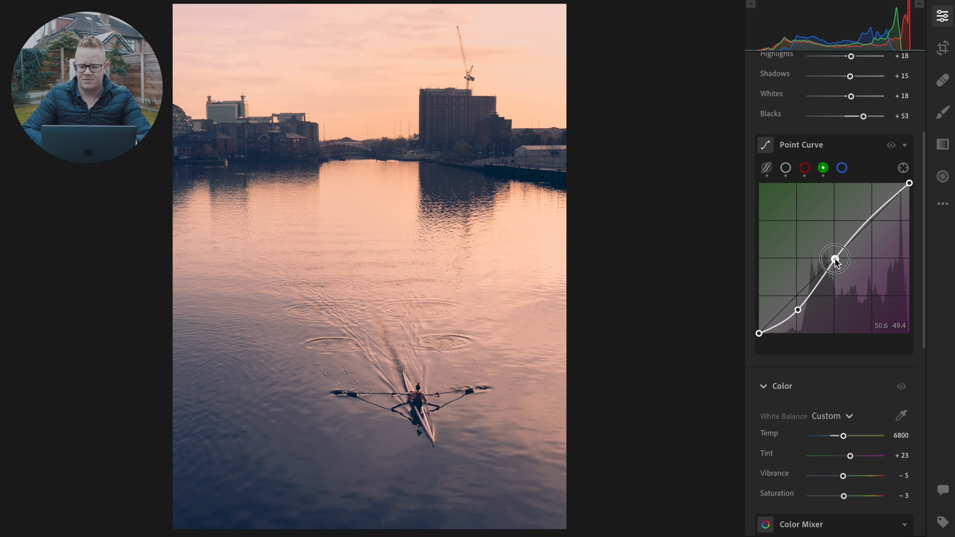
{"action": "left_click_drag", "start_coordinate": [835, 259], "coordinate": [833, 256]}
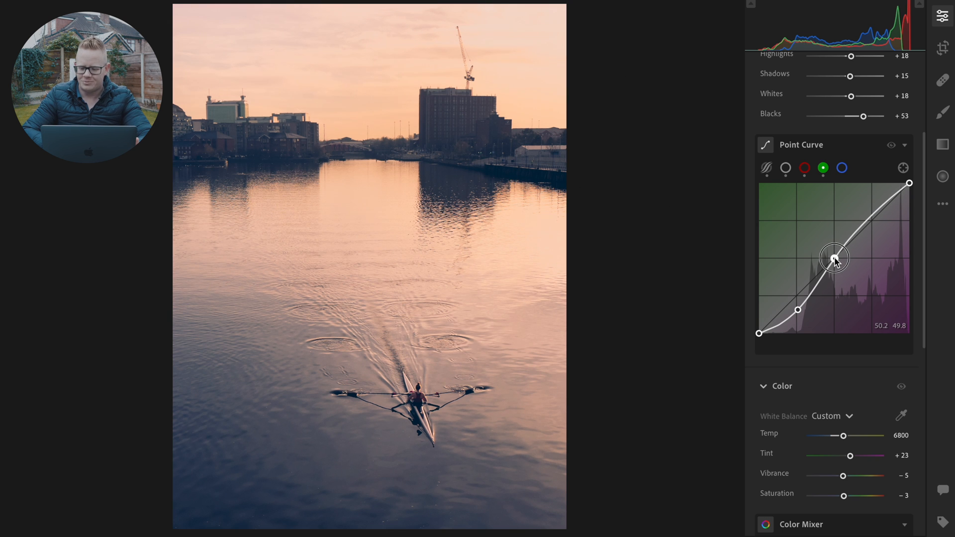
{"action": "left_click_drag", "start_coordinate": [834, 258], "coordinate": [835, 255]}
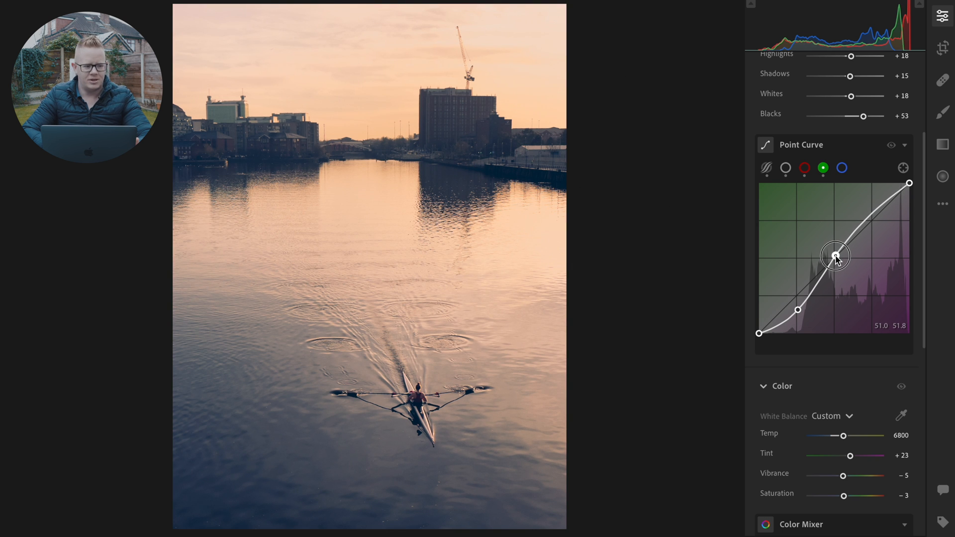
{"action": "left_click_drag", "start_coordinate": [834, 255], "coordinate": [835, 252]}
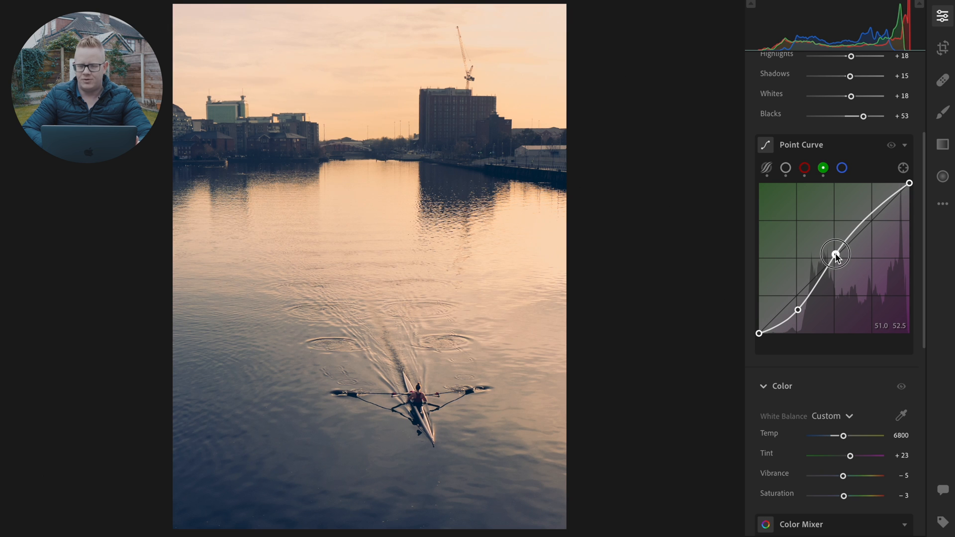
{"action": "left_click_drag", "start_coordinate": [836, 255], "coordinate": [835, 250]}
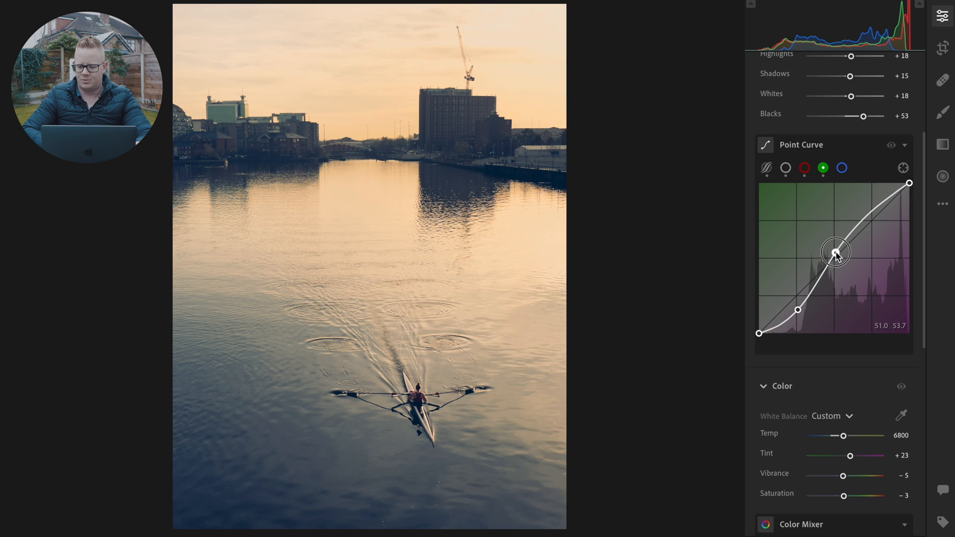
{"action": "left_click_drag", "start_coordinate": [836, 253], "coordinate": [834, 251]}
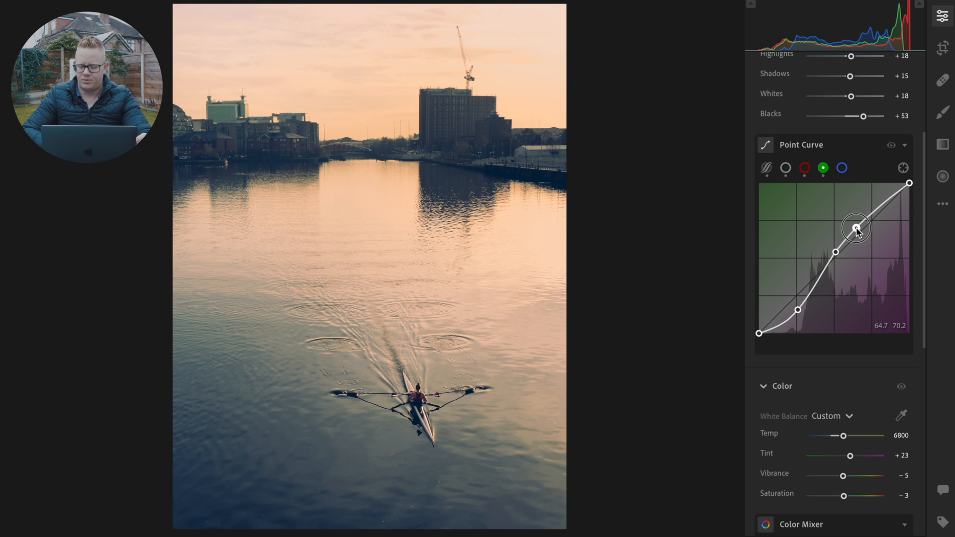
Add a green highlight point and settle it slightly raised for a peachy sky
{"action": "left_click_drag", "start_coordinate": [856, 228], "coordinate": [855, 228]}
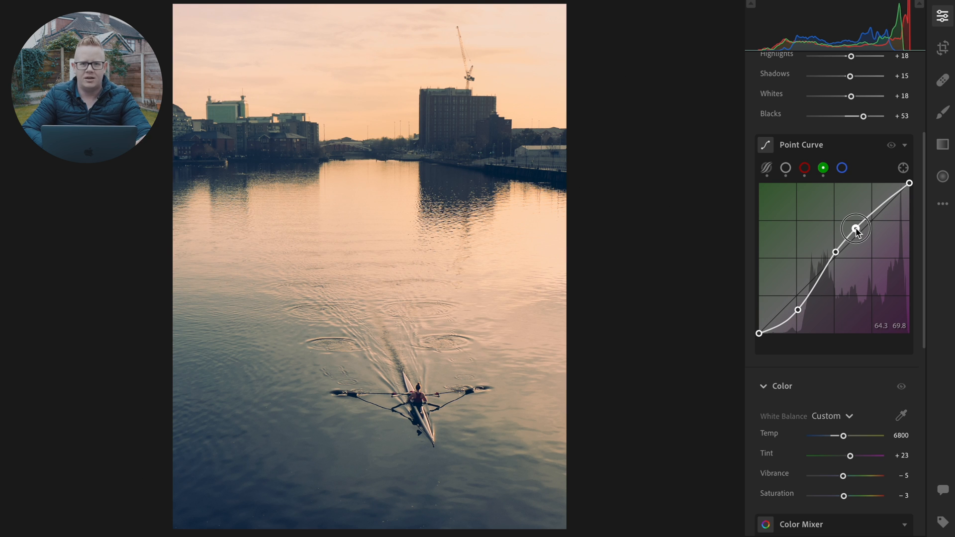
{"action": "left_click_drag", "start_coordinate": [855, 228], "coordinate": [855, 229]}
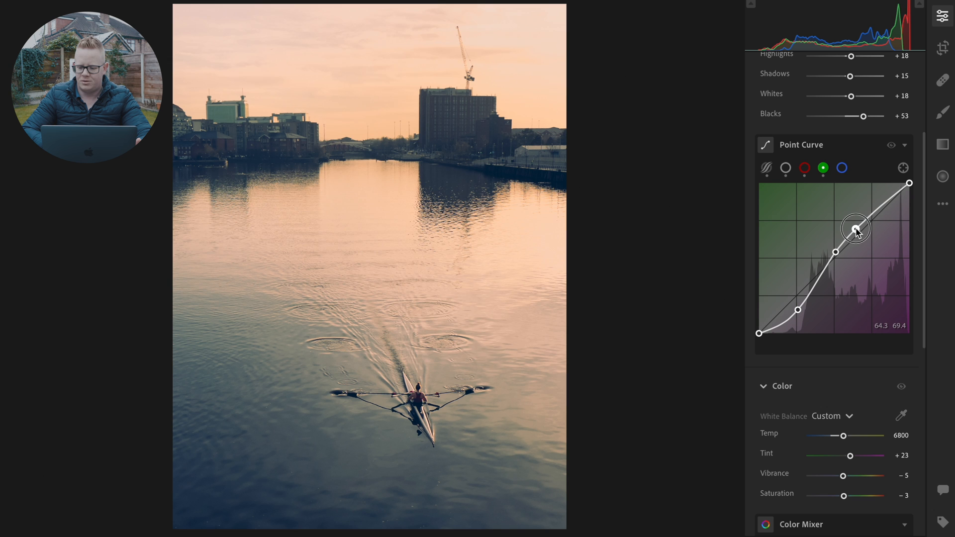
{"action": "left_click_drag", "start_coordinate": [855, 228], "coordinate": [852, 232]}
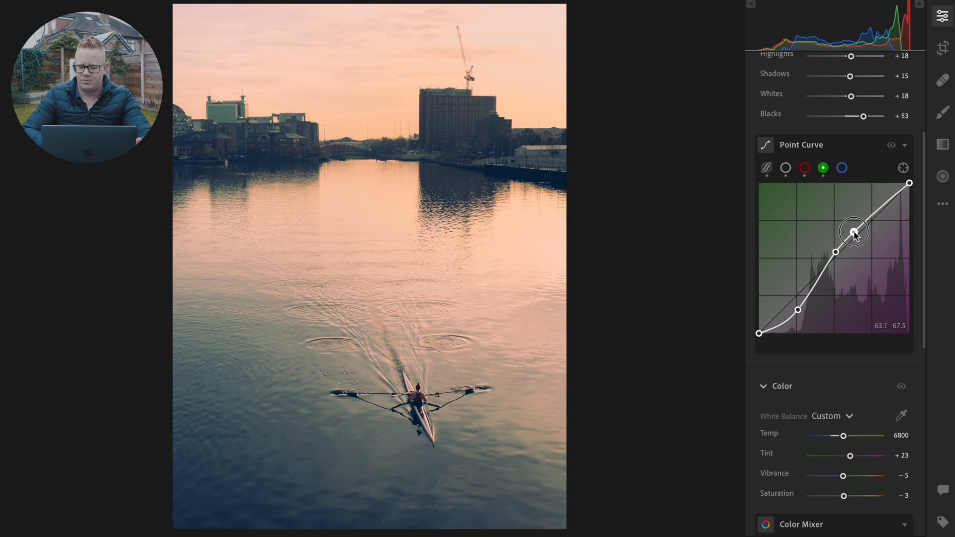
{"action": "left_click_drag", "start_coordinate": [852, 232], "coordinate": [856, 226]}
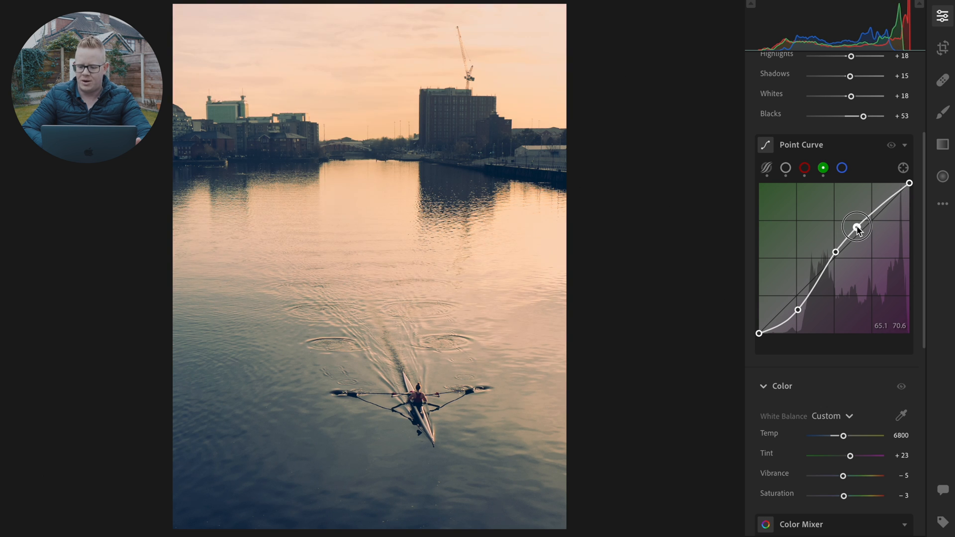
{"action": "left_click_drag", "start_coordinate": [858, 226], "coordinate": [853, 224]}
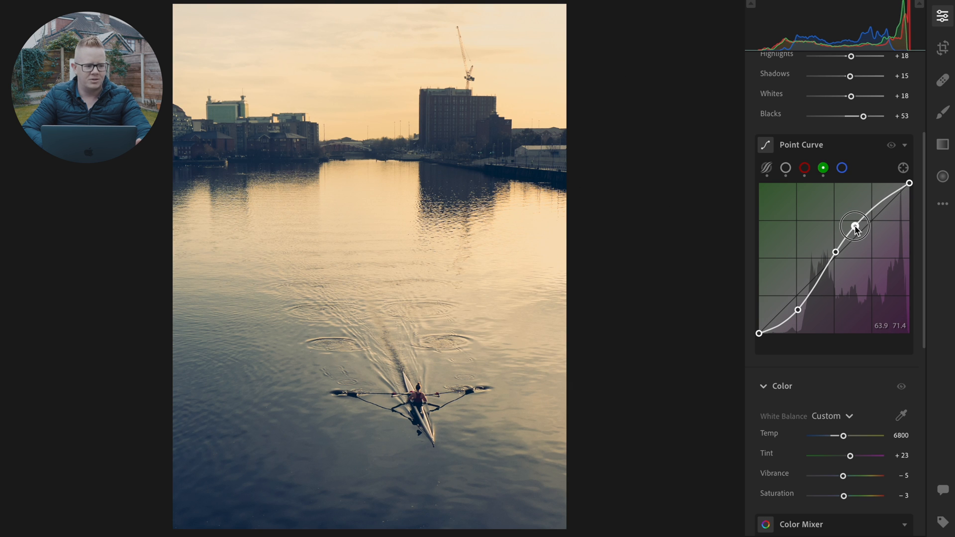
{"action": "left_click_drag", "start_coordinate": [856, 227], "coordinate": [855, 227]}
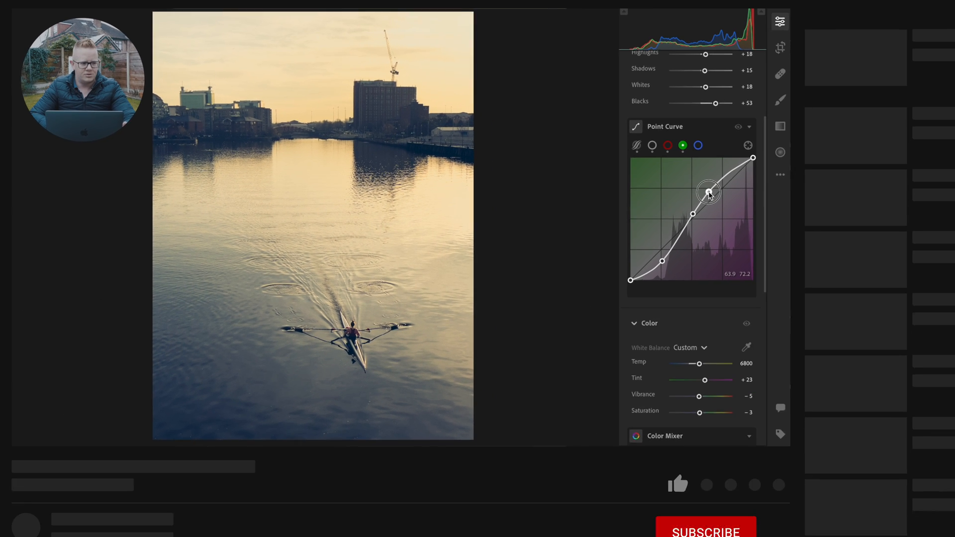
On the blue channel curve, pull shadows down slightly and lift the midpoint for a cooler pink cast
{"action": "left_click", "coordinate": [609, 434]}
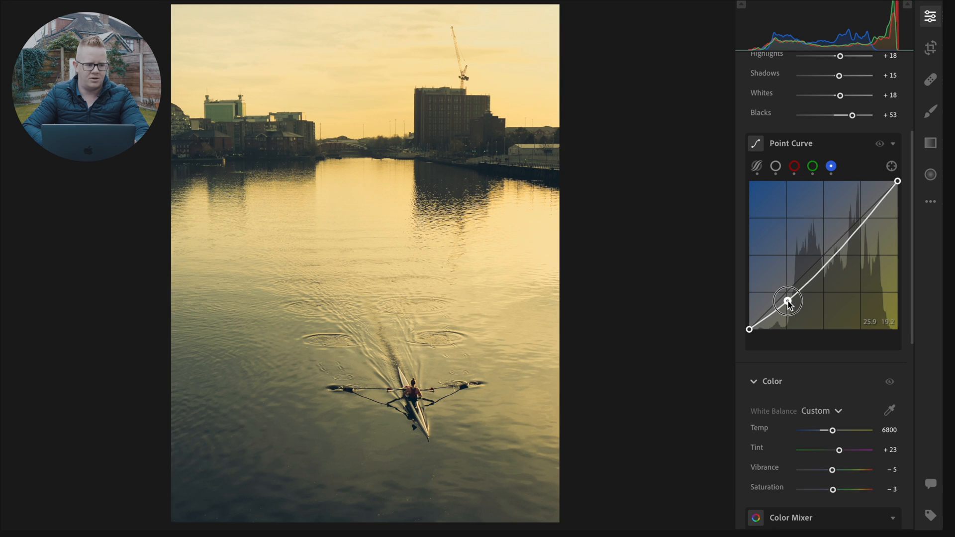
{"action": "left_click_drag", "start_coordinate": [788, 302], "coordinate": [800, 304]}
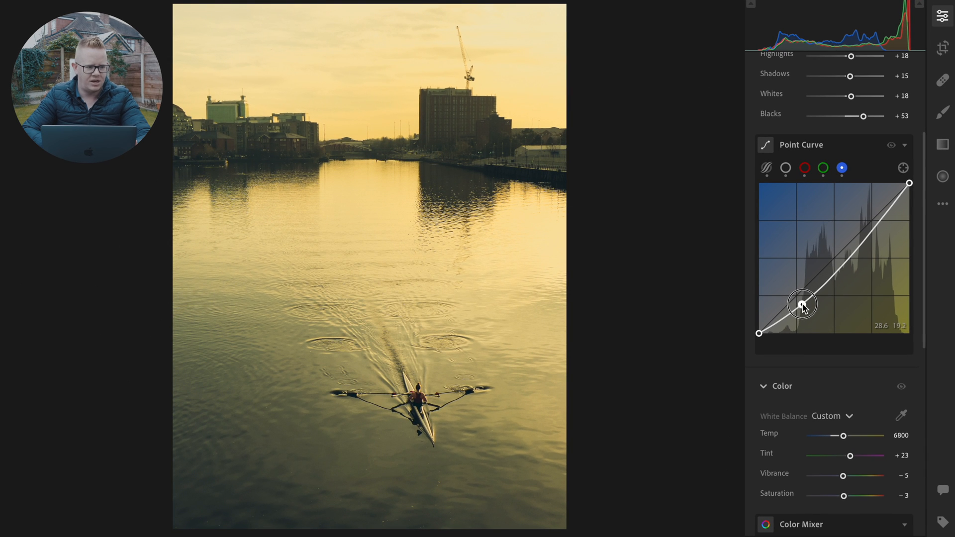
{"action": "left_click_drag", "start_coordinate": [803, 305], "coordinate": [803, 302]}
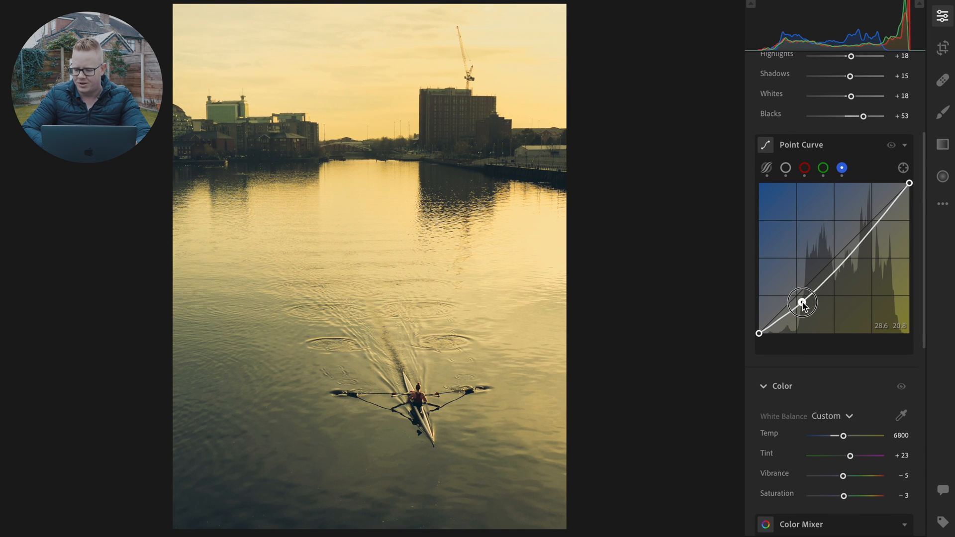
{"action": "left_click_drag", "start_coordinate": [802, 302], "coordinate": [801, 292]}
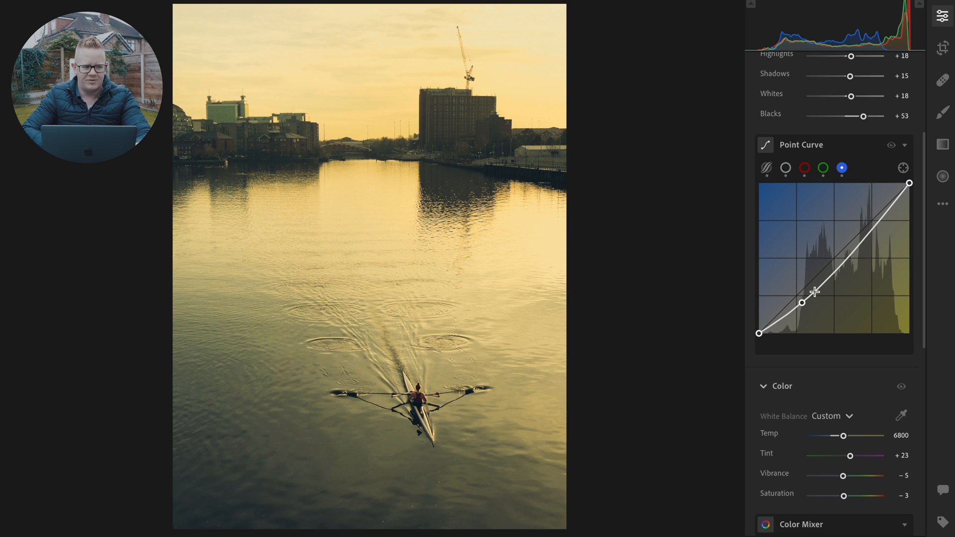
{"action": "left_click_drag", "start_coordinate": [812, 292], "coordinate": [833, 256]}
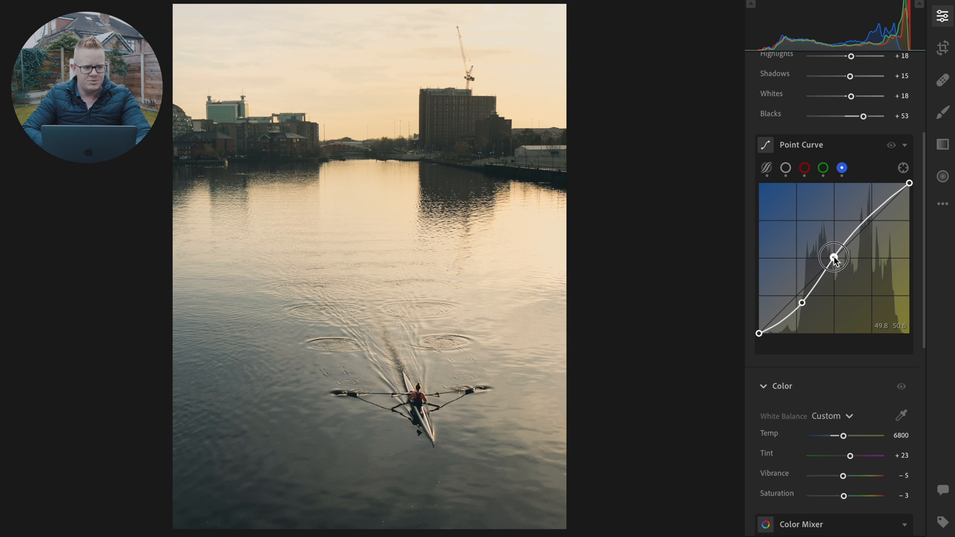
{"action": "left_click_drag", "start_coordinate": [834, 256], "coordinate": [835, 264]}
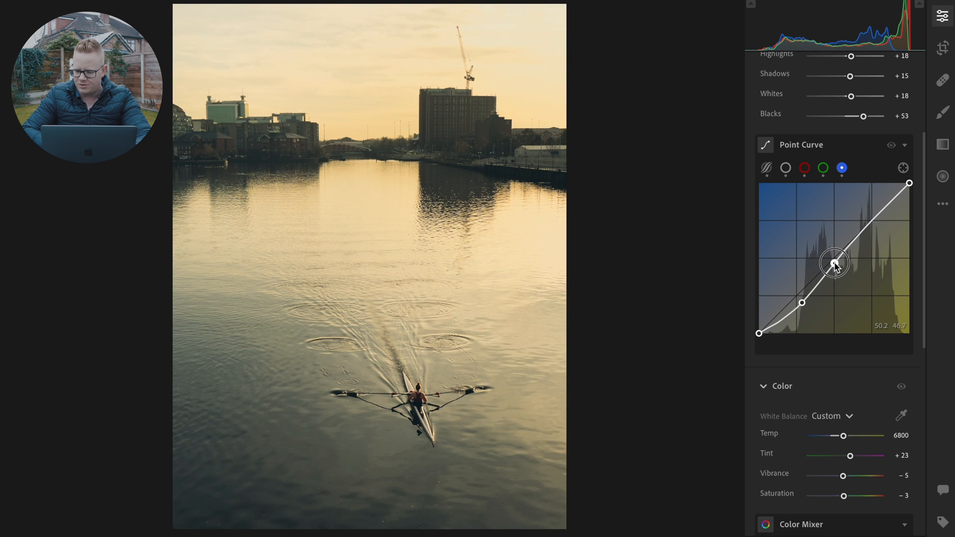
{"action": "left_click_drag", "start_coordinate": [834, 263], "coordinate": [835, 257]}
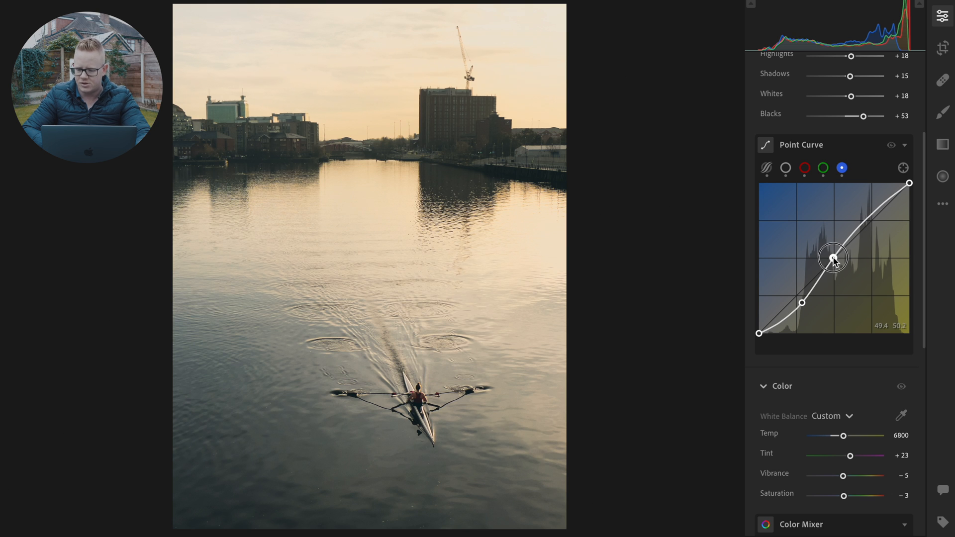
{"action": "left_click_drag", "start_coordinate": [833, 256], "coordinate": [831, 252]}
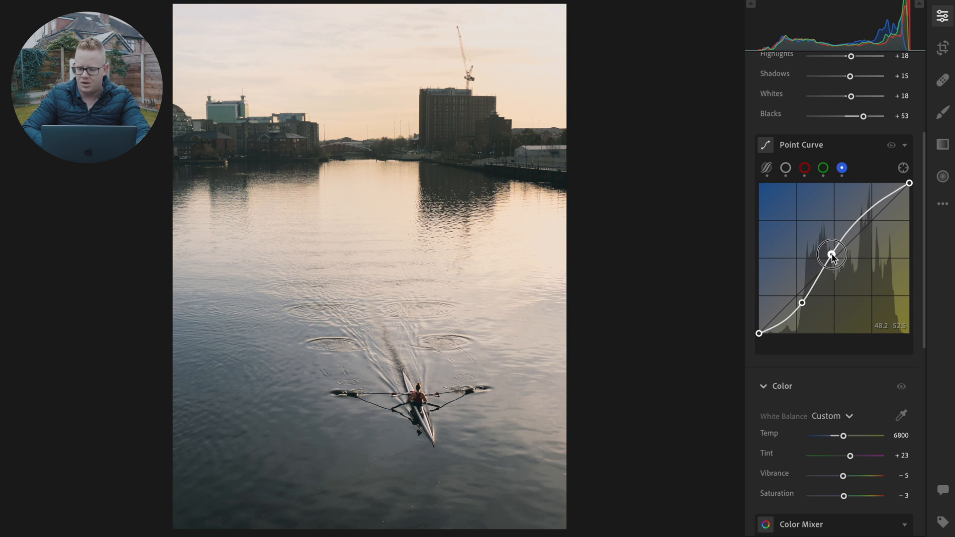
{"action": "left_click_drag", "start_coordinate": [830, 254], "coordinate": [832, 250]}
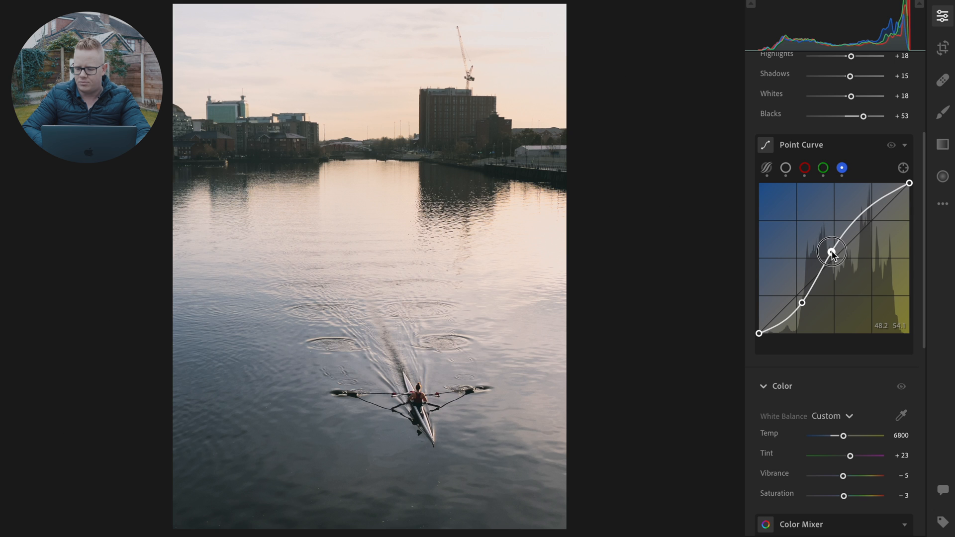
{"action": "left_click_drag", "start_coordinate": [832, 252], "coordinate": [832, 254]}
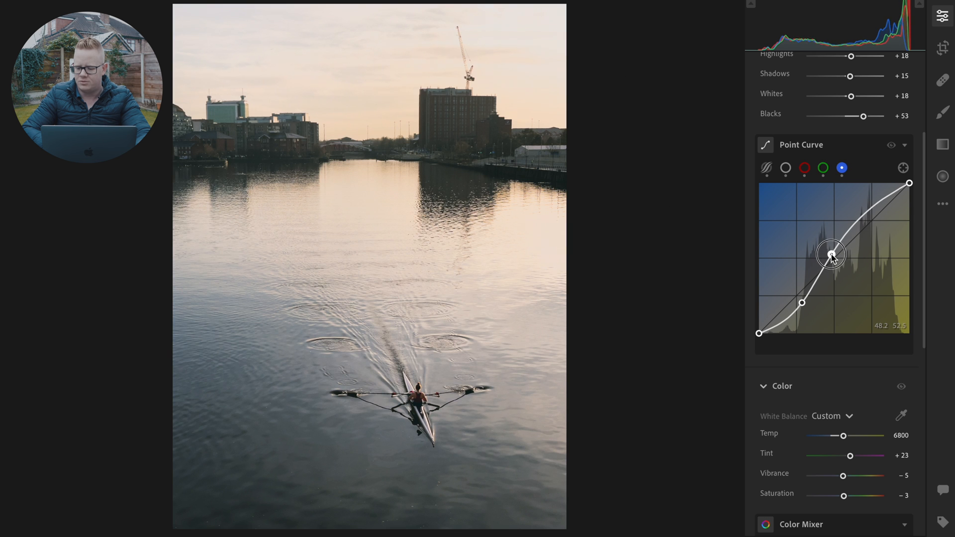
{"action": "left_click_drag", "start_coordinate": [831, 254], "coordinate": [831, 260]}
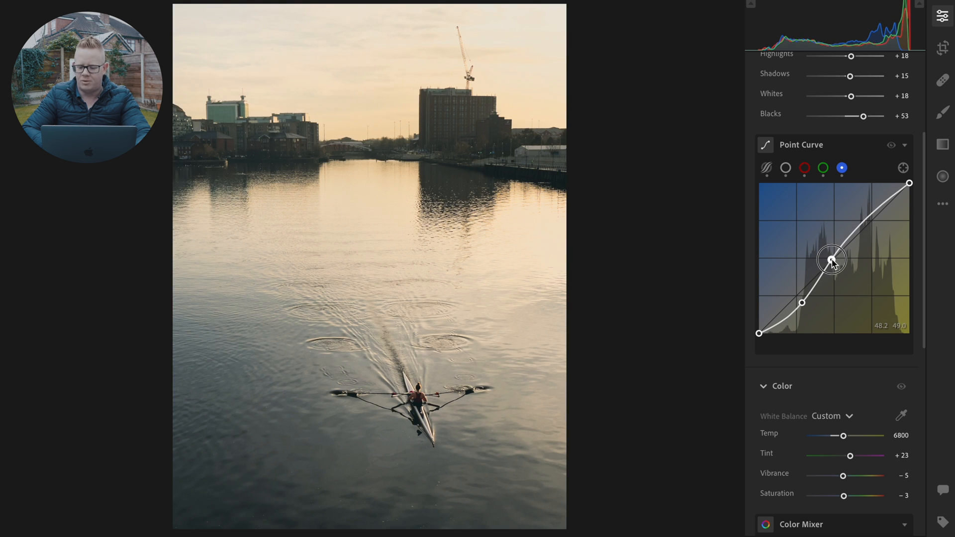
{"action": "left_click_drag", "start_coordinate": [831, 259], "coordinate": [831, 256]}
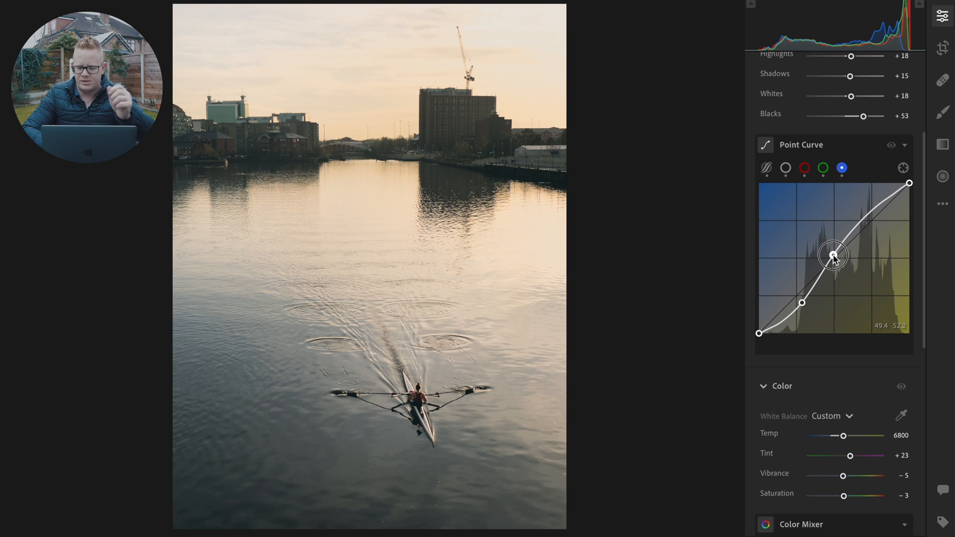
{"action": "left_click_drag", "start_coordinate": [834, 255], "coordinate": [834, 253]}
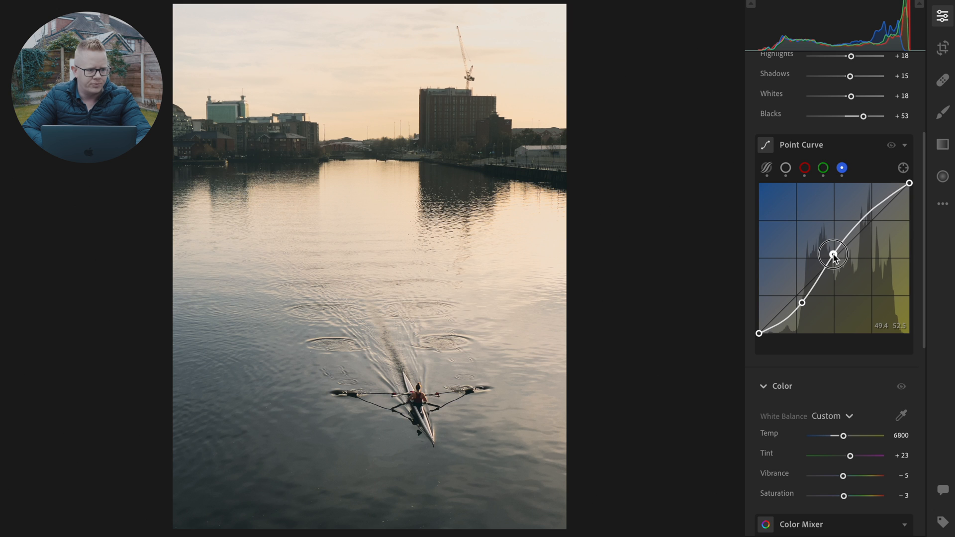
{"action": "left_click_drag", "start_coordinate": [834, 254], "coordinate": [834, 253]}
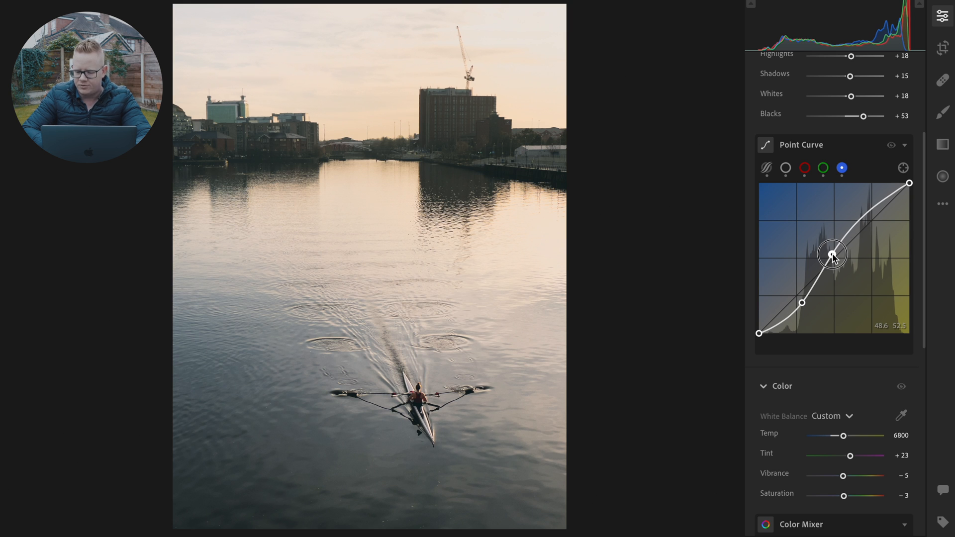
{"action": "left_click_drag", "start_coordinate": [832, 254], "coordinate": [833, 252]}
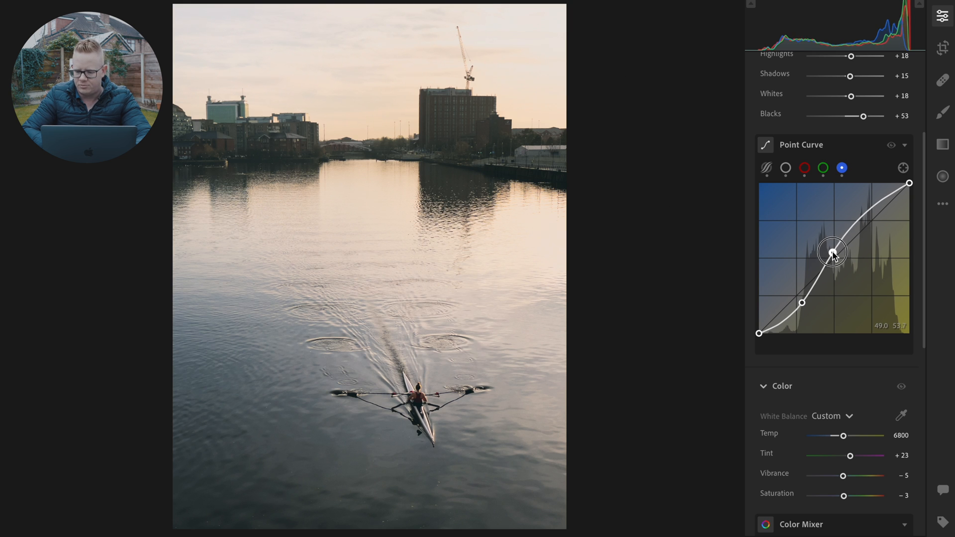
{"action": "left_click_drag", "start_coordinate": [833, 252], "coordinate": [833, 248]}
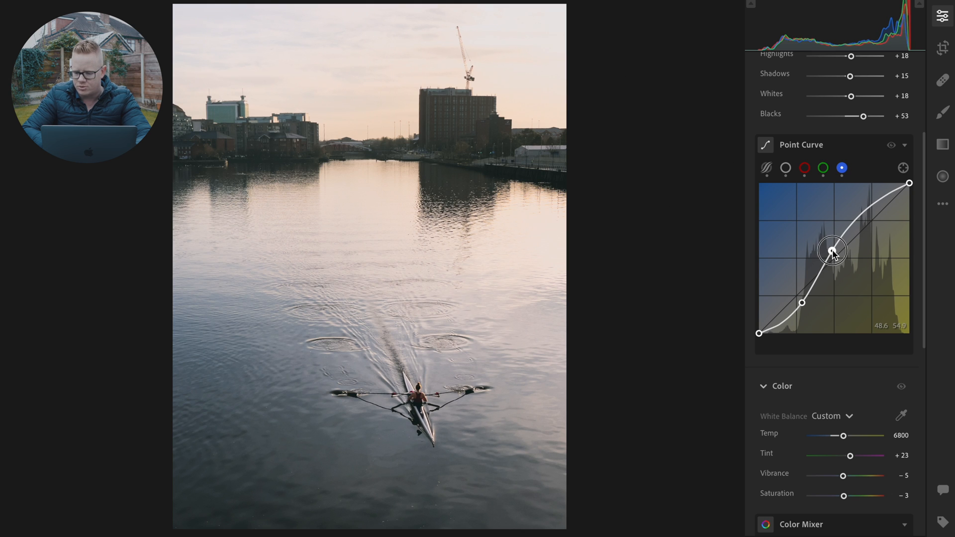
{"action": "left_click_drag", "start_coordinate": [832, 251], "coordinate": [833, 251]}
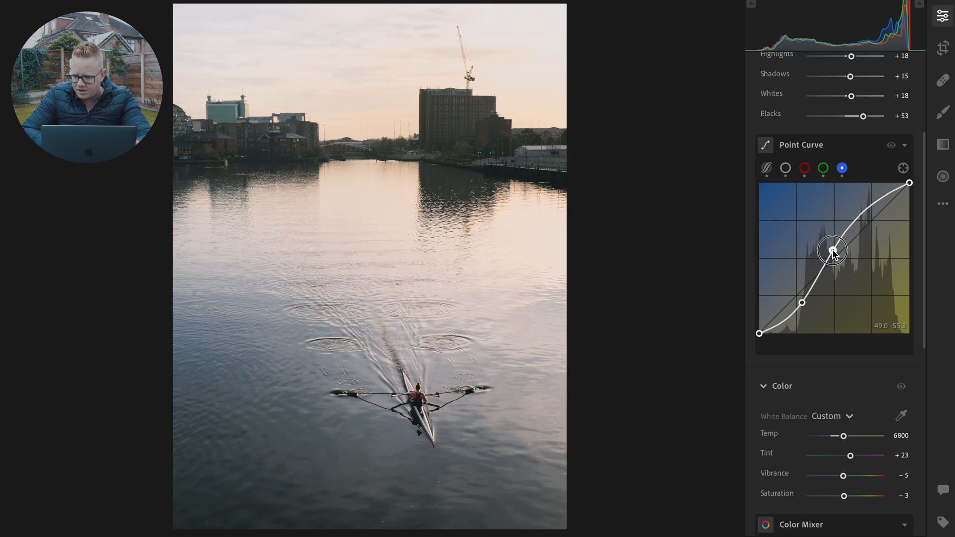
{"action": "left_click_drag", "start_coordinate": [833, 252], "coordinate": [832, 249]}
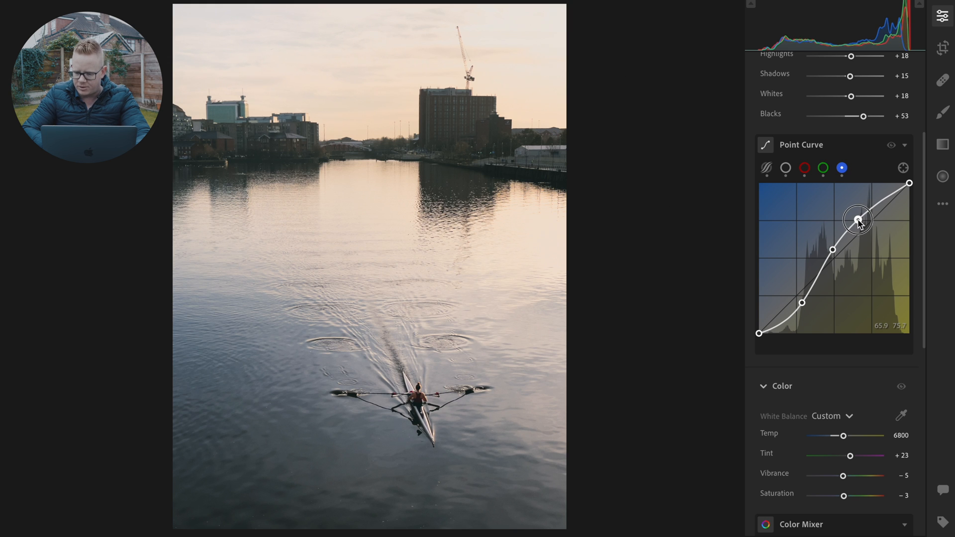
Add and raise an upper-tone point on the blue curve to complete its S-shape
{"action": "left_click_drag", "start_coordinate": [857, 220], "coordinate": [855, 220]}
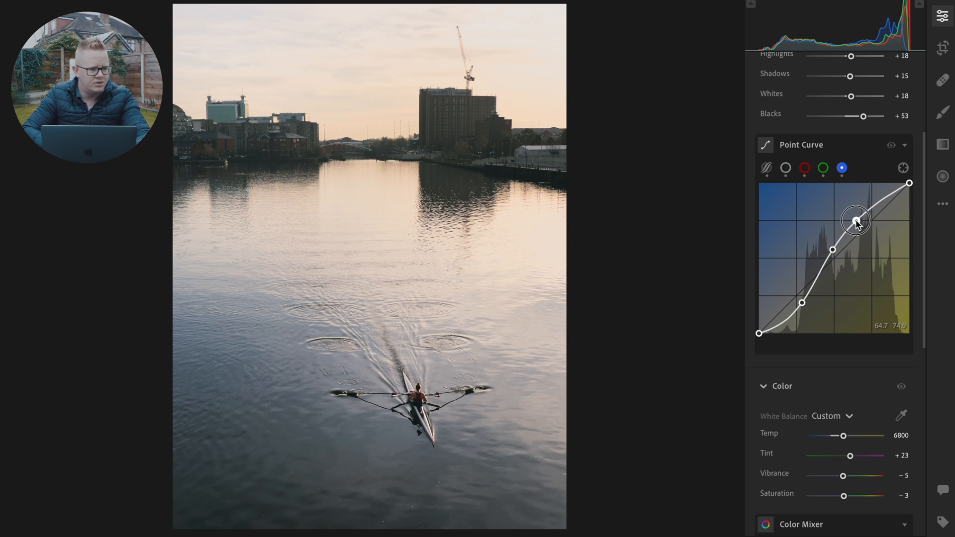
{"action": "left_click_drag", "start_coordinate": [855, 221], "coordinate": [855, 218]}
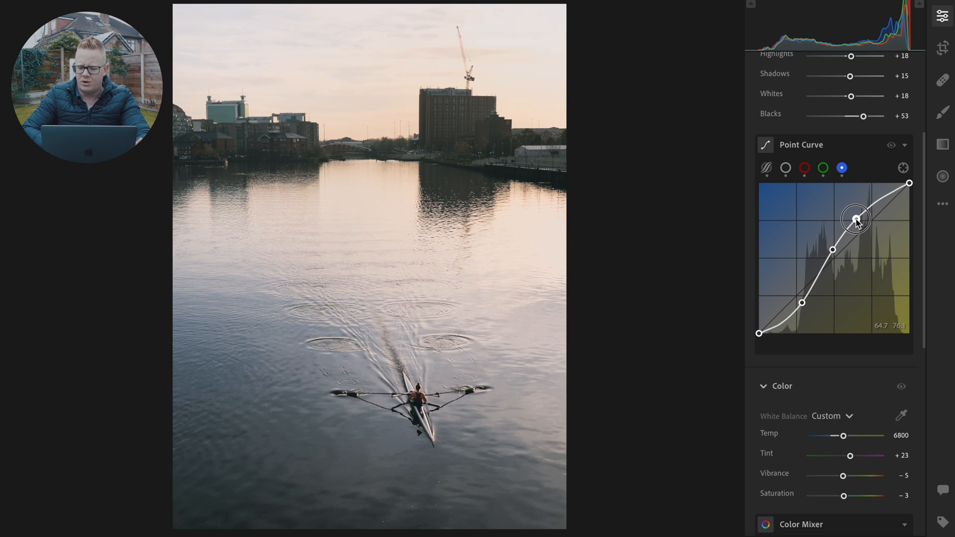
{"action": "left_click_drag", "start_coordinate": [856, 218], "coordinate": [855, 221]}
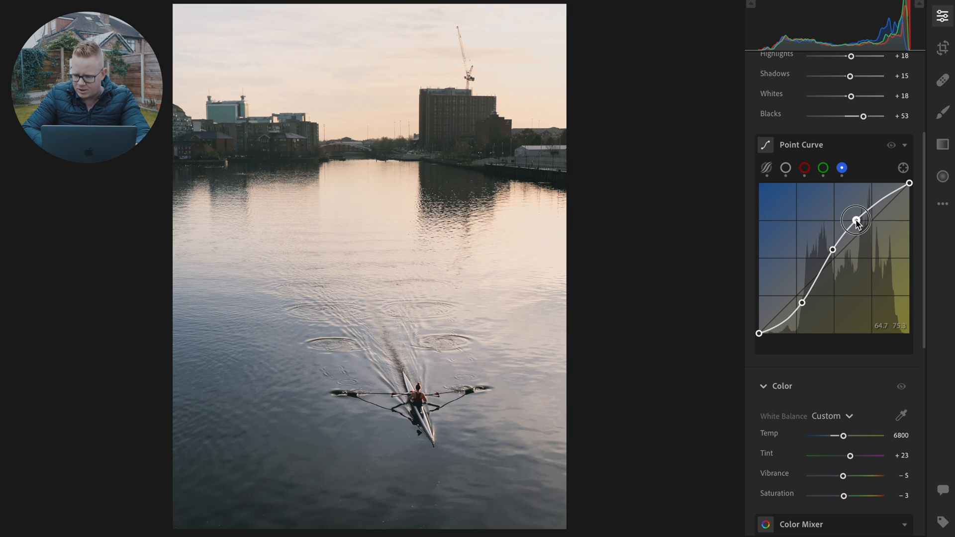
{"action": "left_click_drag", "start_coordinate": [857, 220], "coordinate": [856, 221]}
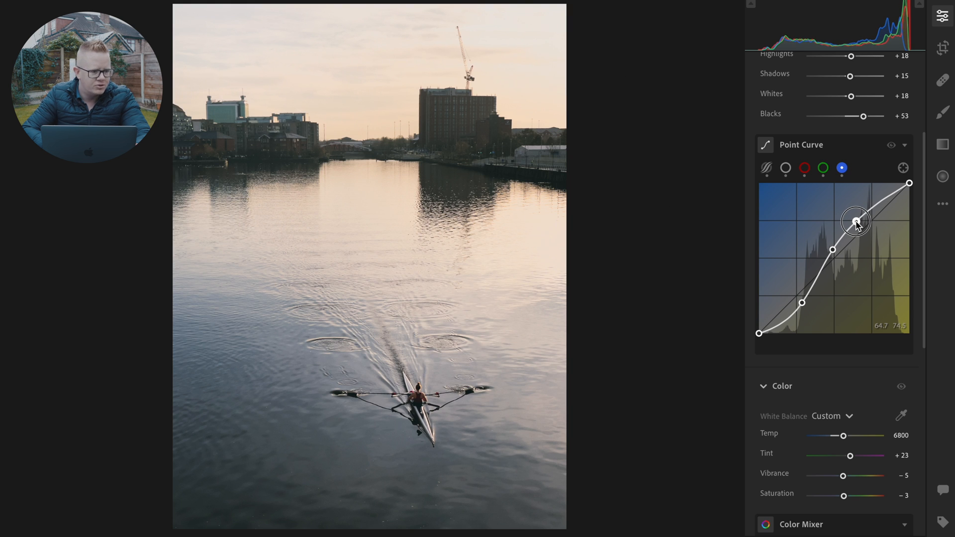
{"action": "left_click_drag", "start_coordinate": [856, 221], "coordinate": [856, 222]}
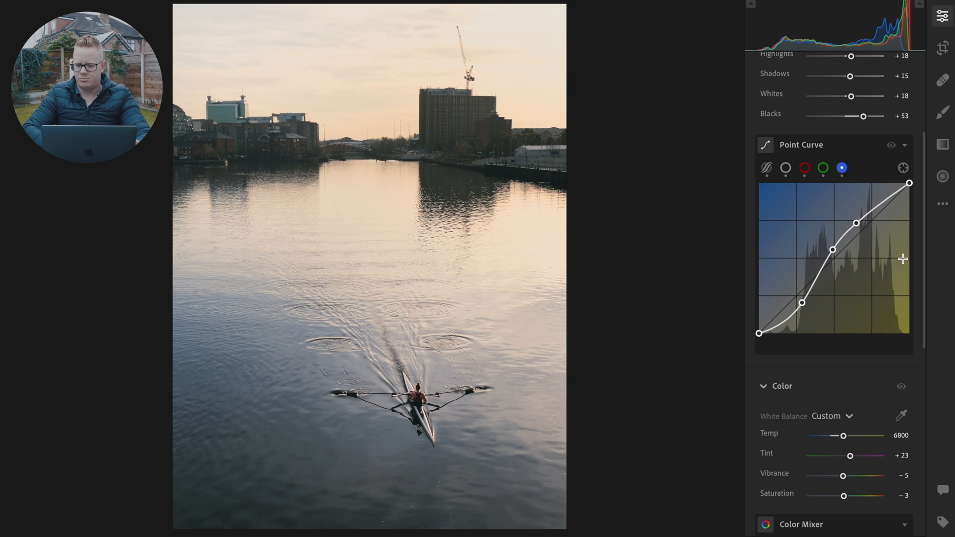
{"action": "scroll", "scroll_direction": "down", "scroll_amount": 3}
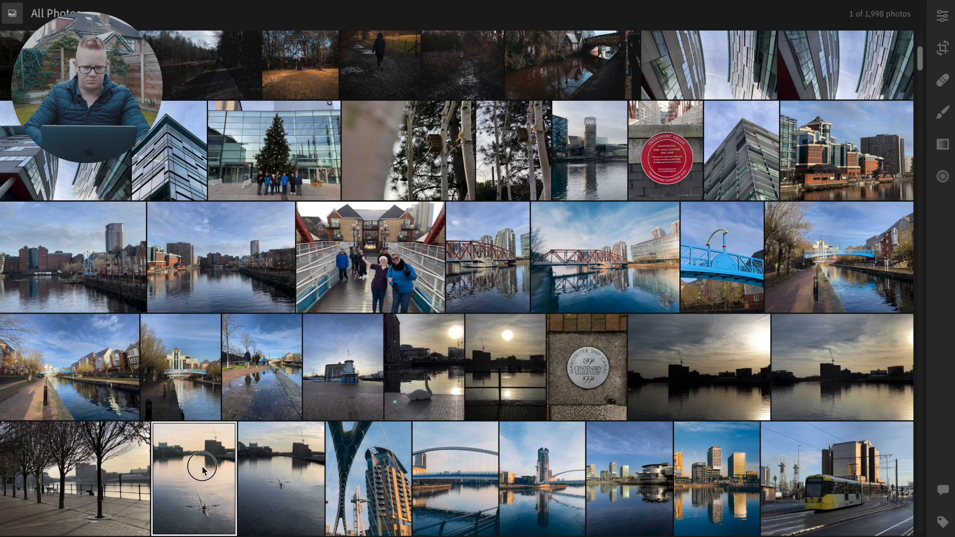
Reopen the rower photo from All Photos for editing
{"action": "double_click", "coordinate": [194, 475]}
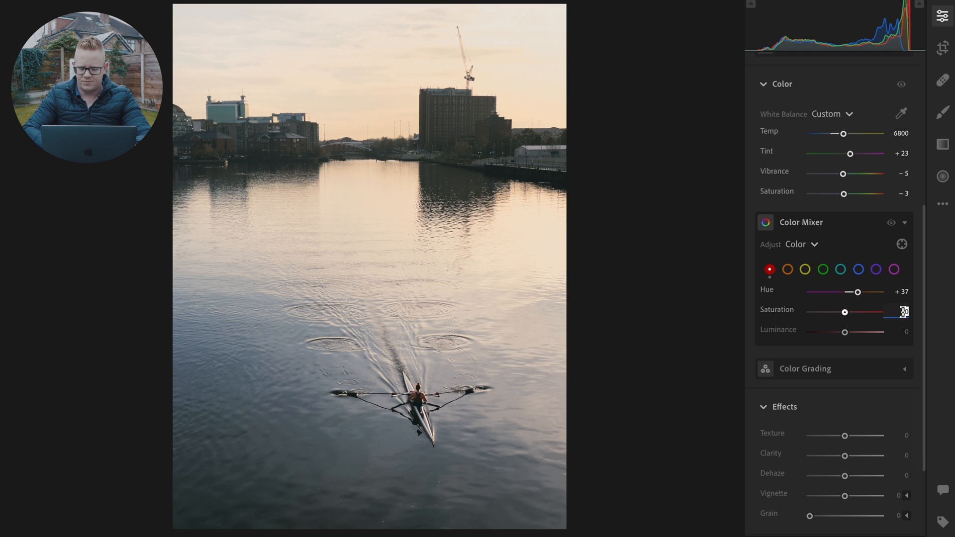
Raise red saturation slightly, then set blues to Saturation -24 and Luminance -8
{"action": "left_click_drag", "start_coordinate": [844, 311], "coordinate": [852, 311]}
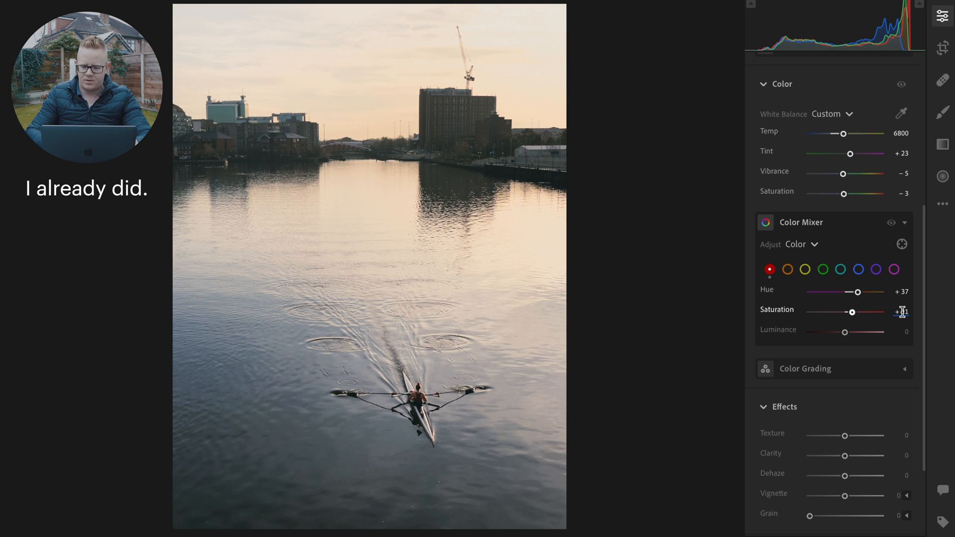
{"action": "left_click", "coordinate": [787, 269]}
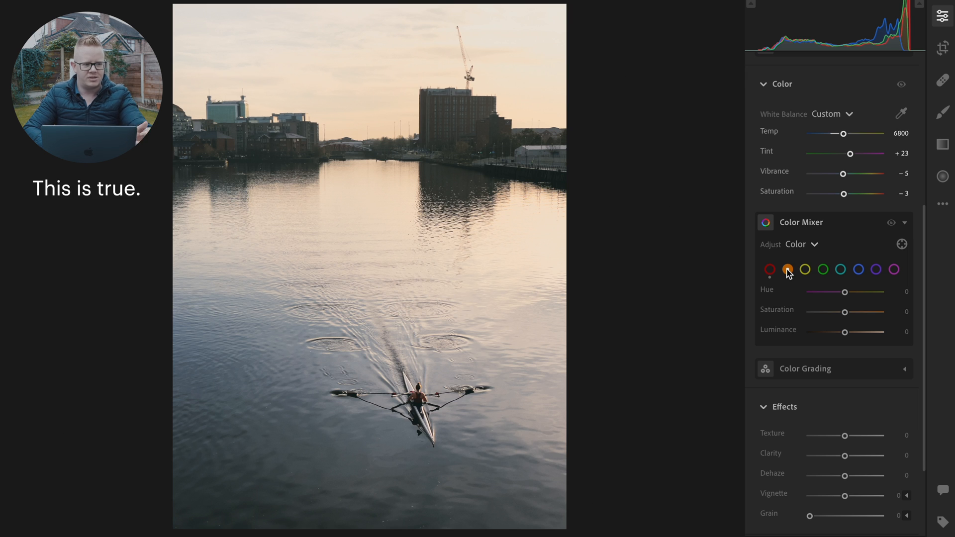
{"action": "left_click", "coordinate": [857, 269]}
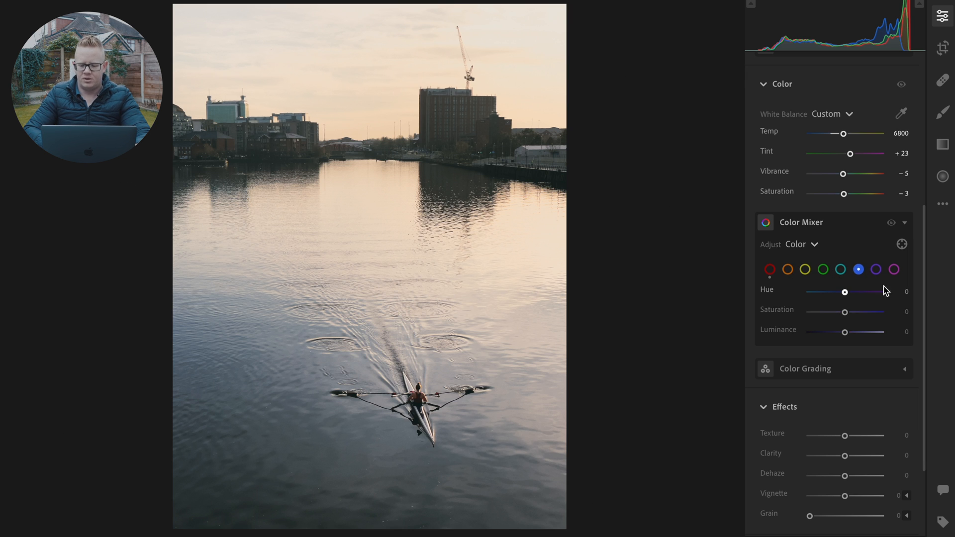
{"action": "left_click", "coordinate": [903, 309]}
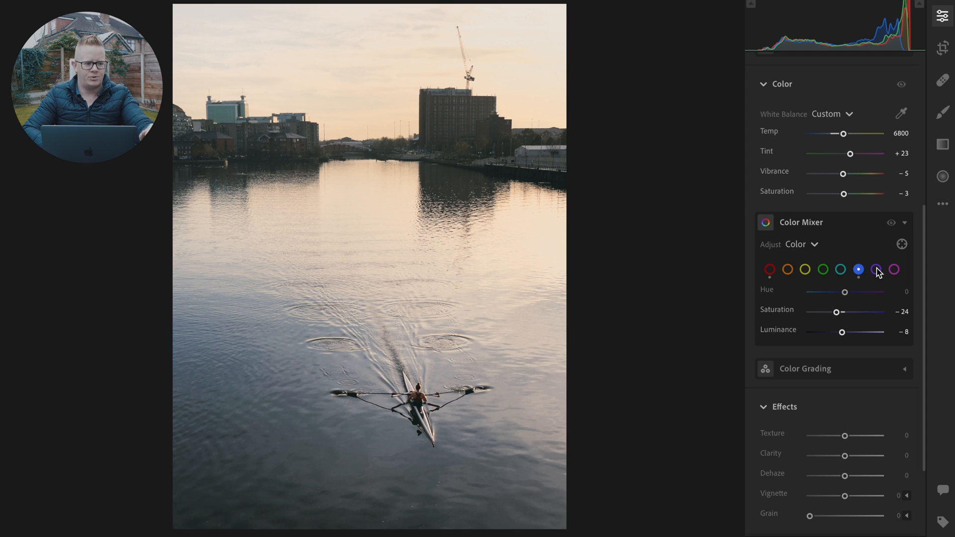
Set aquas to Hue -8 and Saturation -4 in the Color Mixer
{"action": "left_click", "coordinate": [822, 270]}
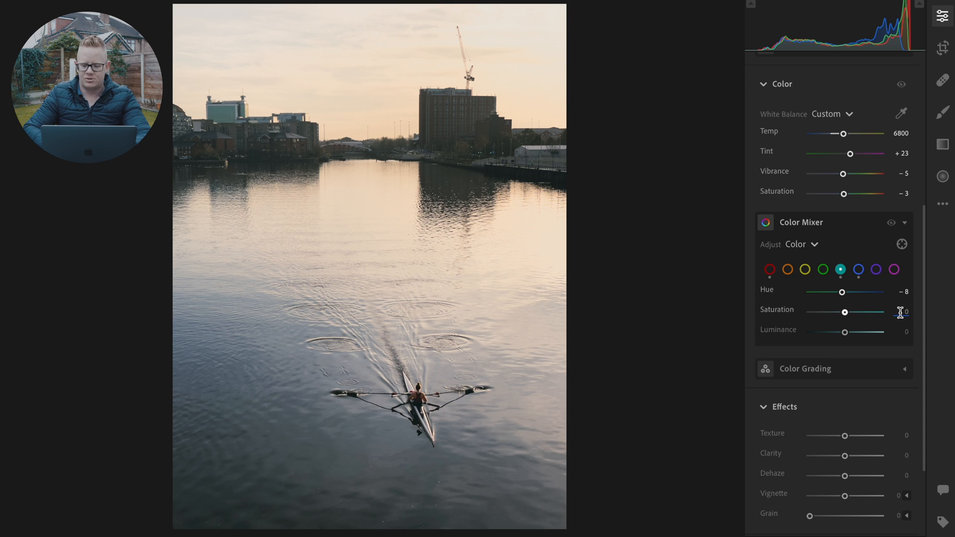
{"action": "left_click_drag", "start_coordinate": [844, 312], "coordinate": [841, 311]}
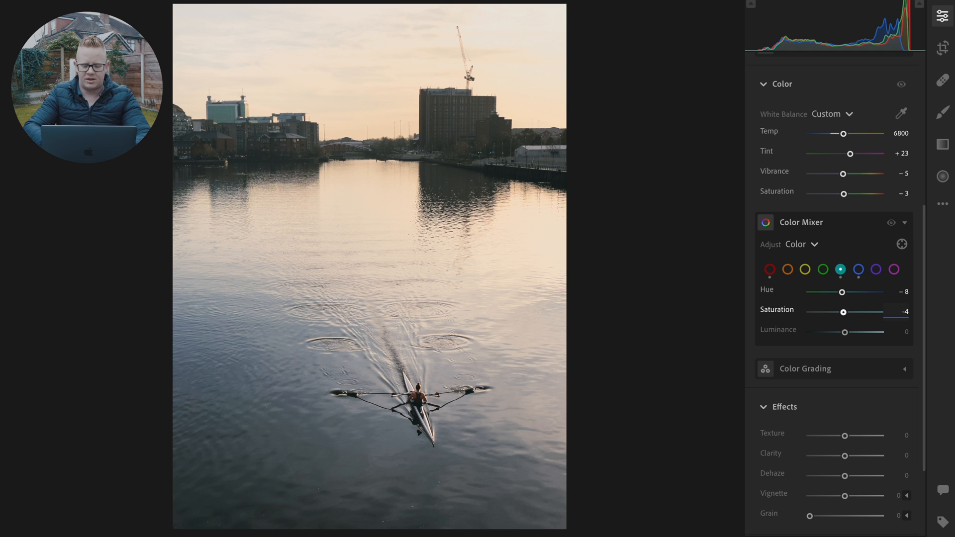
{"action": "left_click_drag", "start_coordinate": [844, 311], "coordinate": [828, 311]}
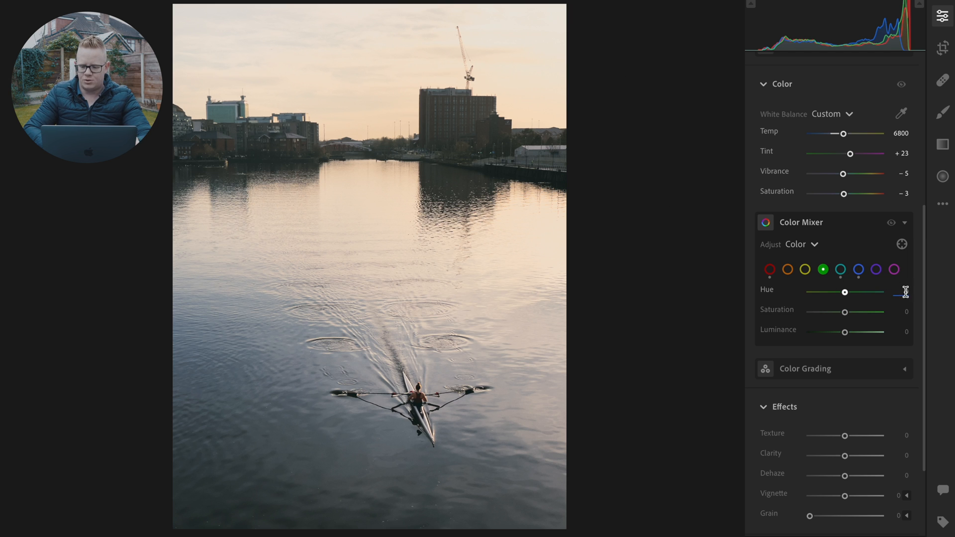
Set greens to Hue +100, Saturation -100 and yellows to Hue -20, Saturation +35
{"action": "left_click_drag", "start_coordinate": [844, 291], "coordinate": [875, 291]}
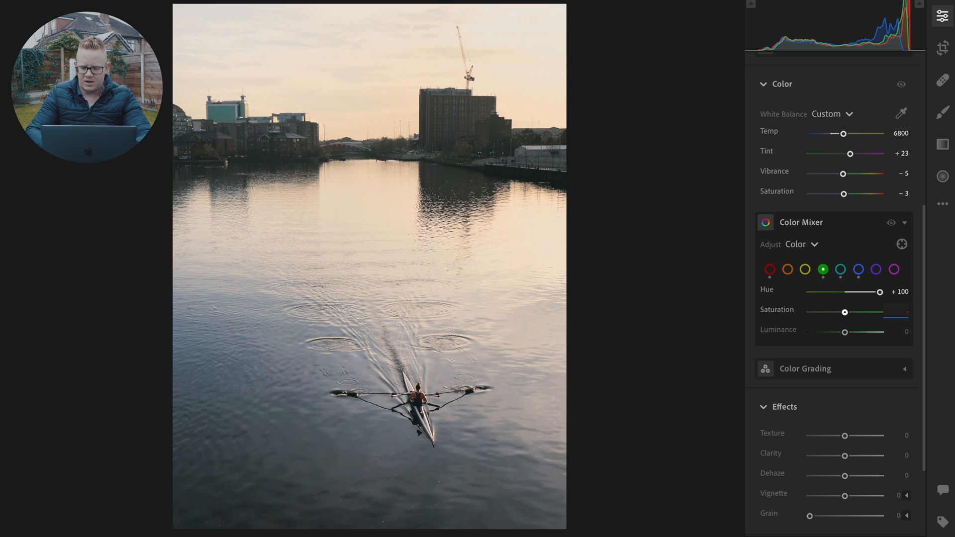
{"action": "left_click_drag", "start_coordinate": [845, 312], "coordinate": [809, 312]}
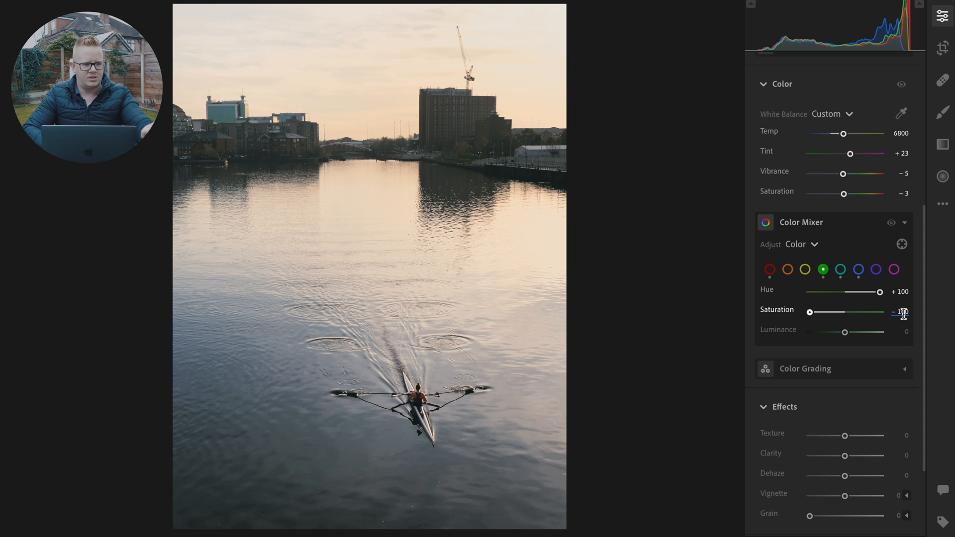
{"action": "left_click_drag", "start_coordinate": [901, 311], "coordinate": [809, 311]}
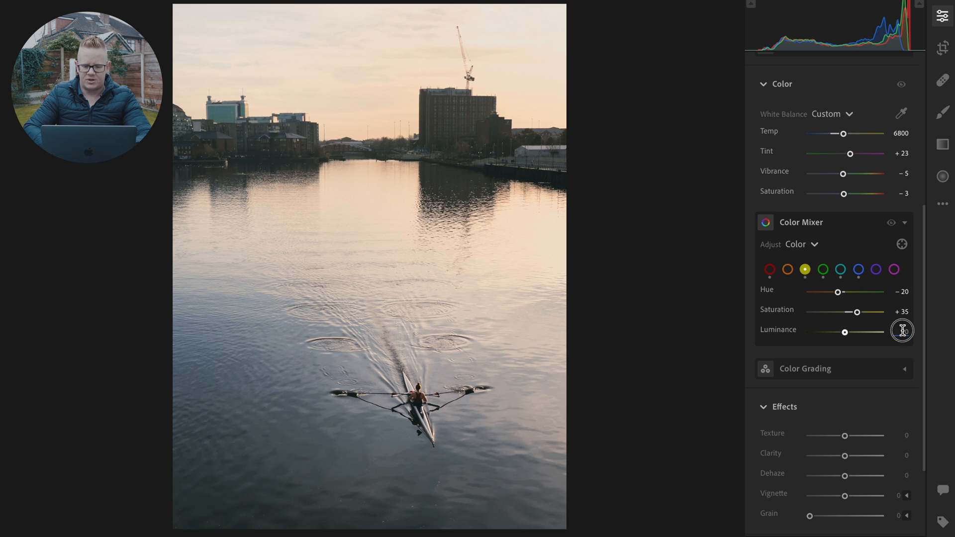
Set oranges to Hue -34, Saturation -25 and compare with the Color Mixer toggled off
{"action": "left_click_drag", "start_coordinate": [845, 332], "coordinate": [839, 333]}
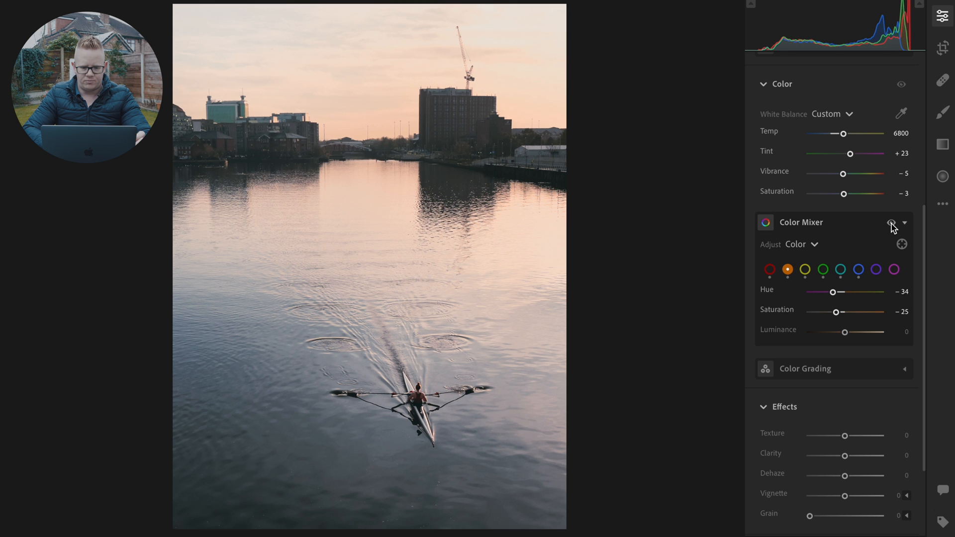
{"action": "left_click", "coordinate": [891, 222]}
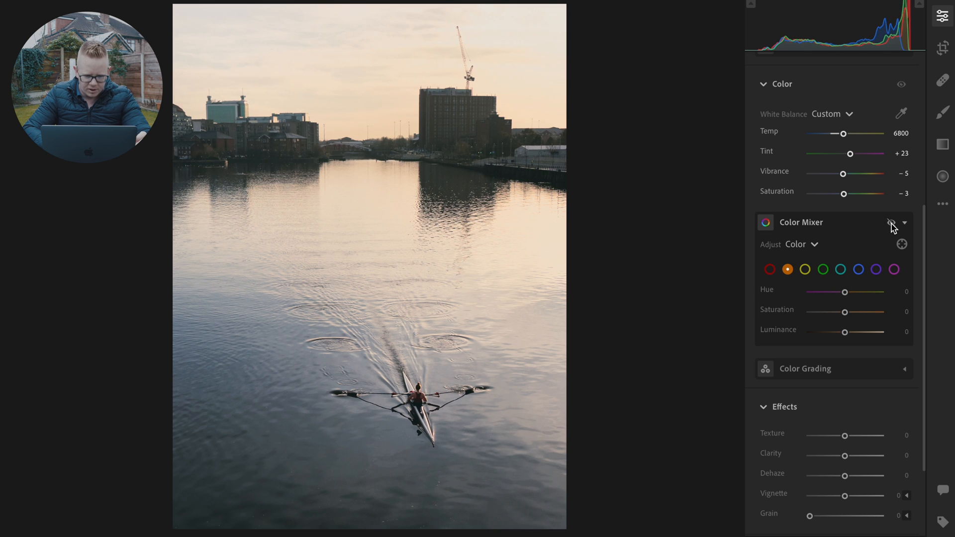
{"action": "left_click_drag", "start_coordinate": [844, 292], "coordinate": [833, 291]}
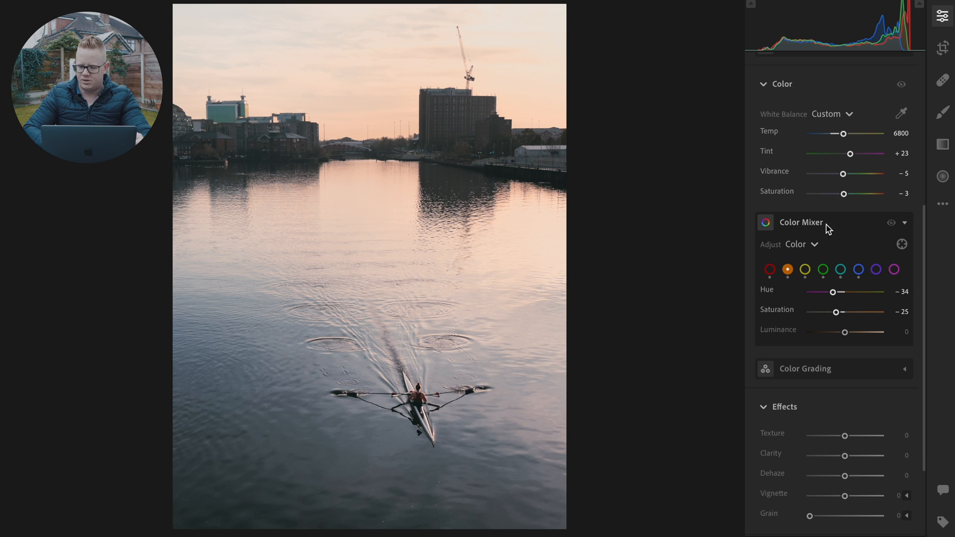
In Effects, set Clarity to +13 and Dehaze to +6, then collapse the panel
{"action": "scroll", "scroll_direction": "down", "scroll_amount": 3}
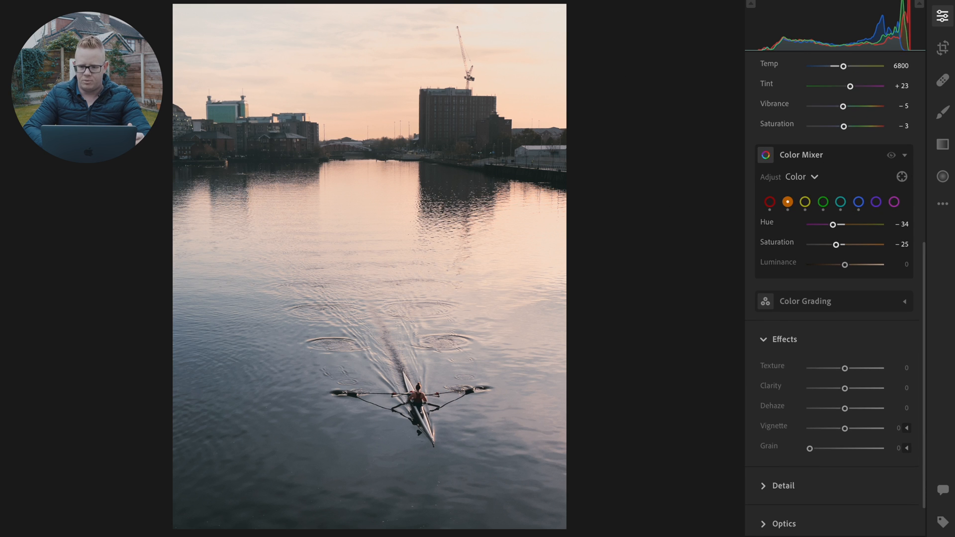
{"action": "scroll", "scroll_direction": "down", "scroll_amount": 3}
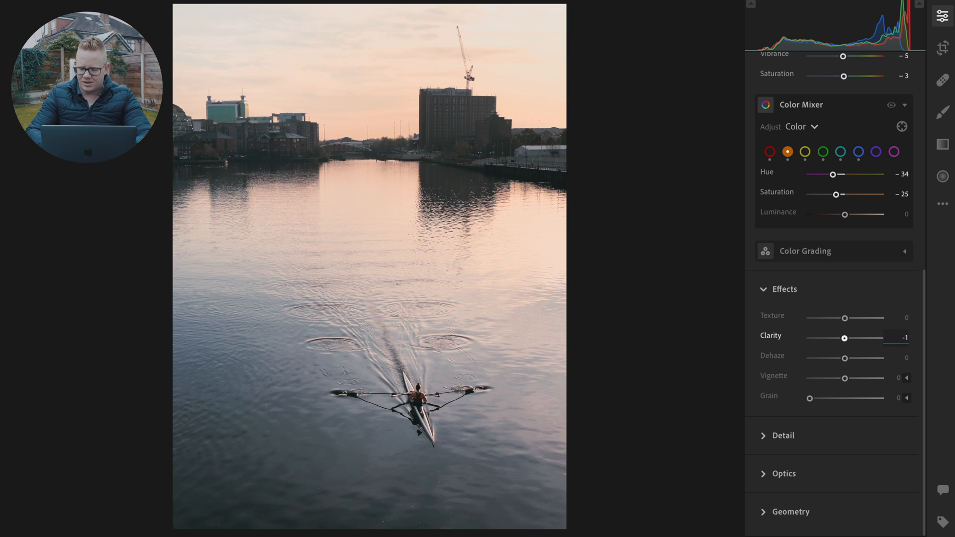
{"action": "left_click_drag", "start_coordinate": [861, 338], "coordinate": [841, 338]}
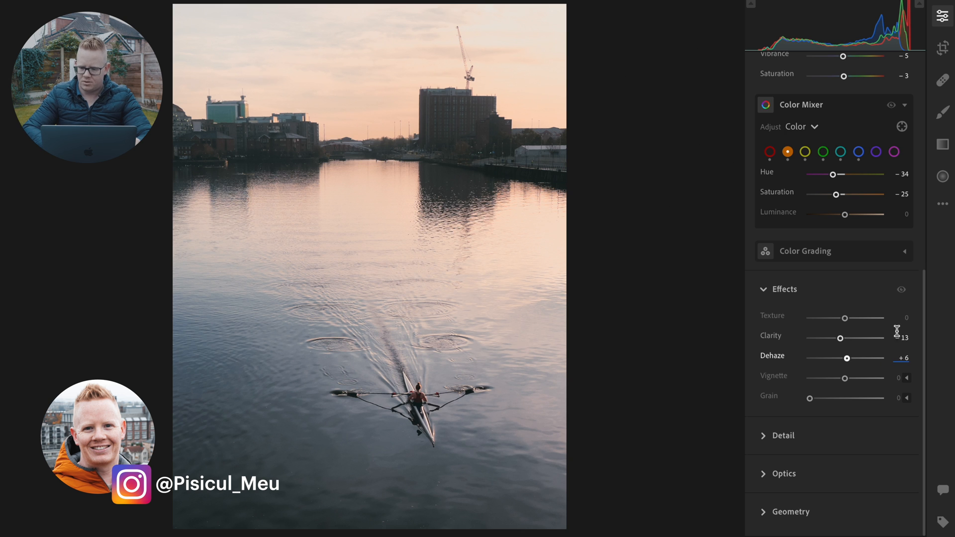
{"action": "left_click", "coordinate": [902, 290]}
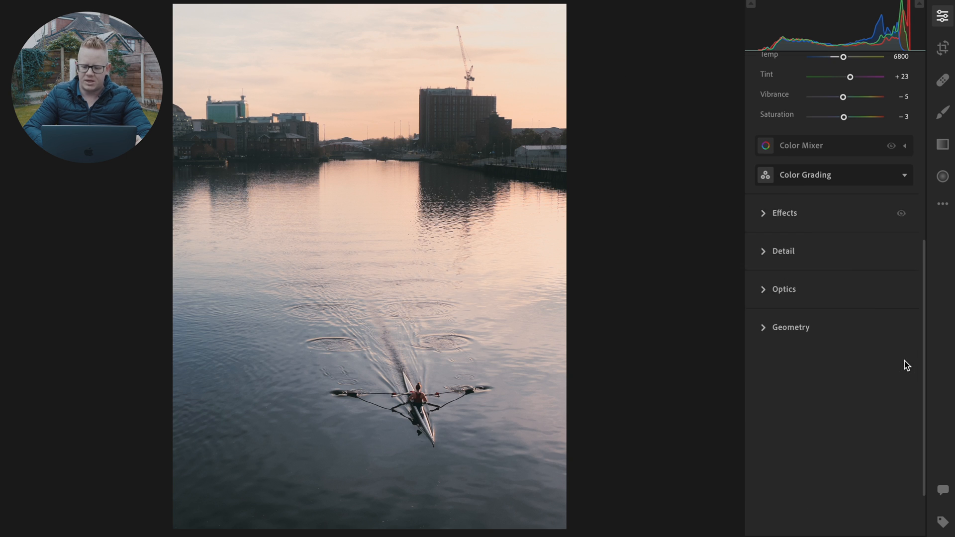
In Color Grading, set Blending to 100 and Balance to +68
{"action": "left_click", "coordinate": [803, 175]}
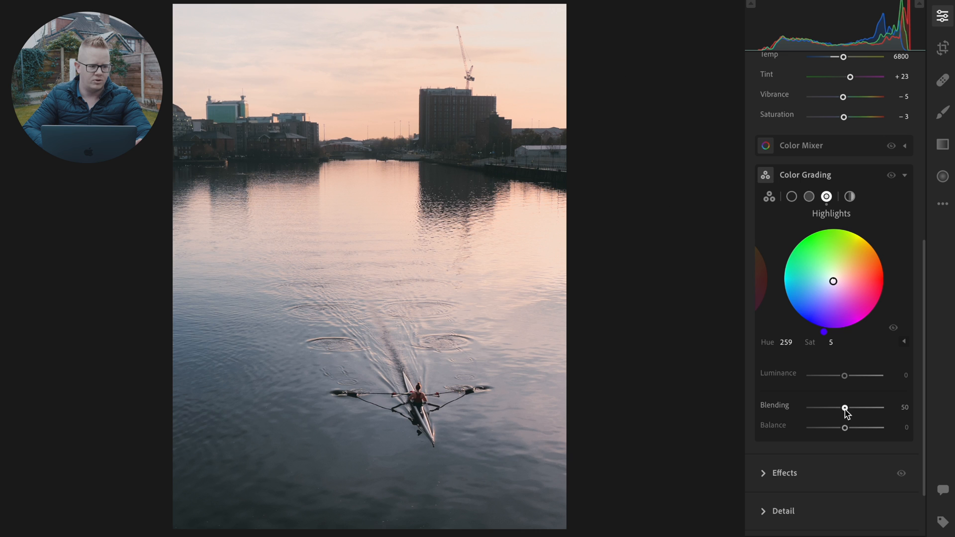
{"action": "left_click_drag", "start_coordinate": [844, 408], "coordinate": [878, 407]}
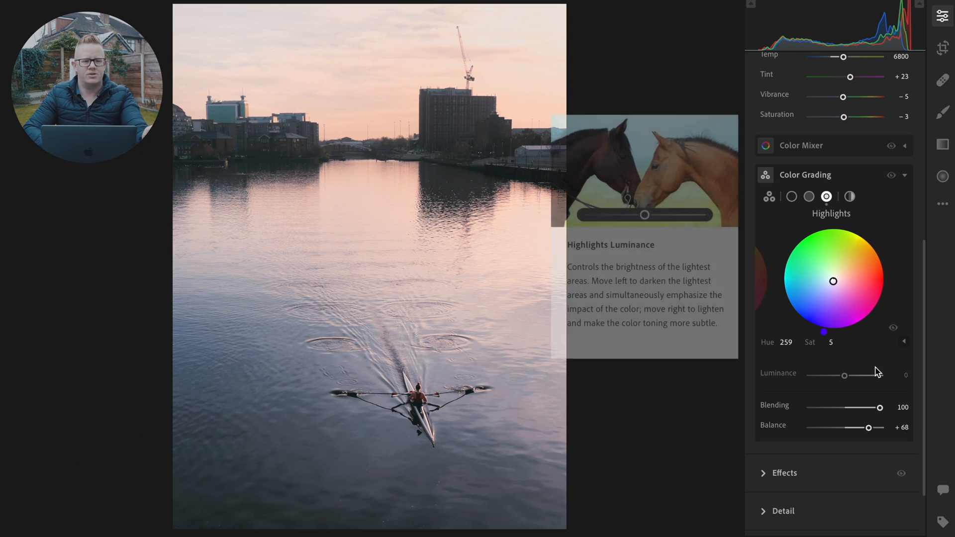
{"action": "mouse_move", "coordinate": [819, 250]}
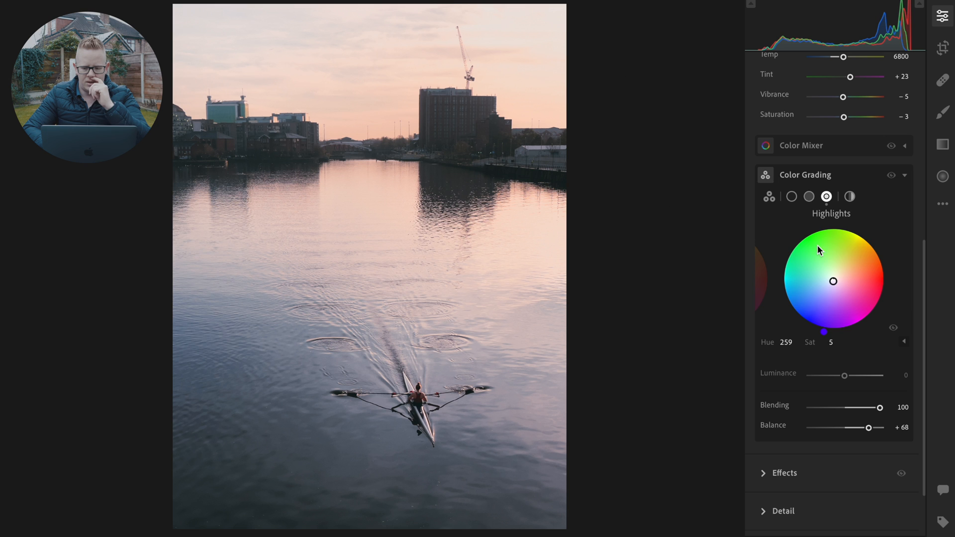
{"action": "left_click", "coordinate": [808, 196]}
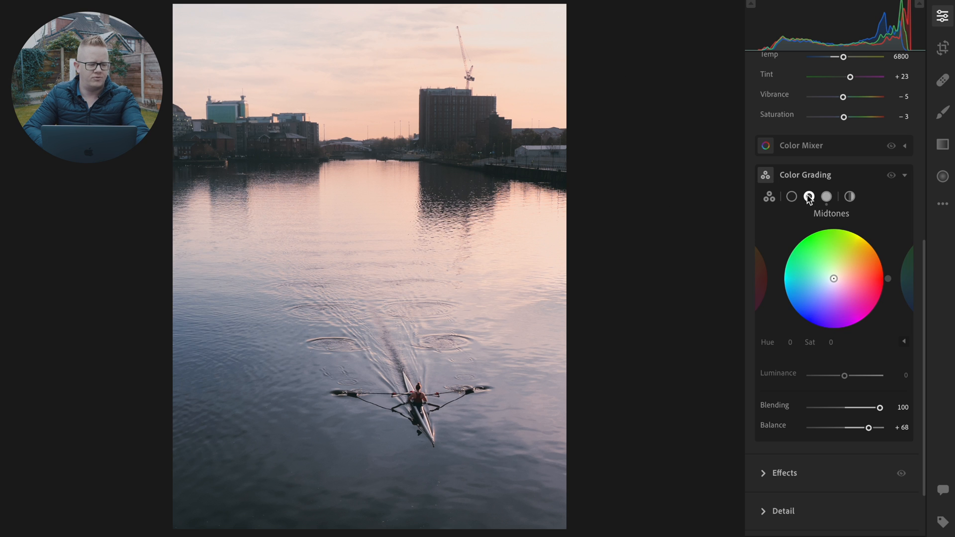
{"action": "mouse_move", "coordinate": [809, 196]}
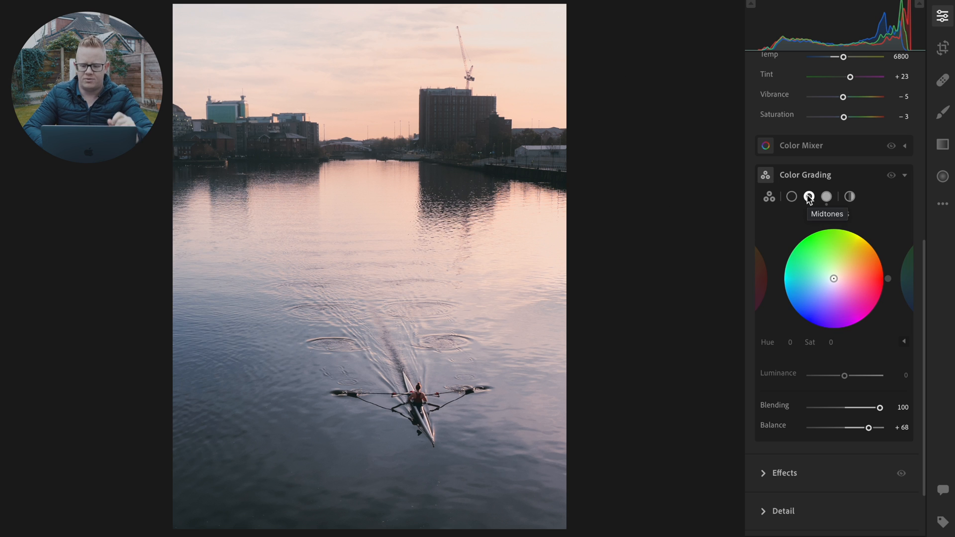
Grade the shadows blue with Hue 223 and Saturation 46
{"action": "left_click", "coordinate": [791, 196]}
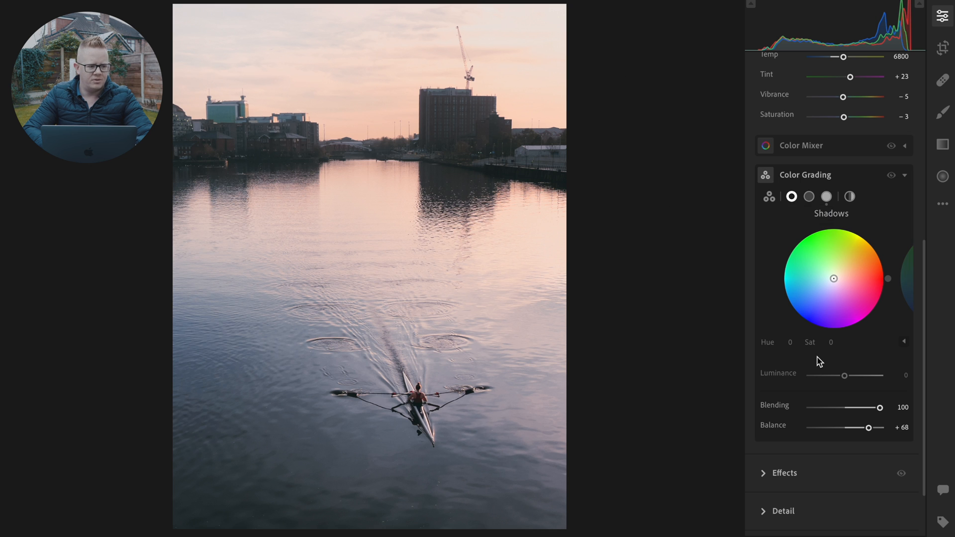
{"action": "left_click", "coordinate": [791, 341]}
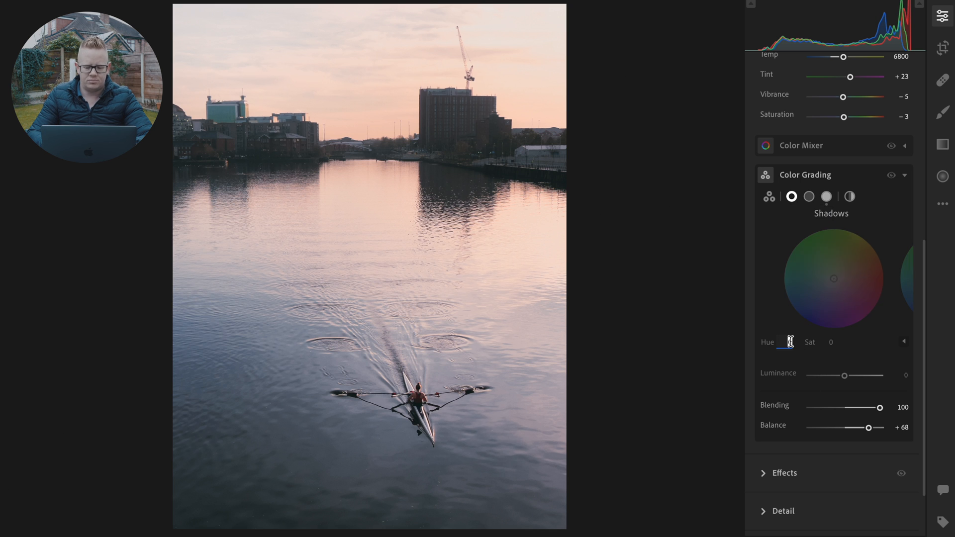
{"action": "type", "text": "223"}
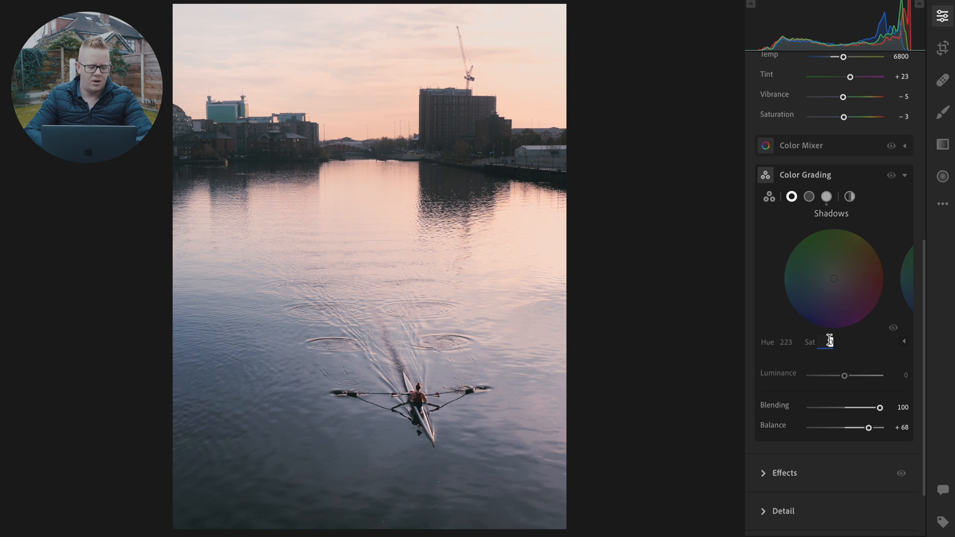
{"action": "left_click_drag", "start_coordinate": [833, 278], "coordinate": [817, 294]}
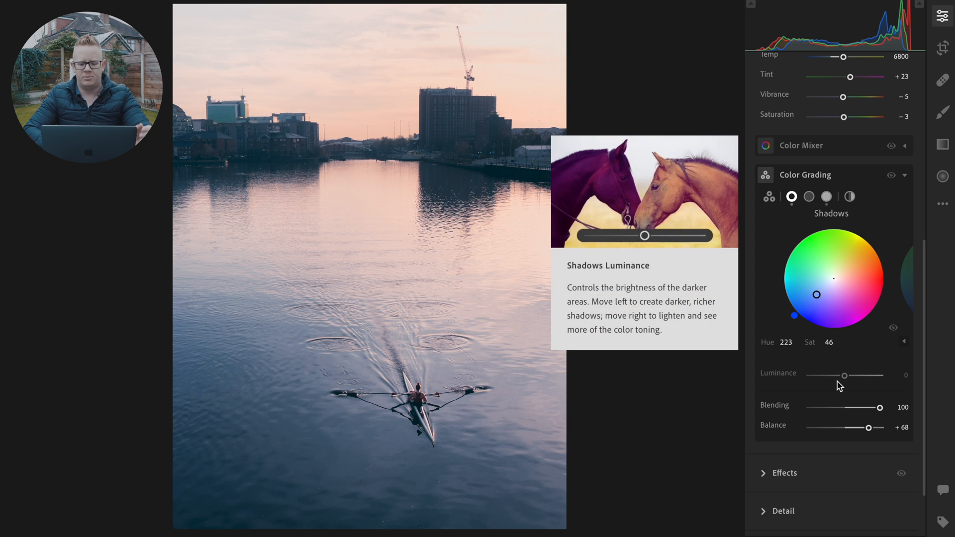
{"action": "mouse_move", "coordinate": [697, 375]}
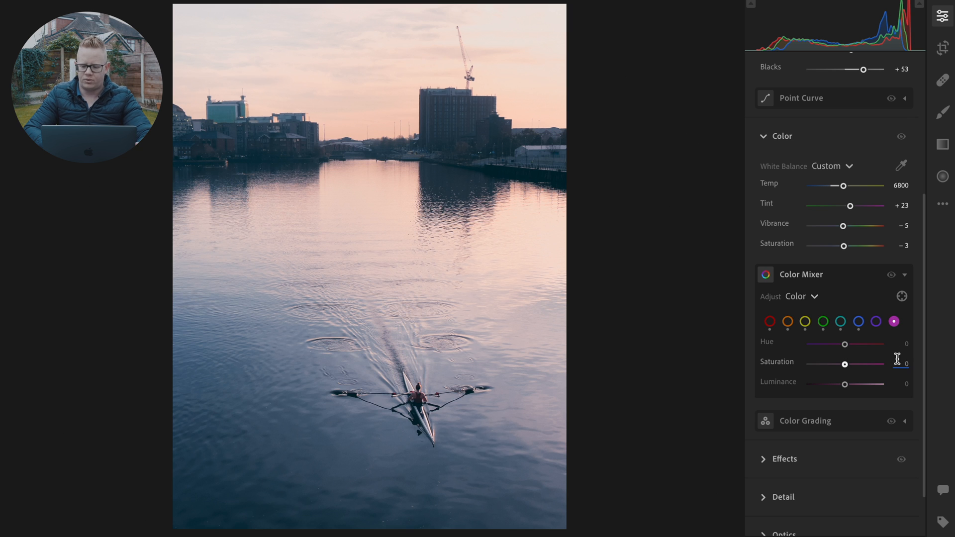
Set magenta Saturation to -30 and purple Hue to -100 in the Color Mixer
{"action": "left_click_drag", "start_coordinate": [845, 364], "coordinate": [834, 364]}
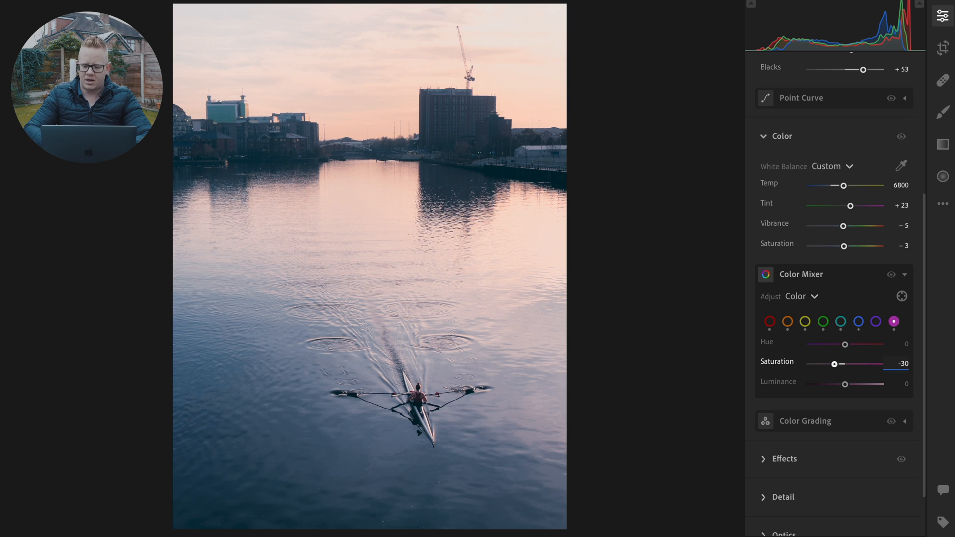
{"action": "left_click", "coordinate": [875, 322]}
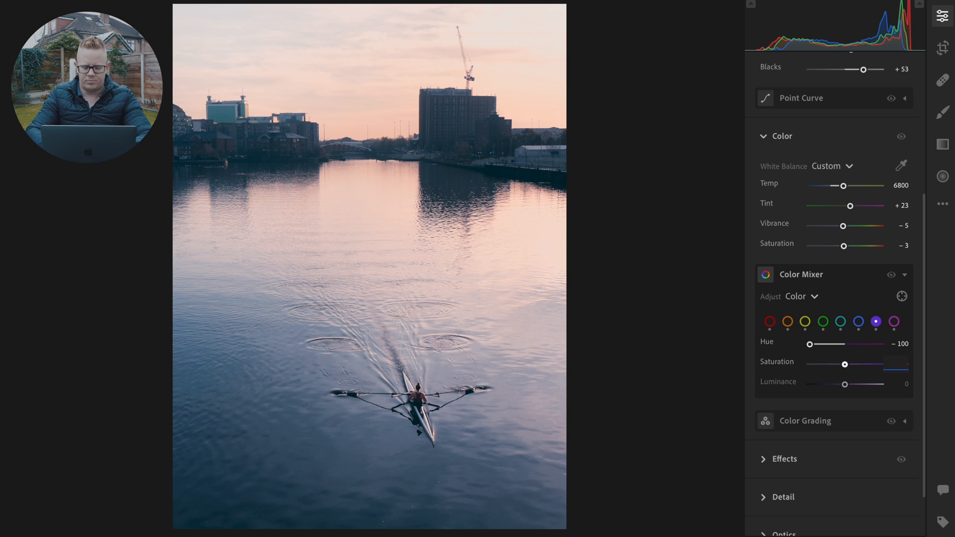
{"action": "left_click_drag", "start_coordinate": [845, 364], "coordinate": [832, 364]}
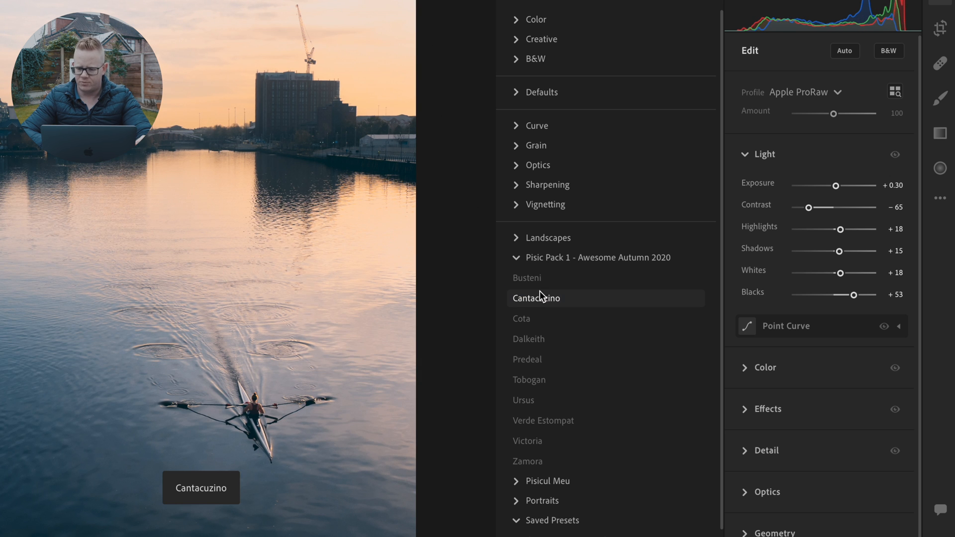
Apply the Cantacuzino preset and inspect its point curve and channel curves
{"action": "left_click", "coordinate": [536, 297]}
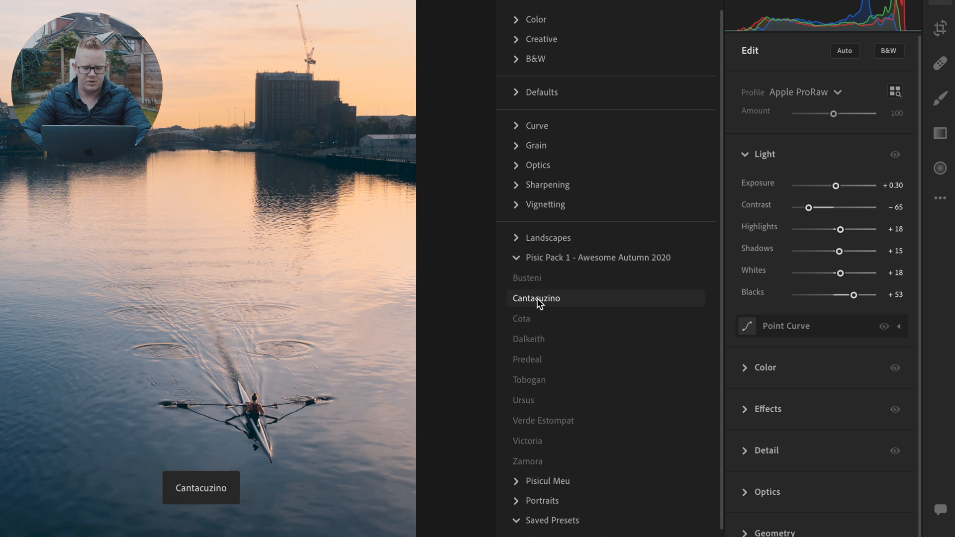
{"action": "mouse_move", "coordinate": [535, 303]}
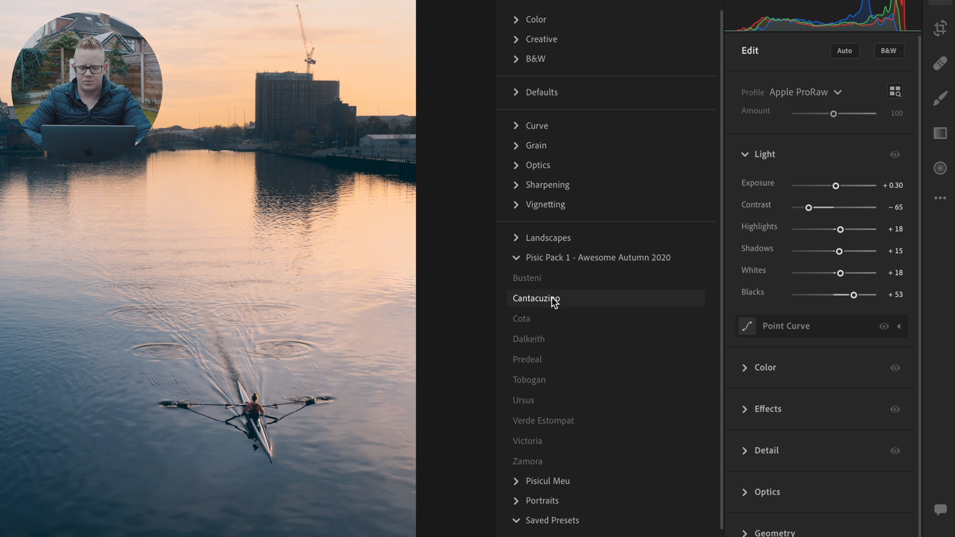
{"action": "left_click", "coordinate": [536, 297]}
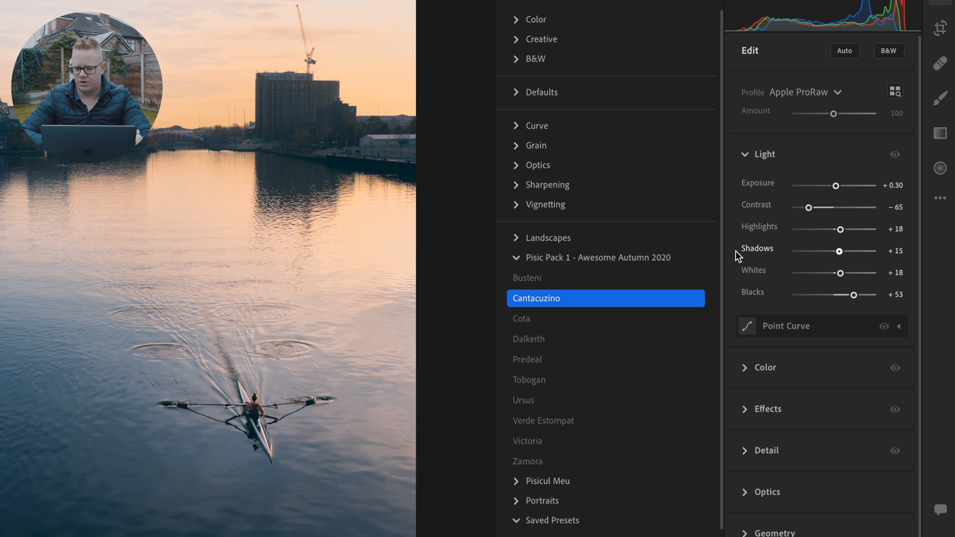
{"action": "mouse_move", "coordinate": [829, 179]}
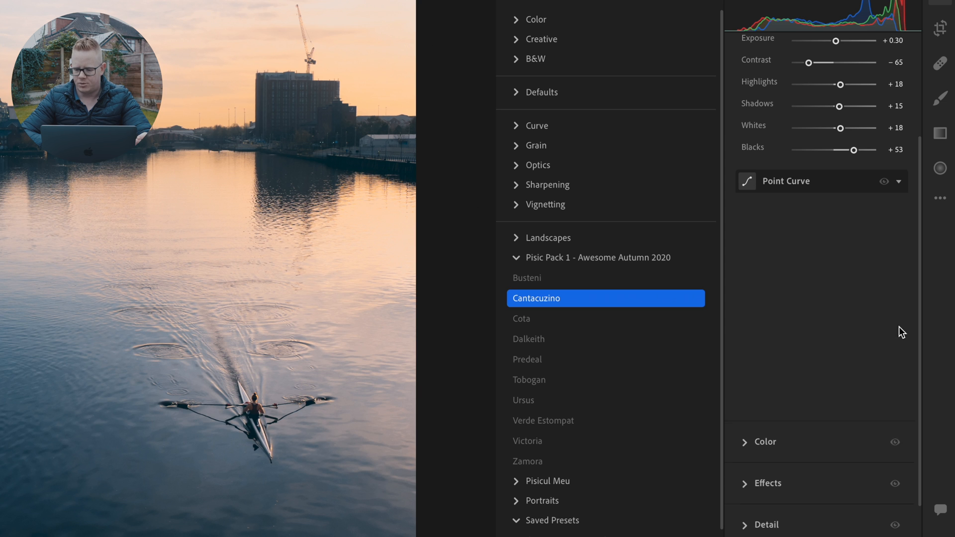
{"action": "left_click", "coordinate": [747, 181]}
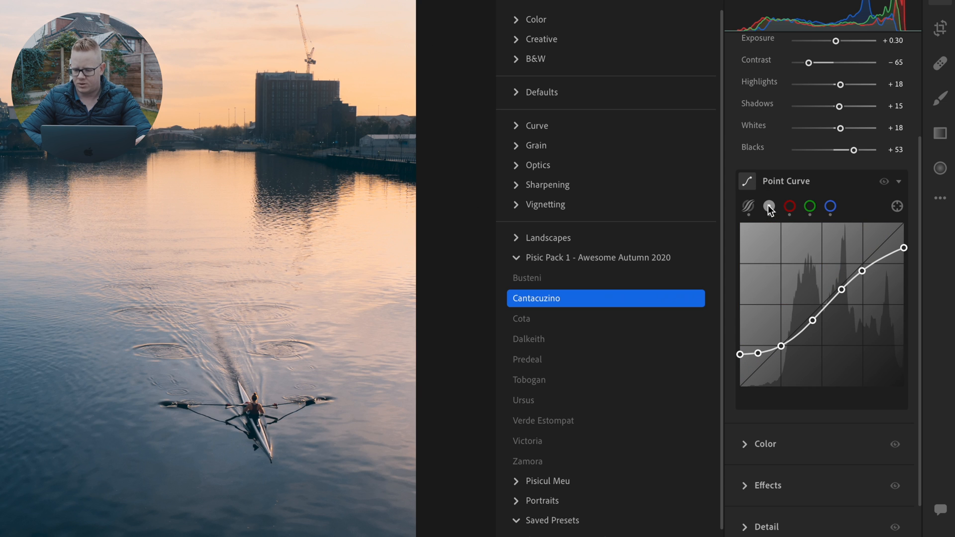
{"action": "left_click", "coordinate": [789, 206]}
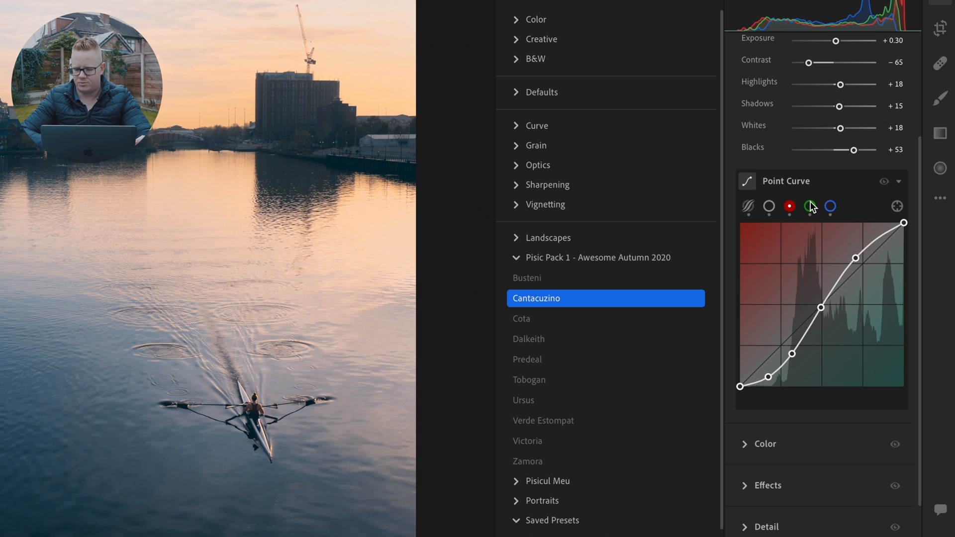
{"action": "left_click", "coordinate": [809, 207]}
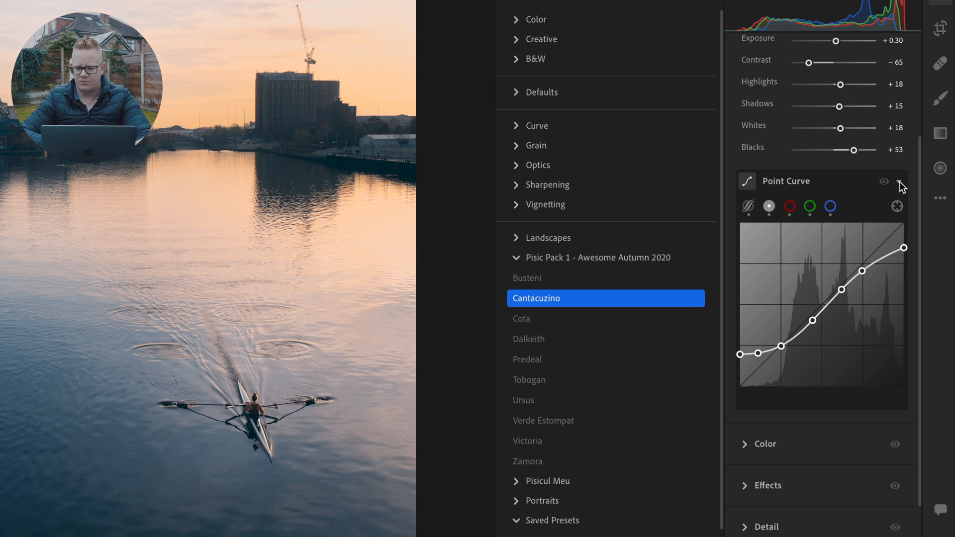
{"action": "left_click", "coordinate": [897, 181]}
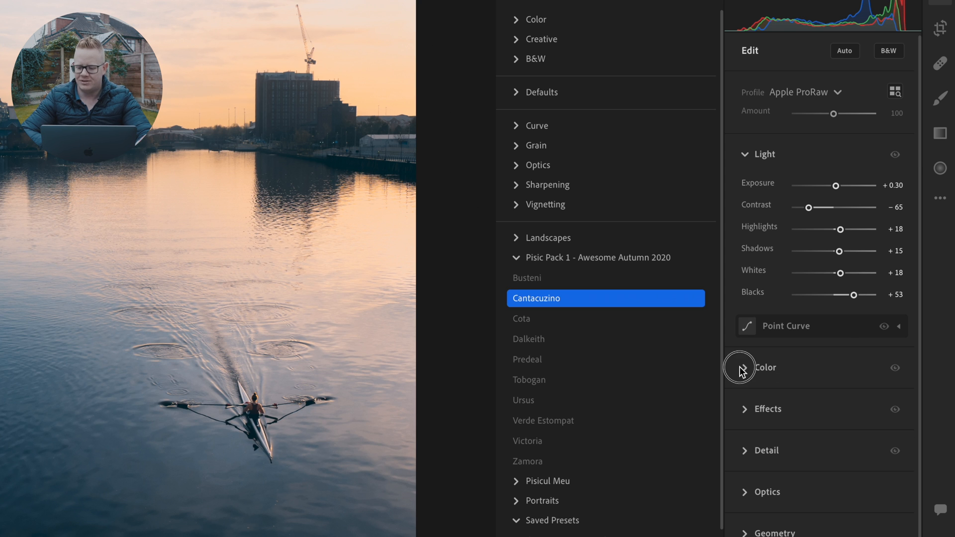
Expand the preset's Color settings and review the blue and green Color Mixer values
{"action": "left_click", "coordinate": [744, 367]}
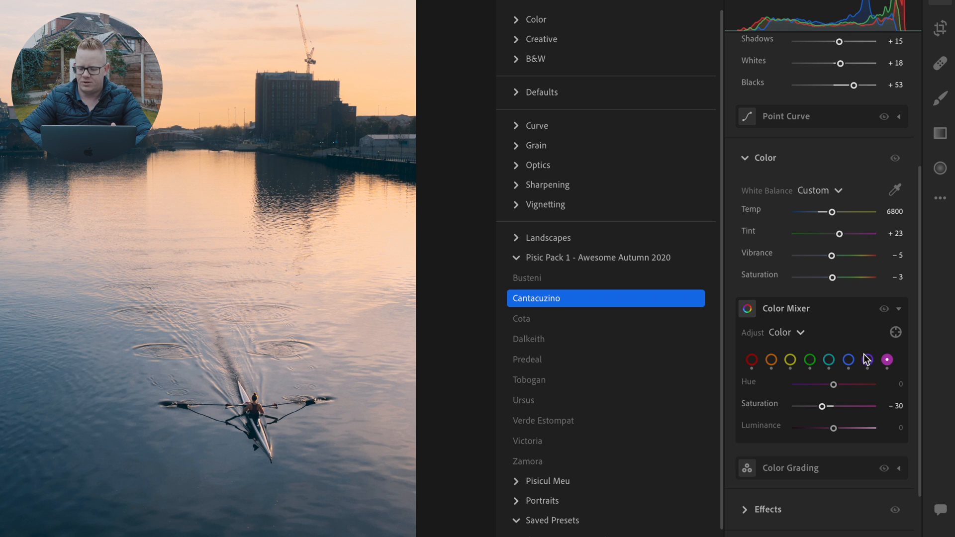
{"action": "left_click", "coordinate": [847, 359]}
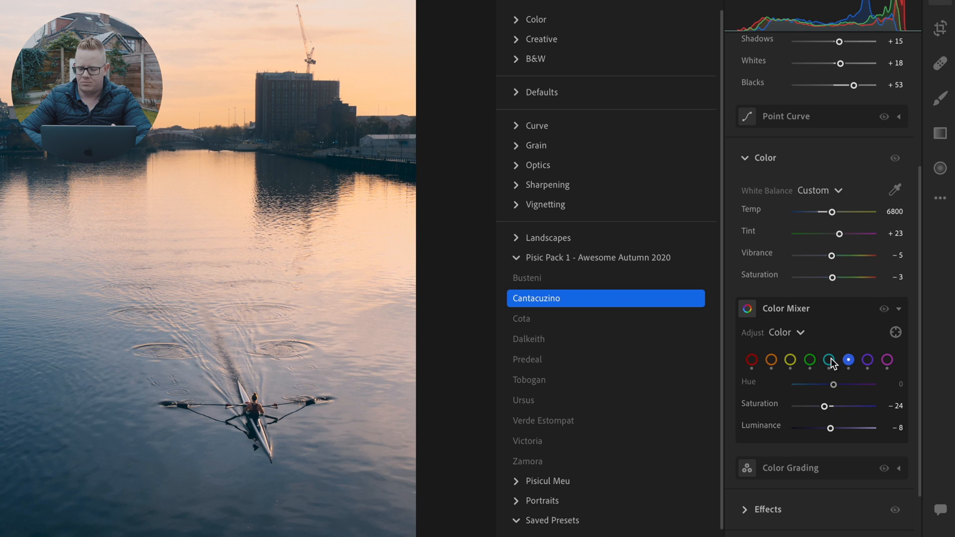
{"action": "left_click", "coordinate": [810, 360]}
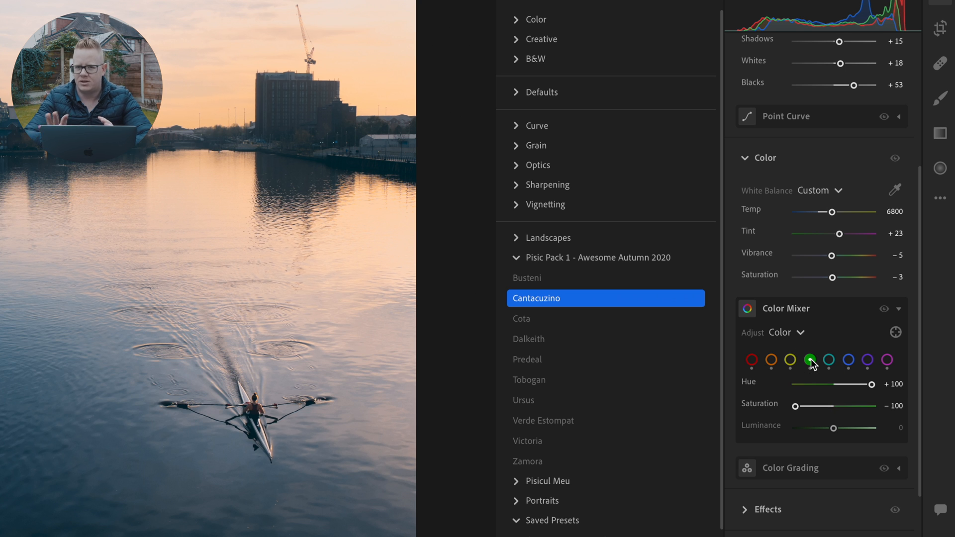